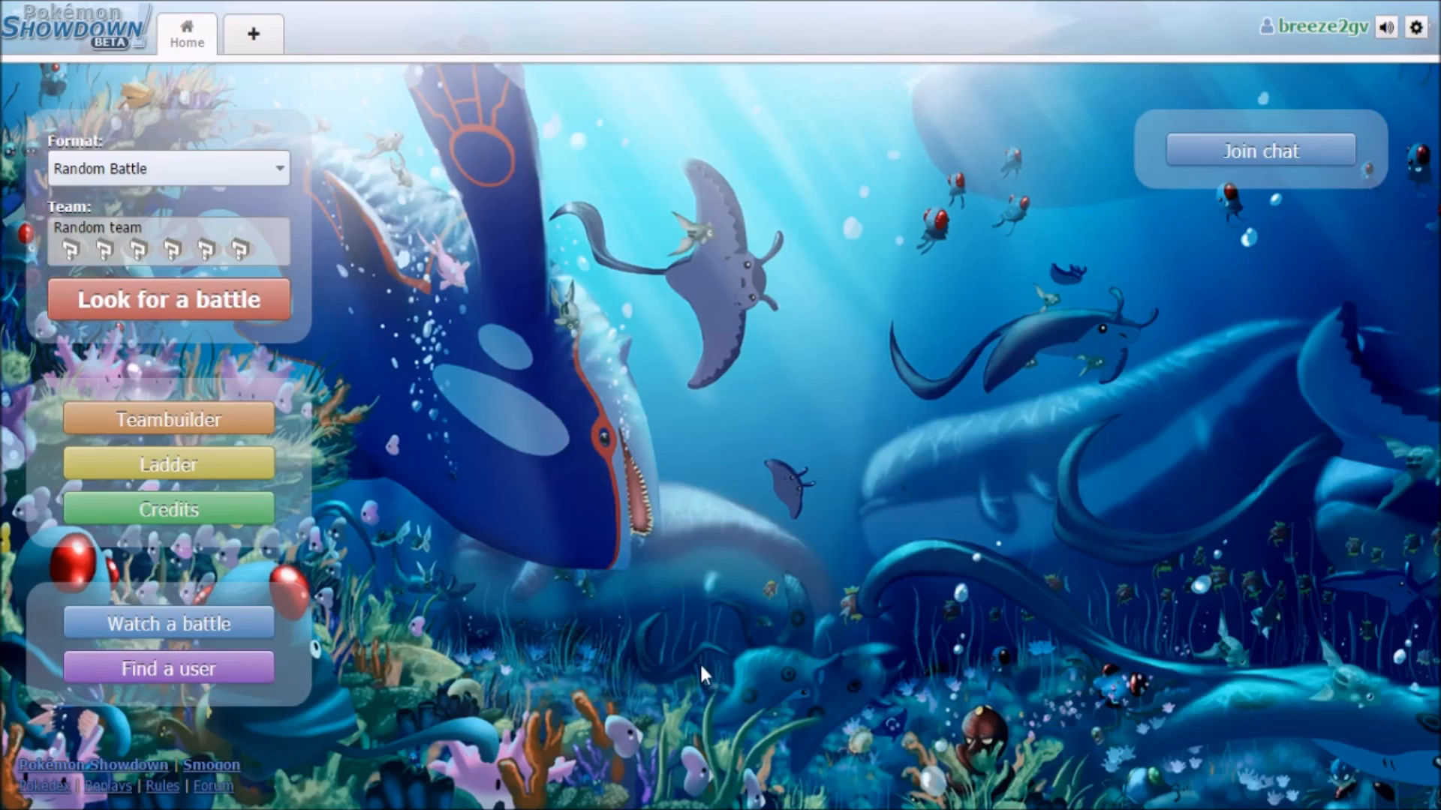
- Start a Random Battle, bring Blaziken in for Gogoat, and tick Mega Evolution for turn 2
click(168, 298)
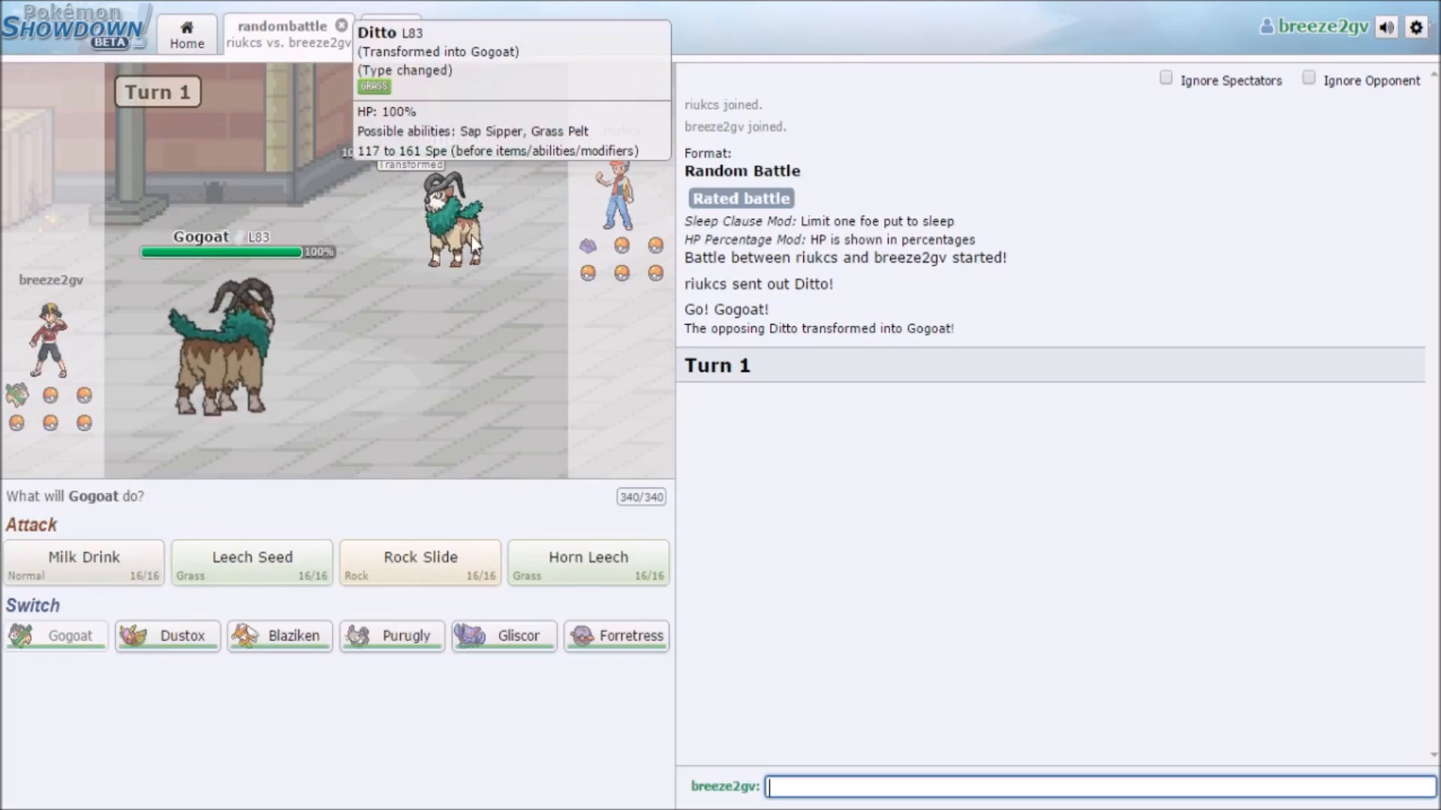
mouse_move(279, 636)
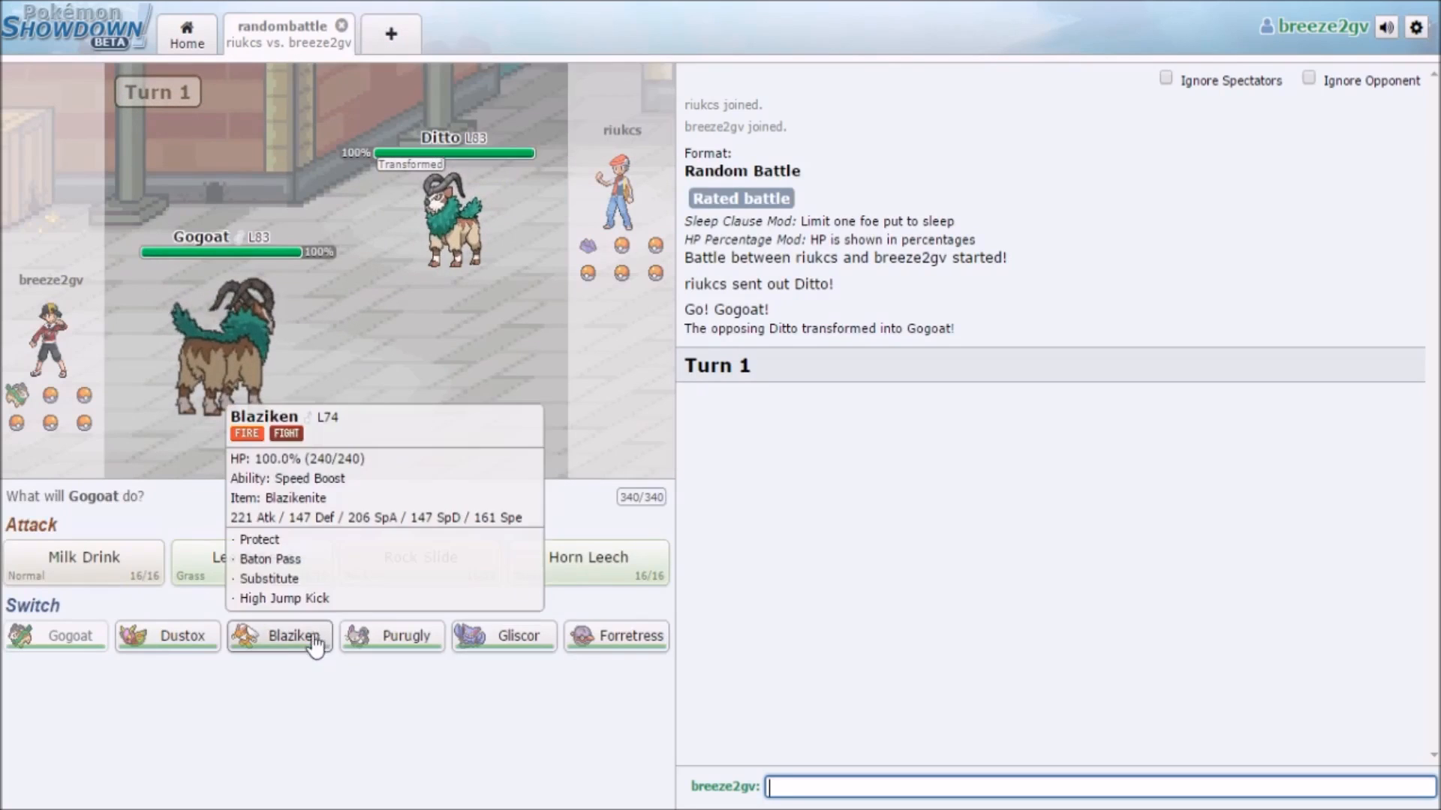
click(280, 636)
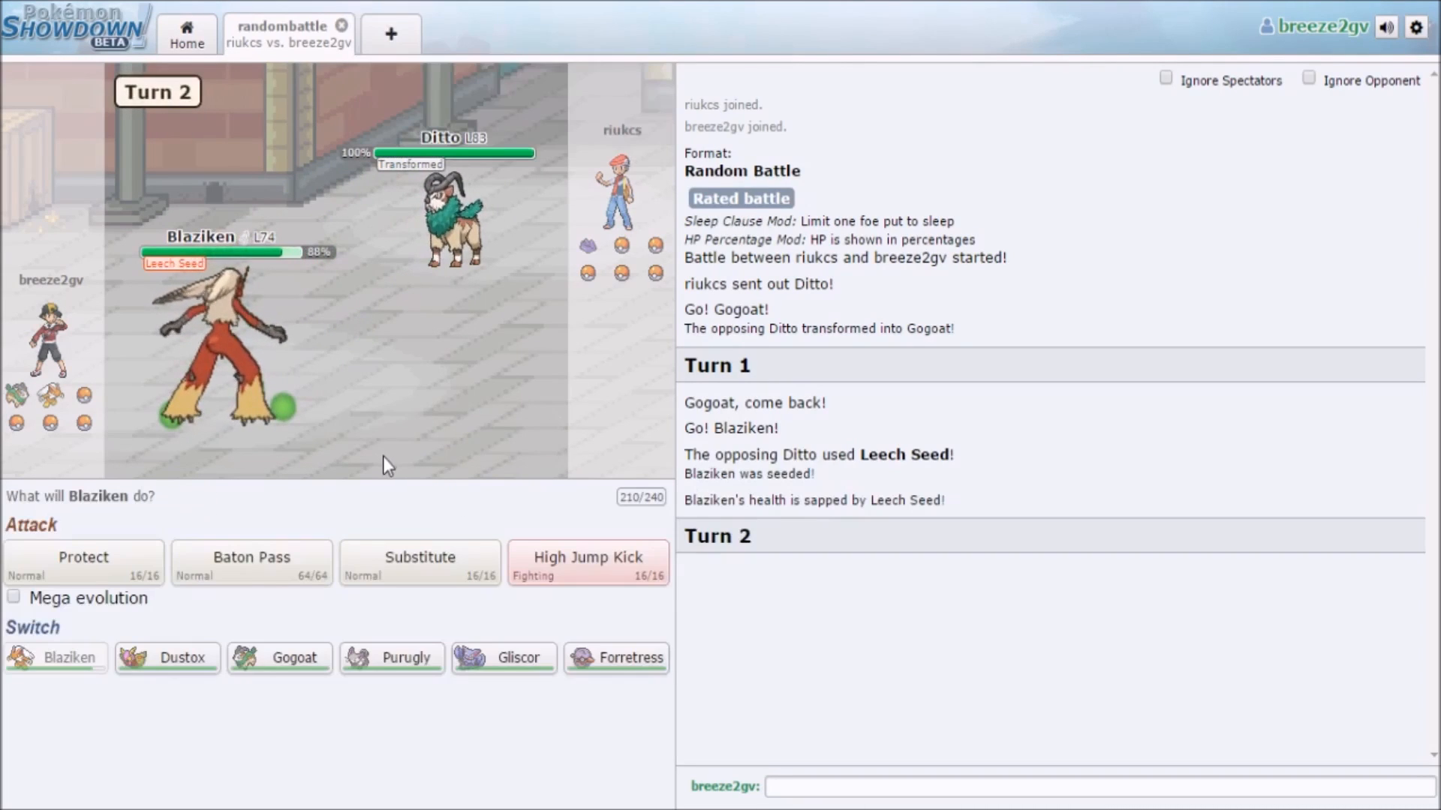
mouse_move(83, 563)
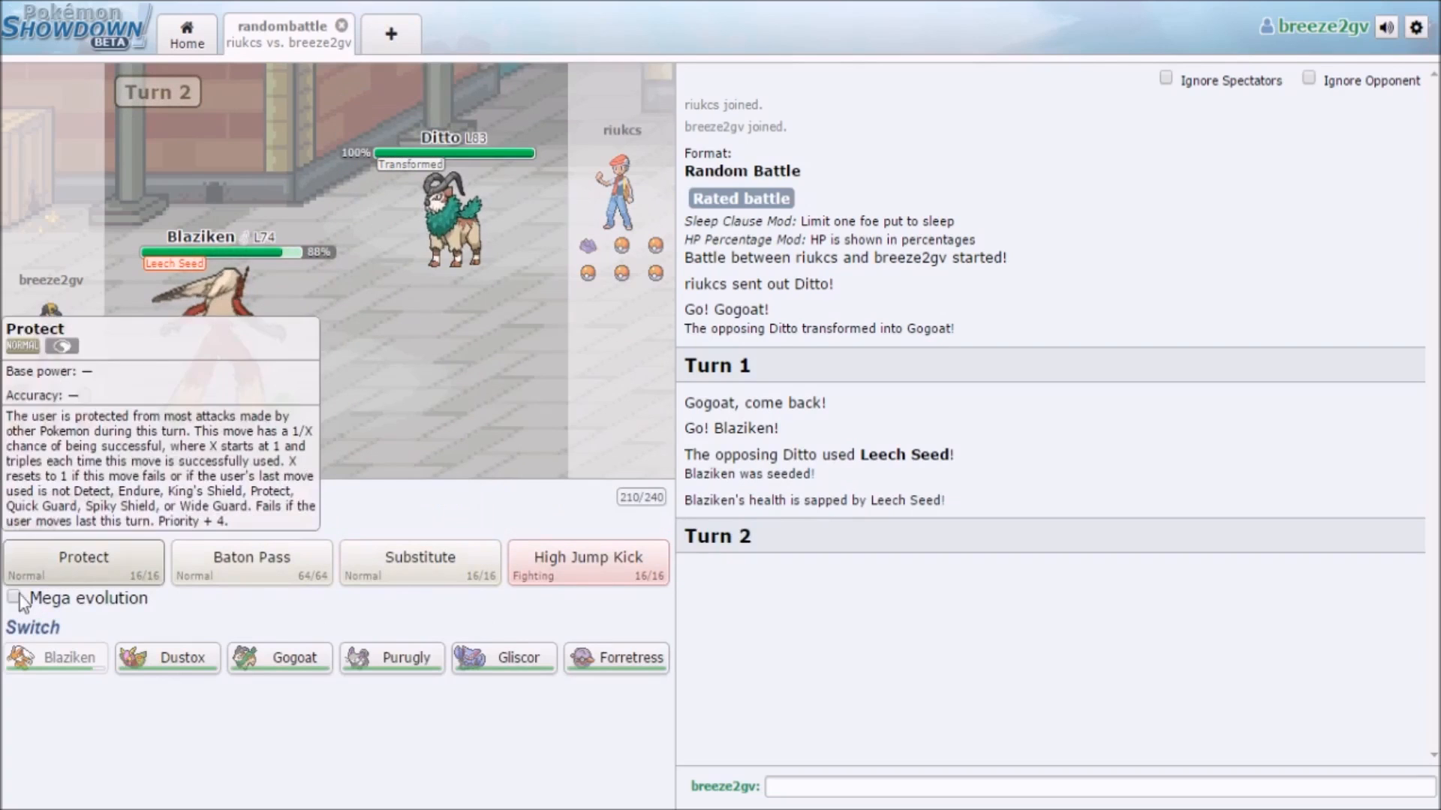
click(13, 597)
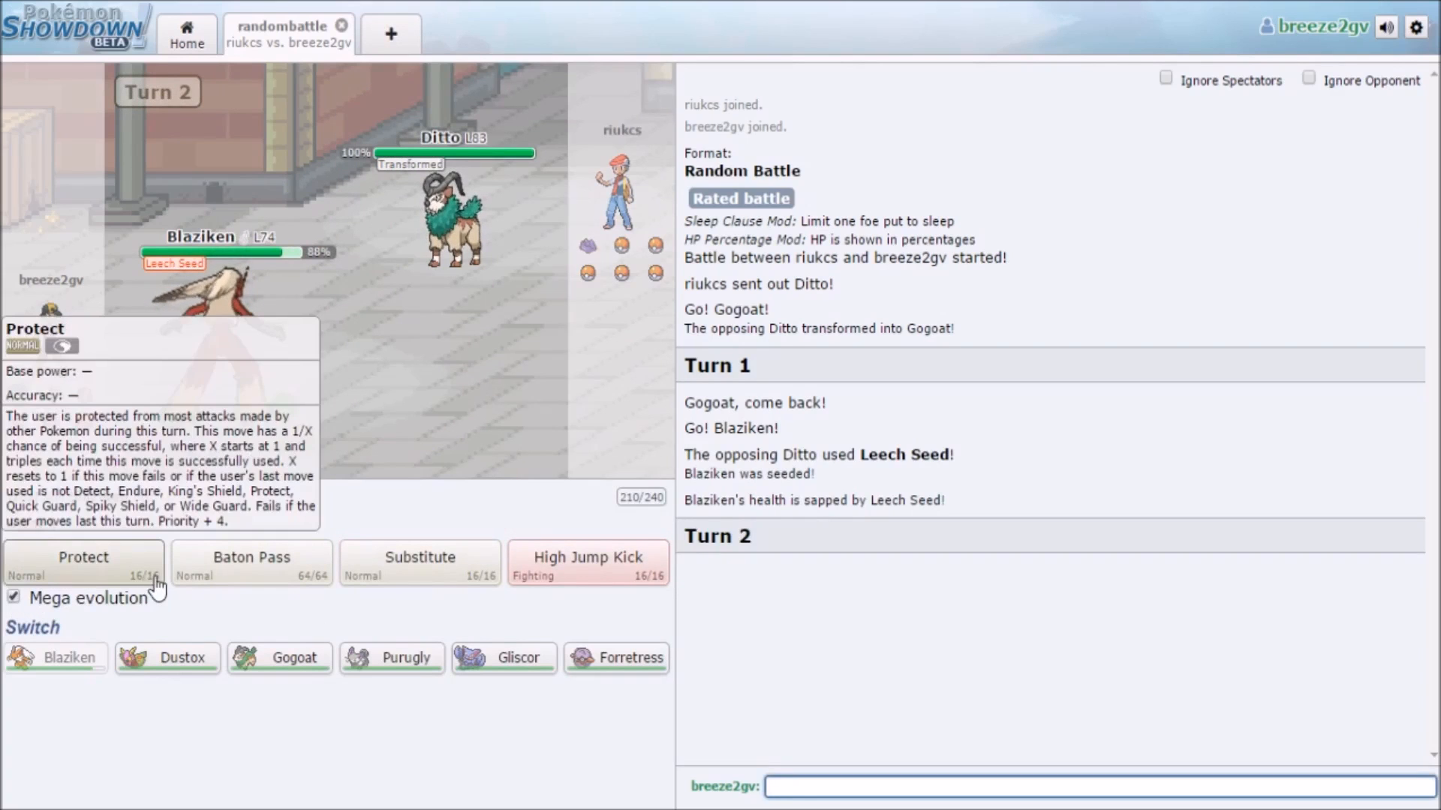
mouse_move(250, 571)
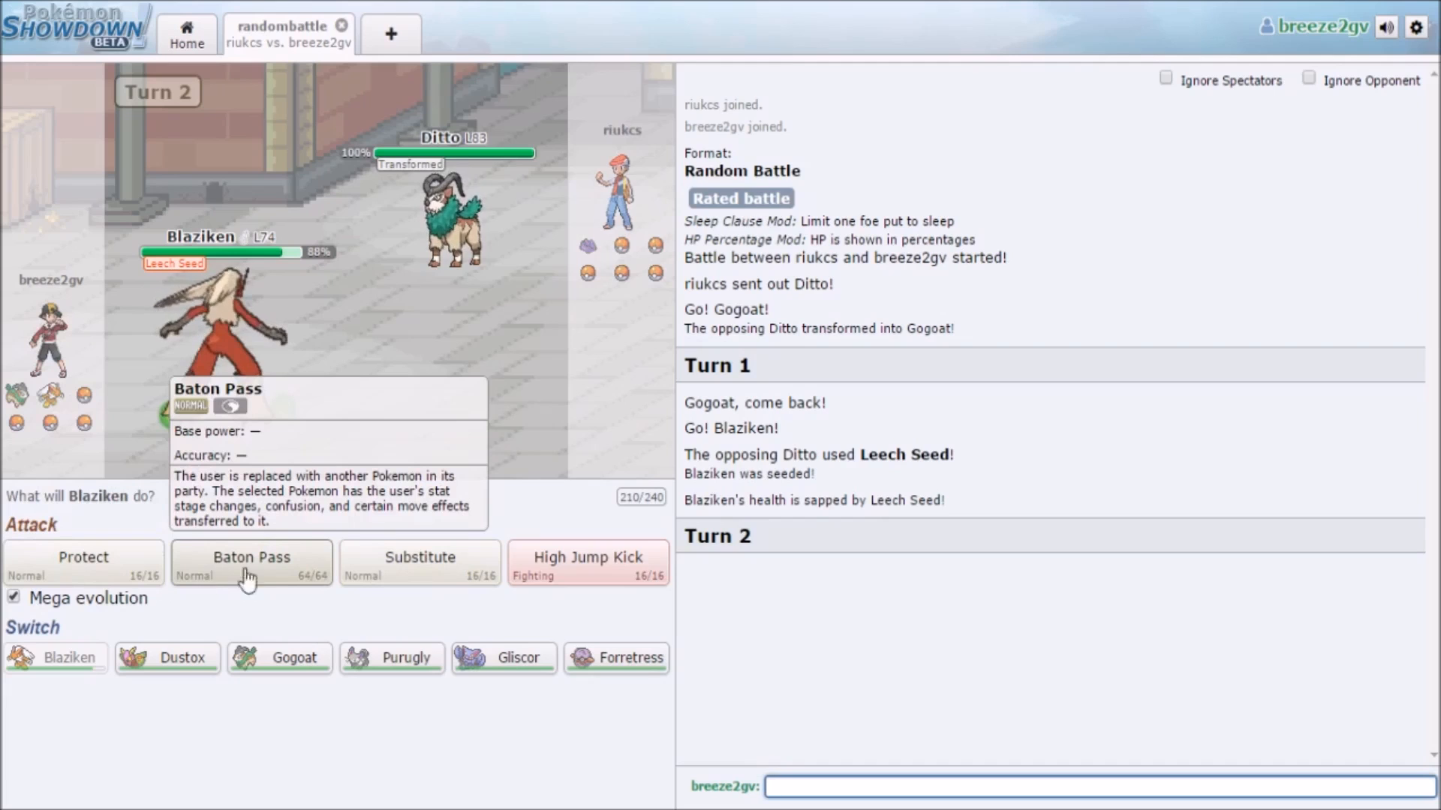
- Substitute while Mega Evolving, Baton Pass to Gogoat, then Horn Leech the seeded Ditto to 36%
click(250, 560)
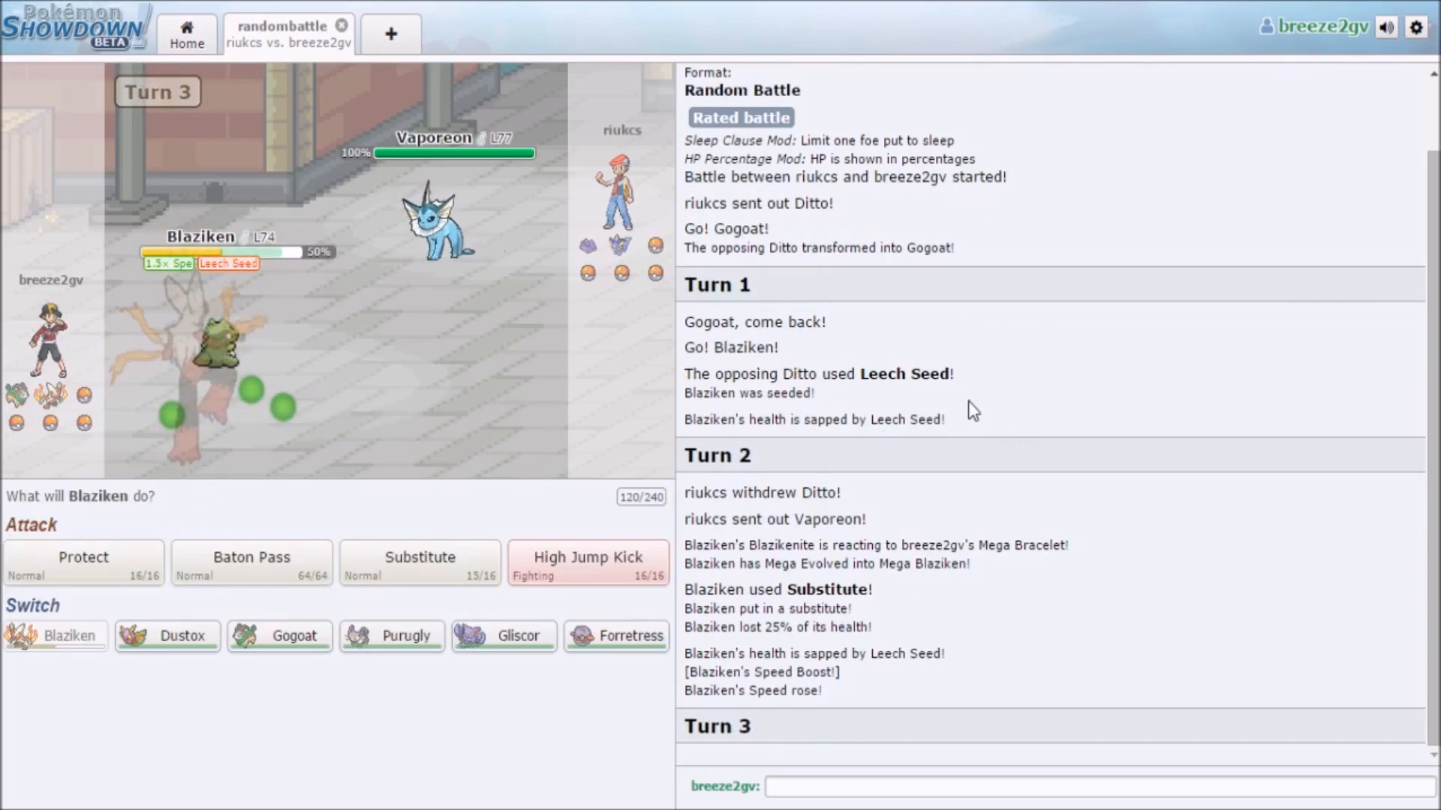
mouse_move(436, 477)
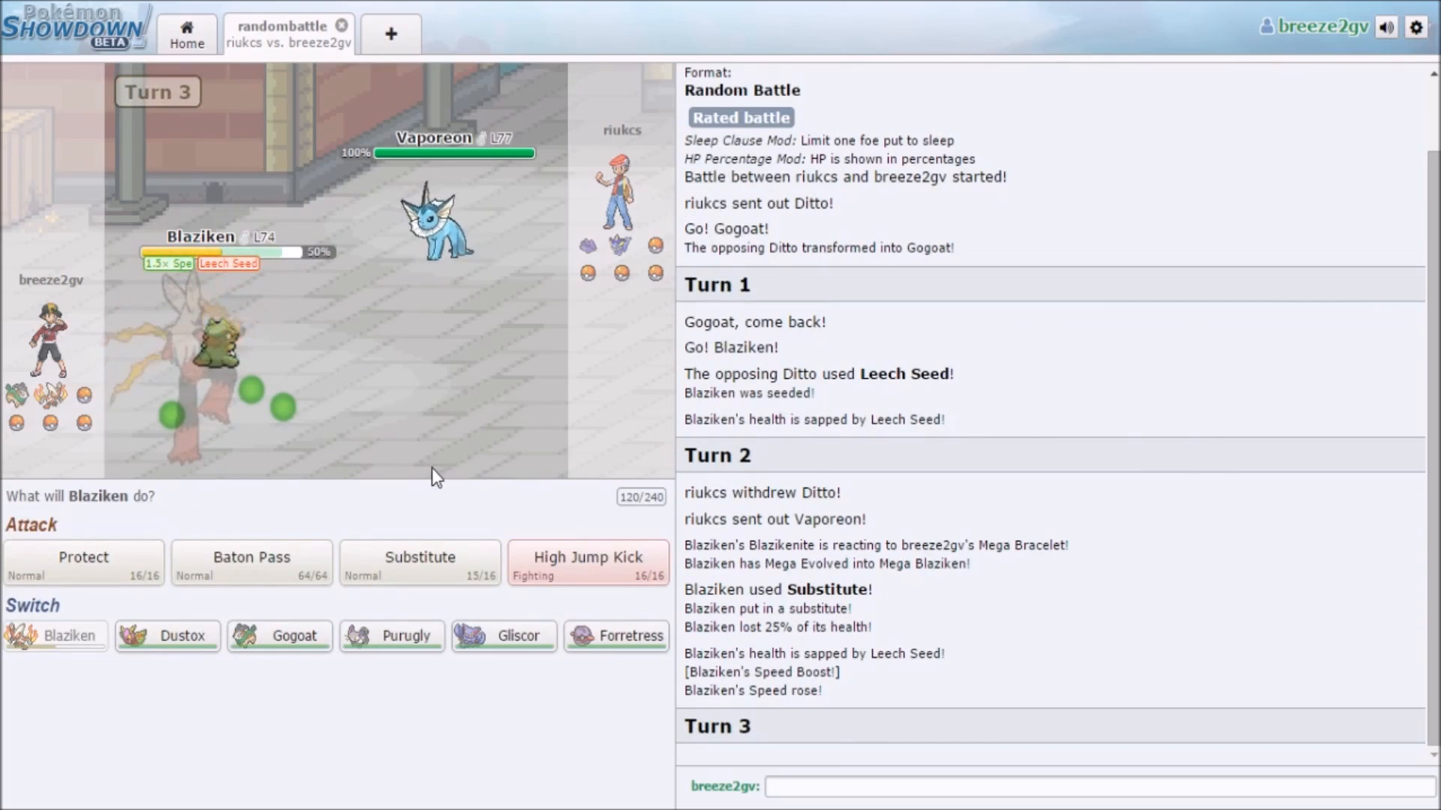
mouse_move(397, 487)
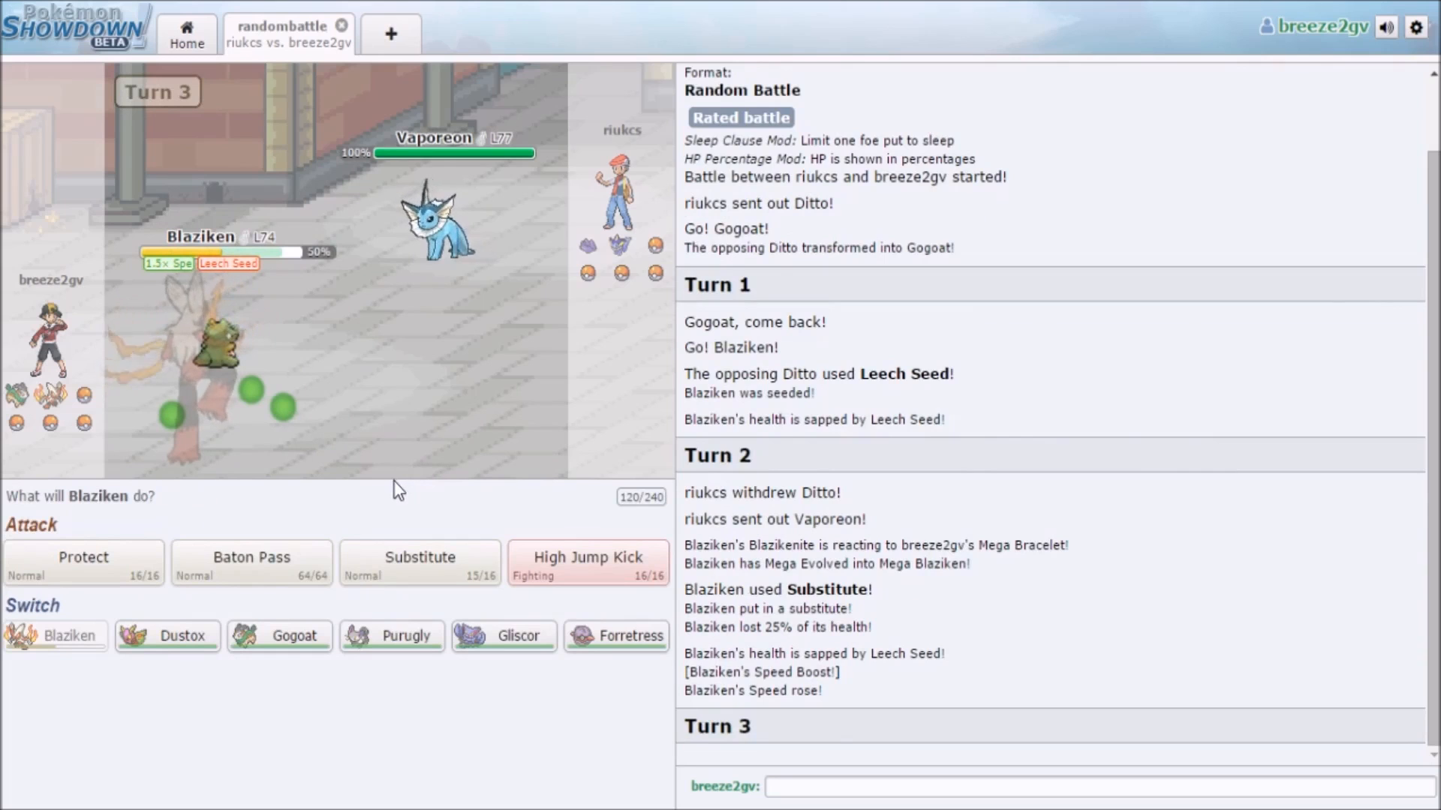
mouse_move(83, 562)
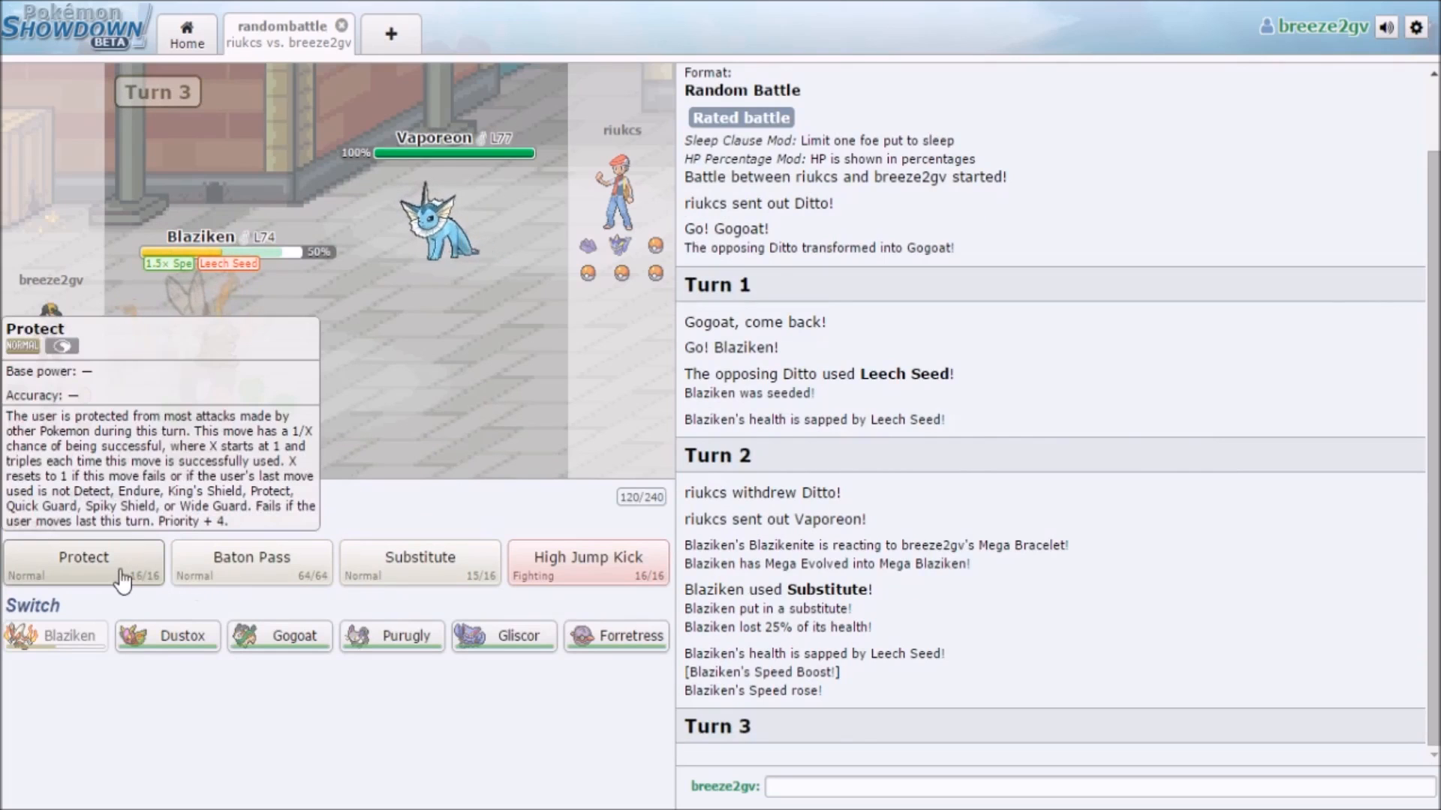
click(82, 556)
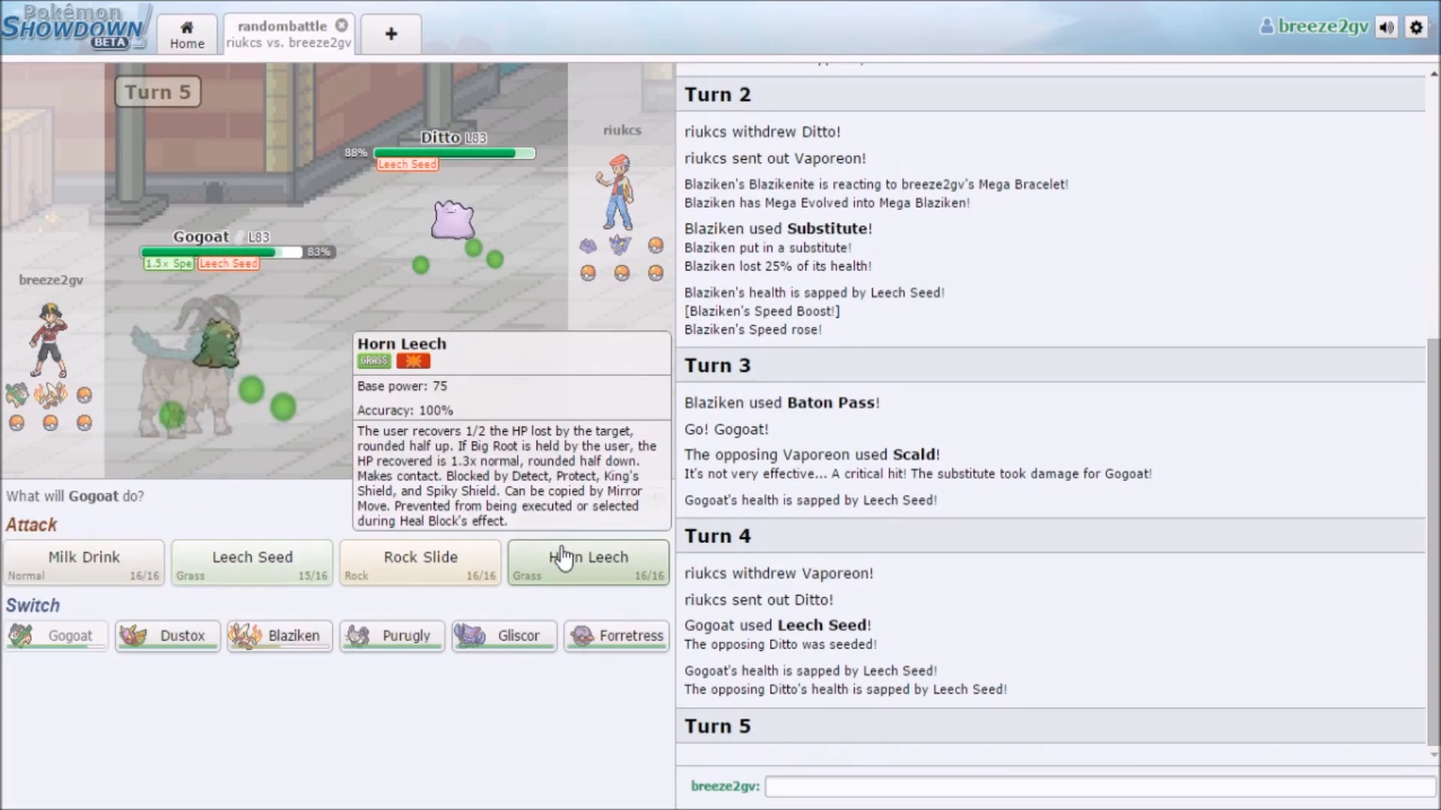
click(586, 562)
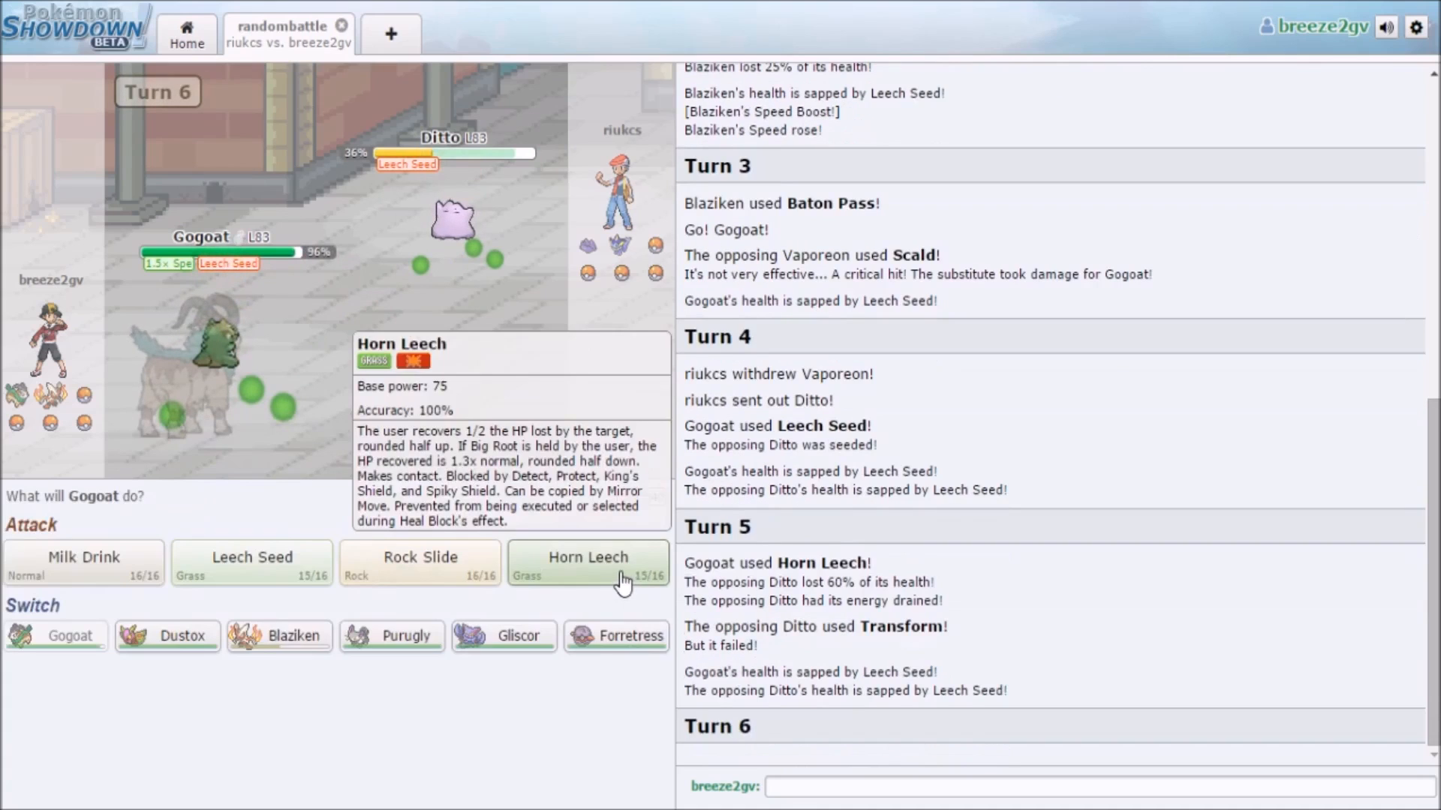
- Hit the incoming Florges with Horn Leech and Rock Slide, dropping it to 54%
click(587, 557)
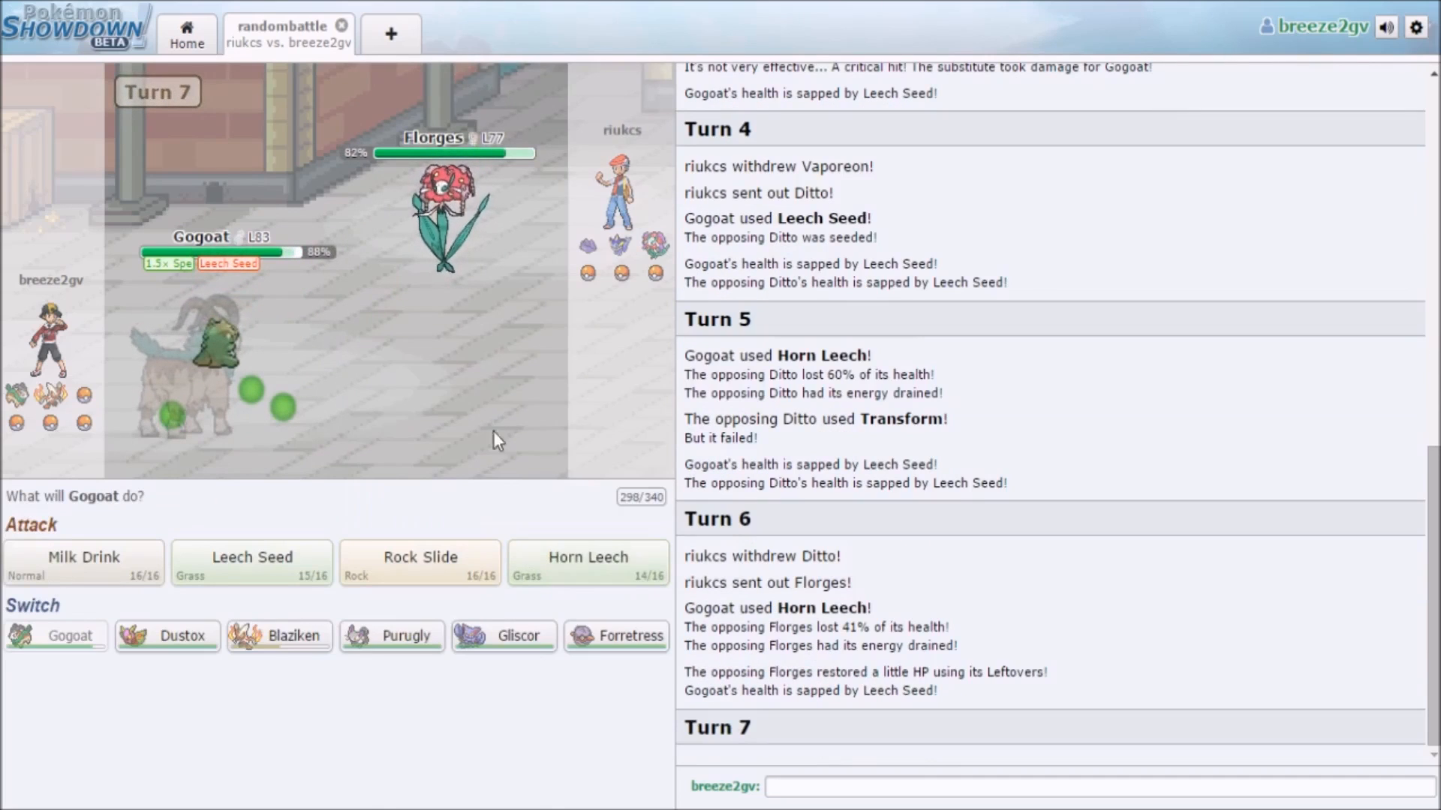
mouse_move(419, 557)
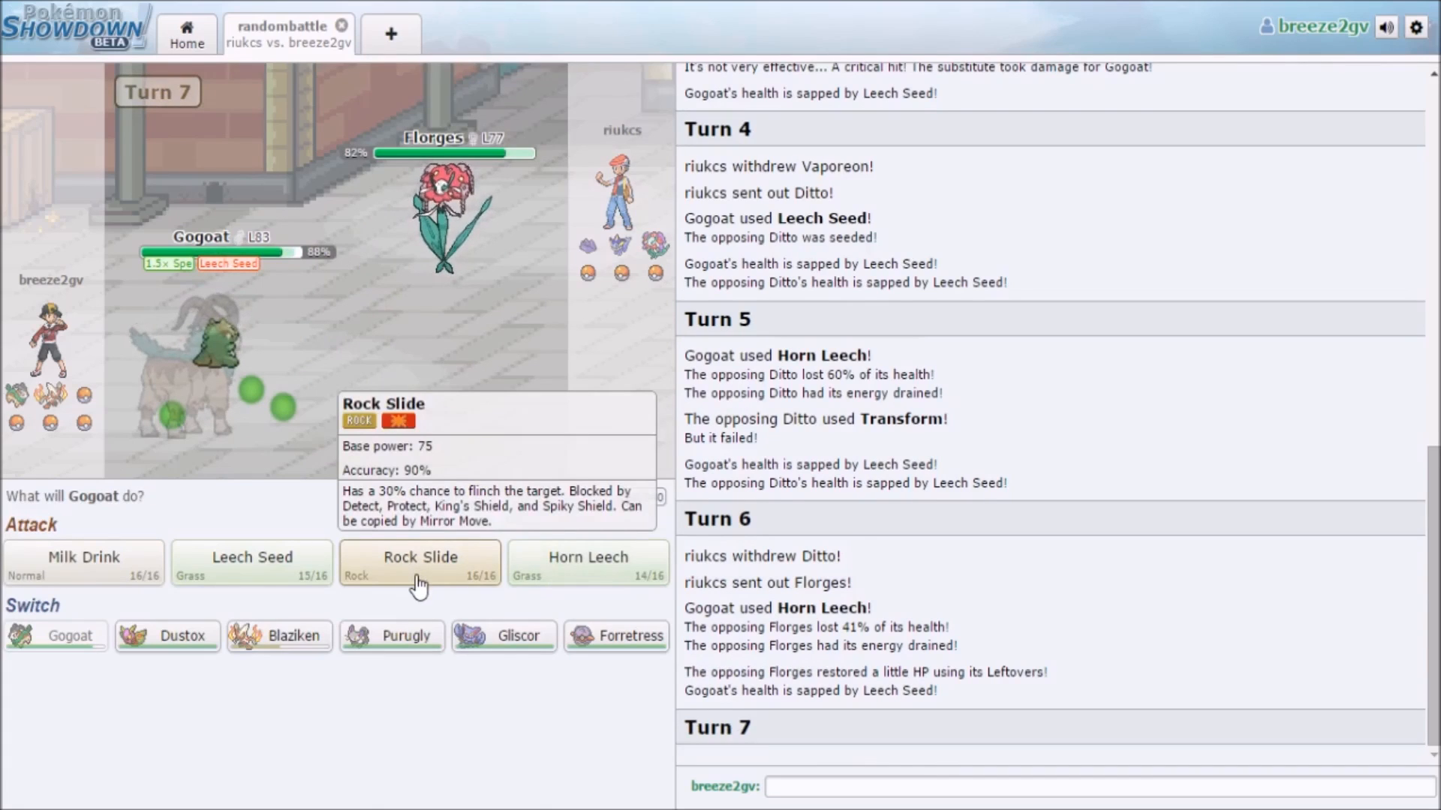
click(418, 557)
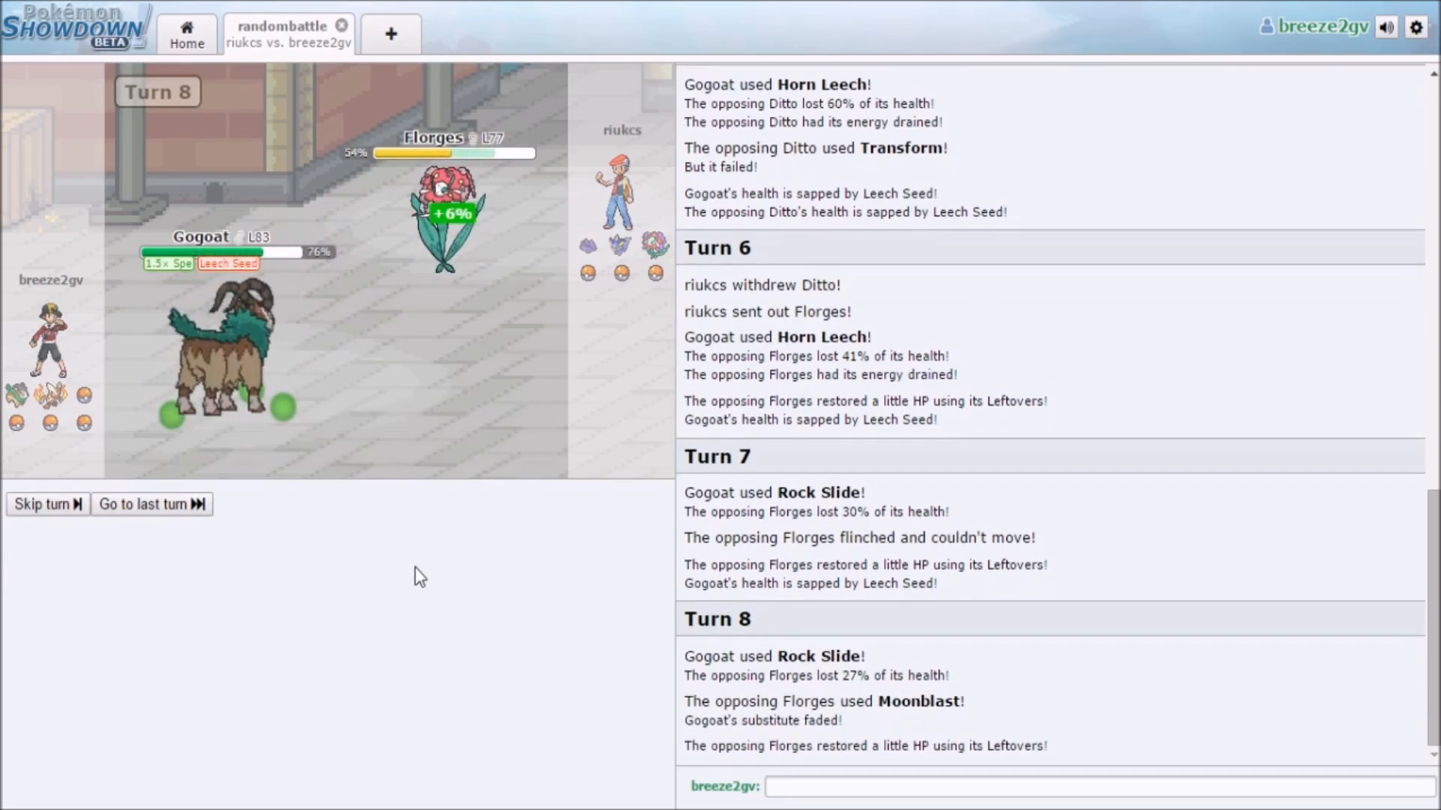
mouse_move(454, 261)
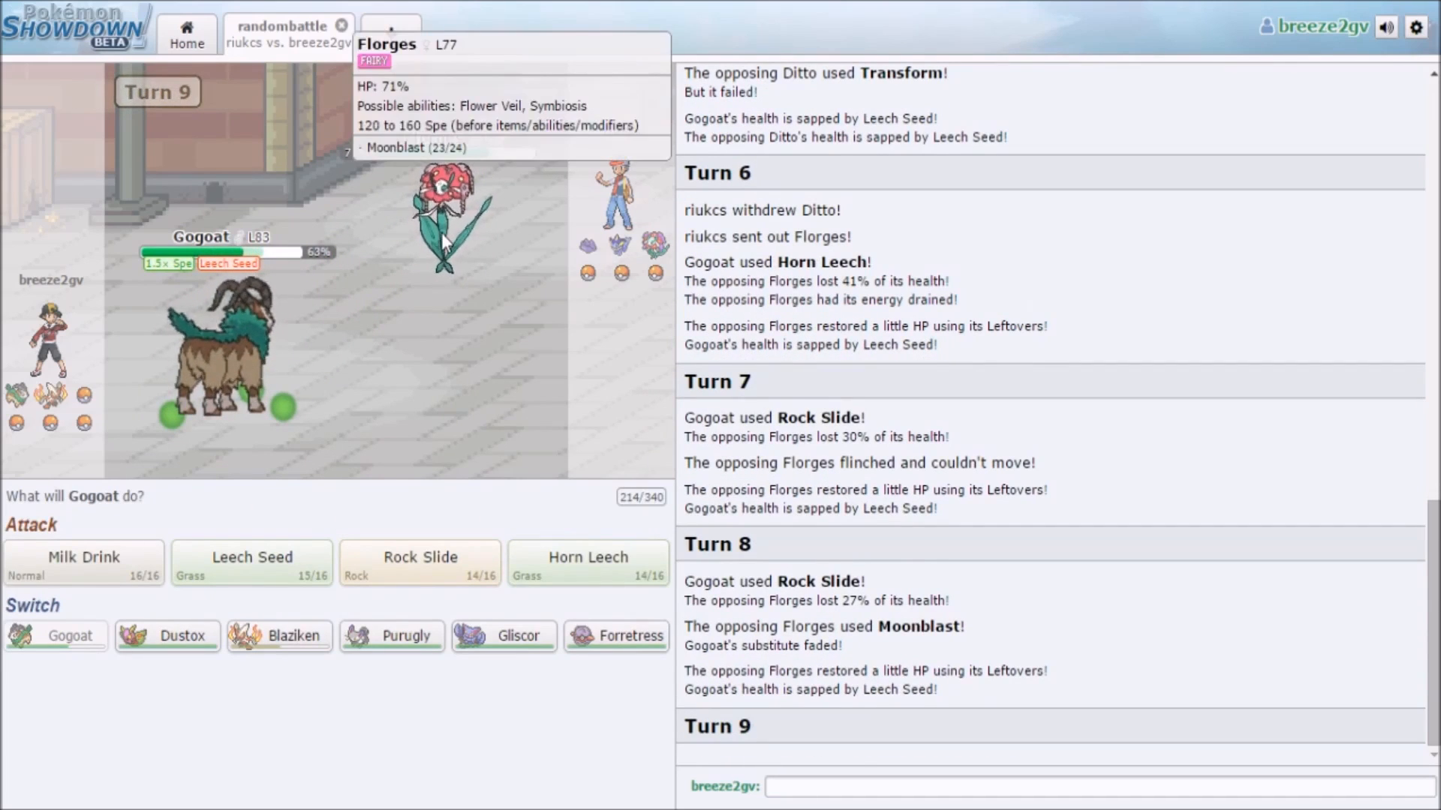
mouse_move(420, 562)
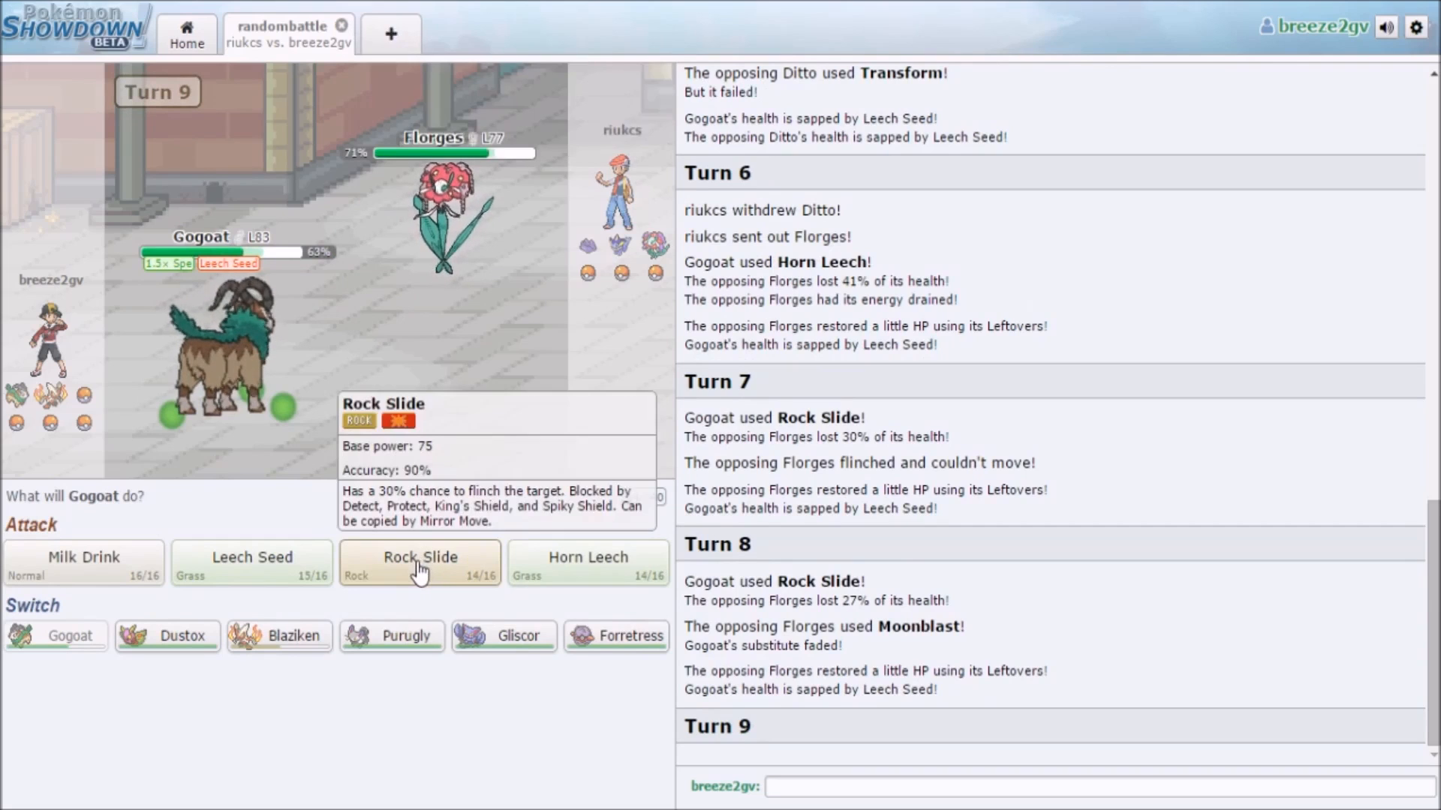
mouse_move(250, 556)
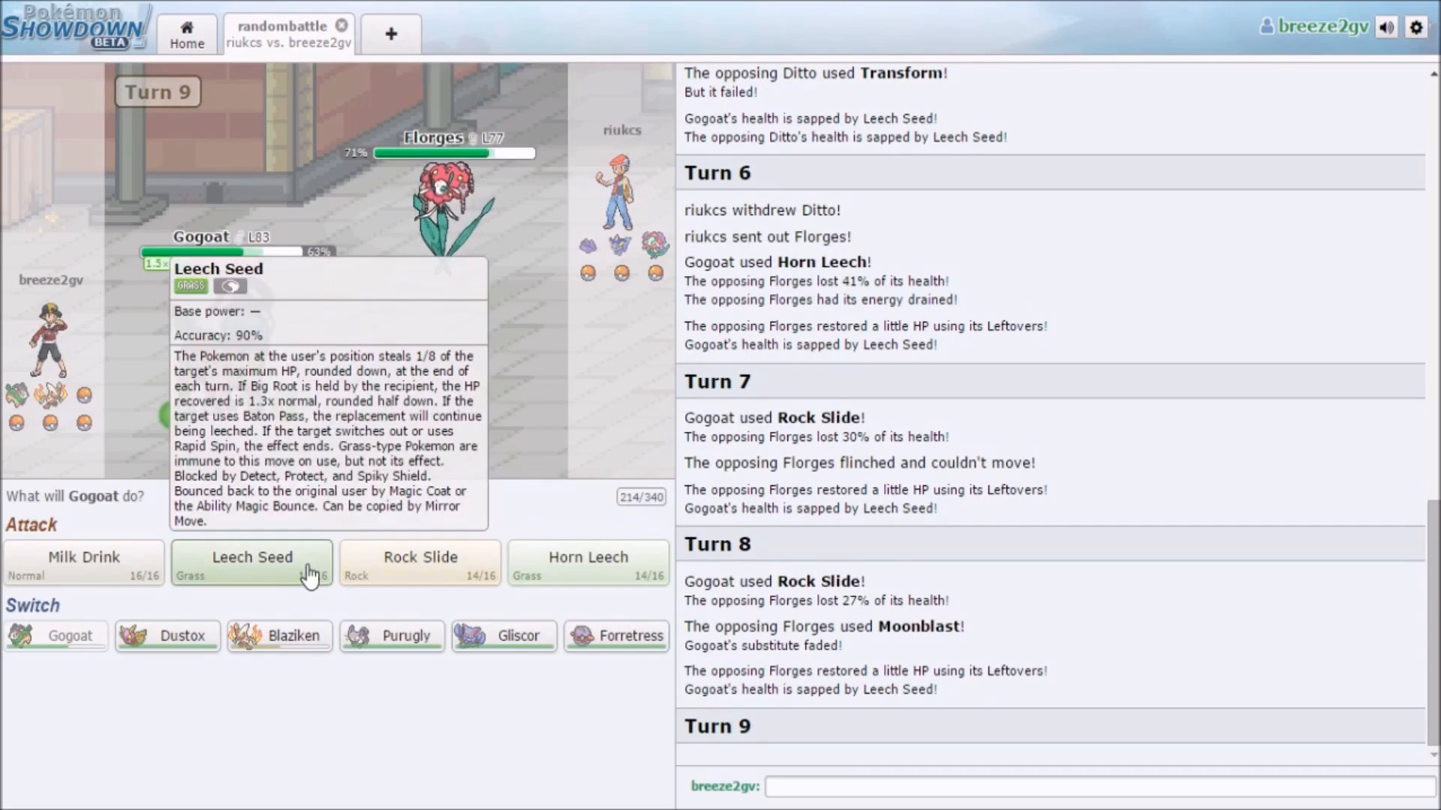
- Leech Seed Florges, then Horn Leech it down to 43% before Gogoat switches out
click(252, 556)
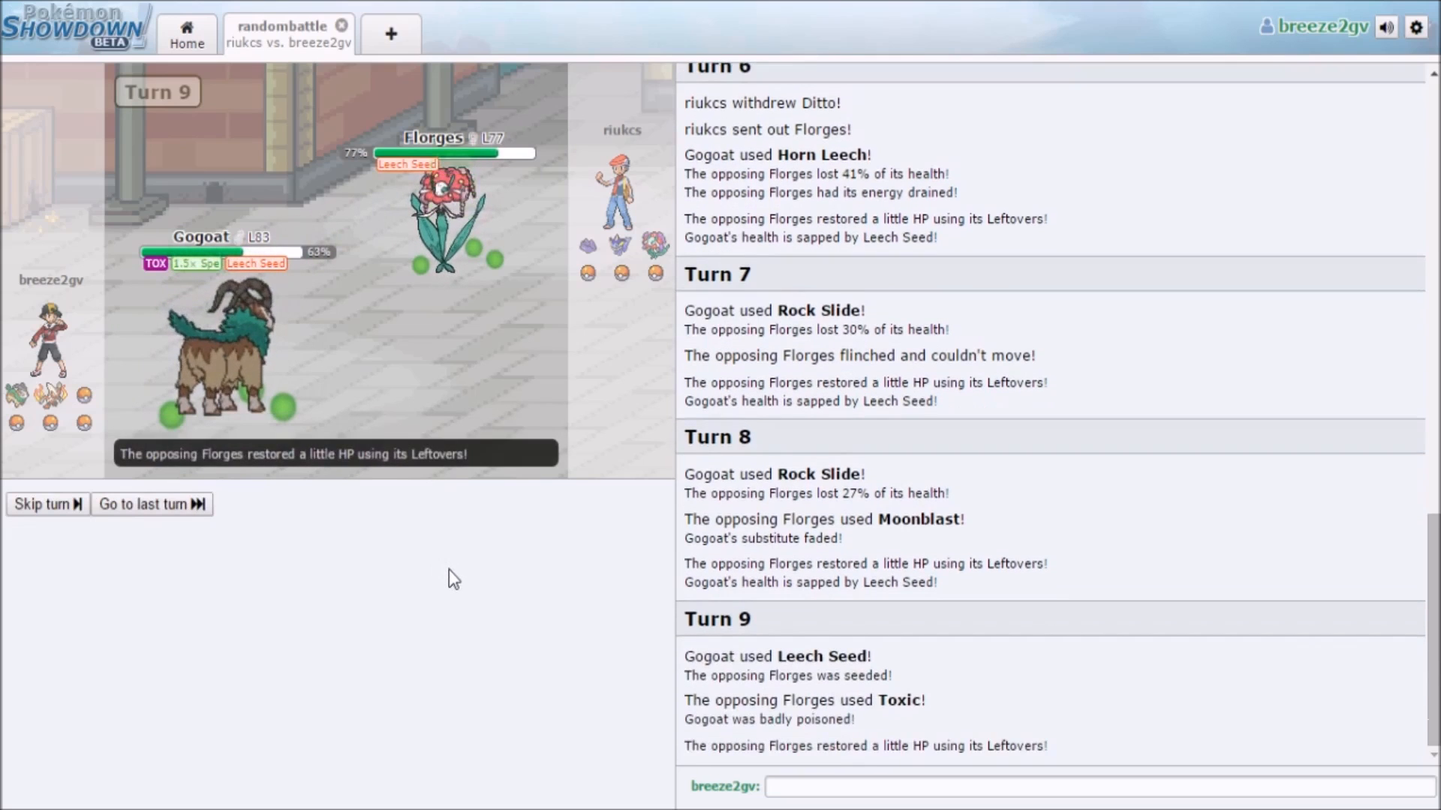
mouse_move(447, 203)
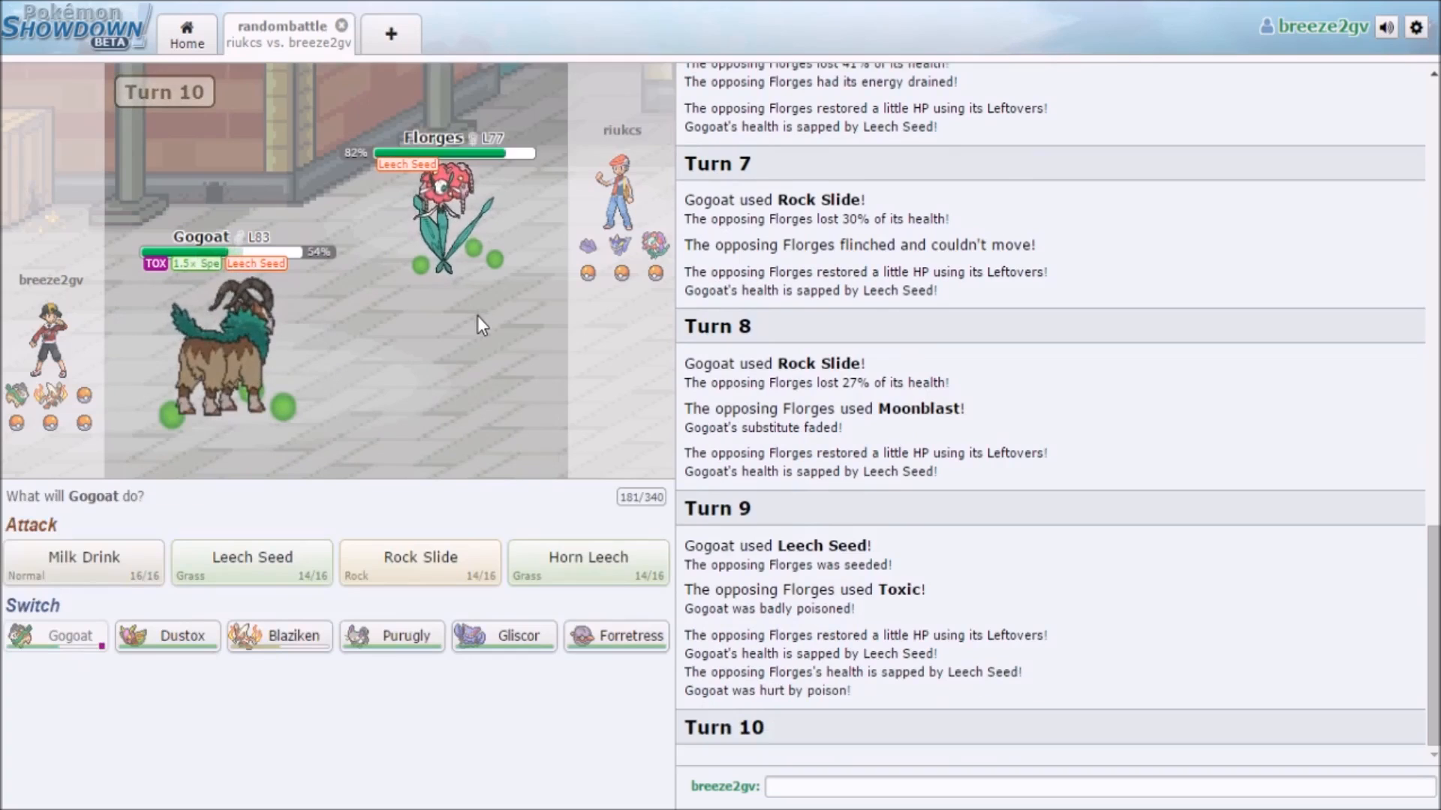
mouse_move(419, 562)
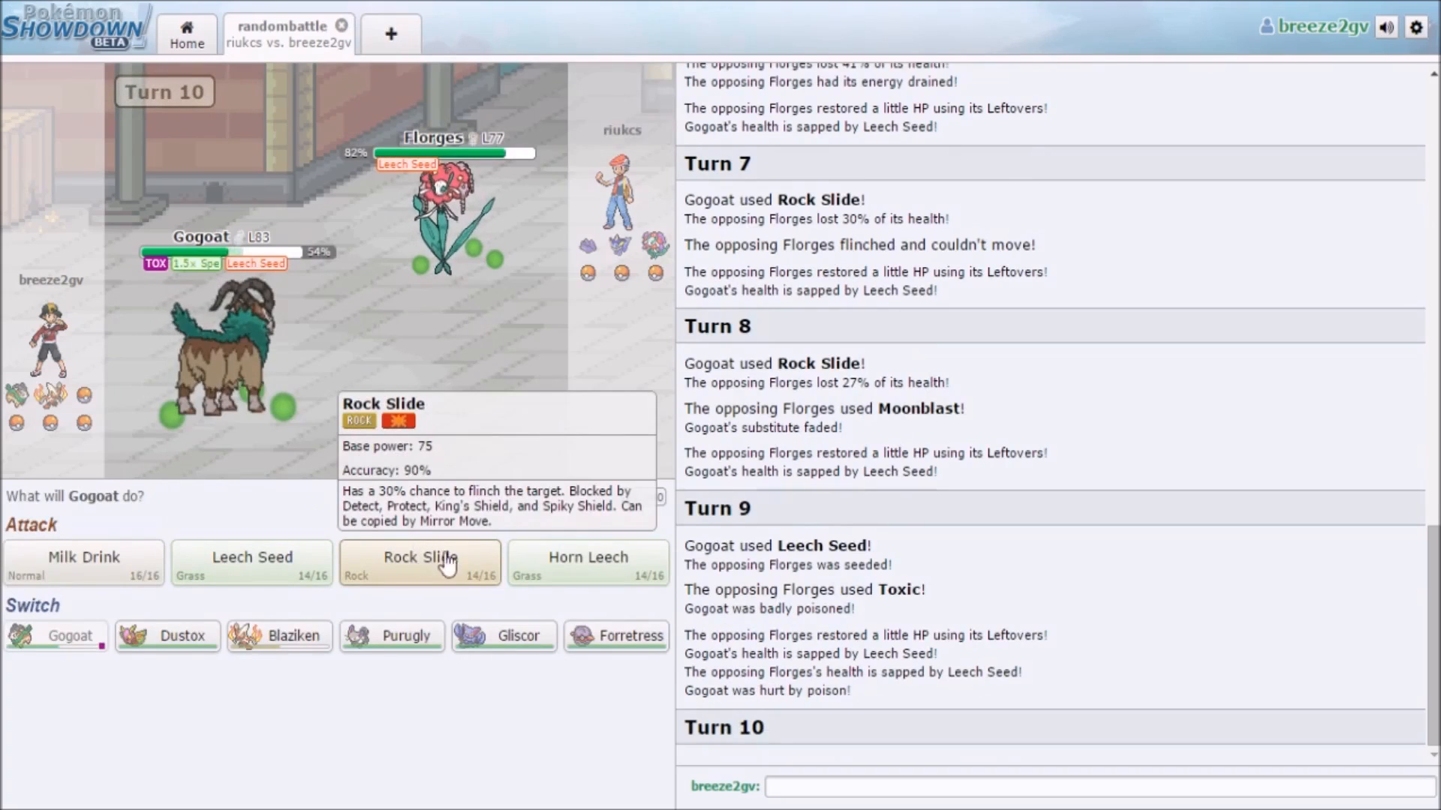
mouse_move(167, 637)
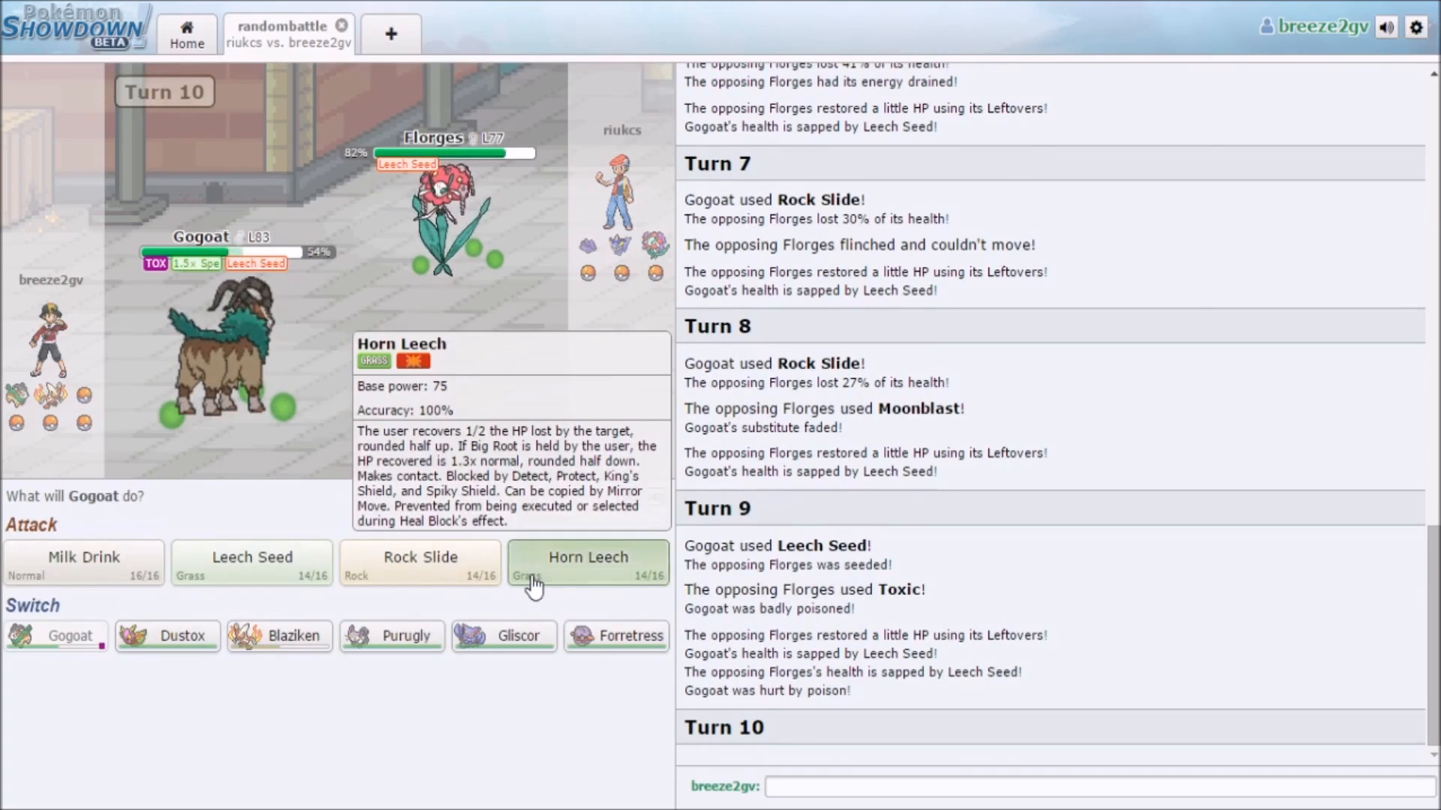
click(587, 561)
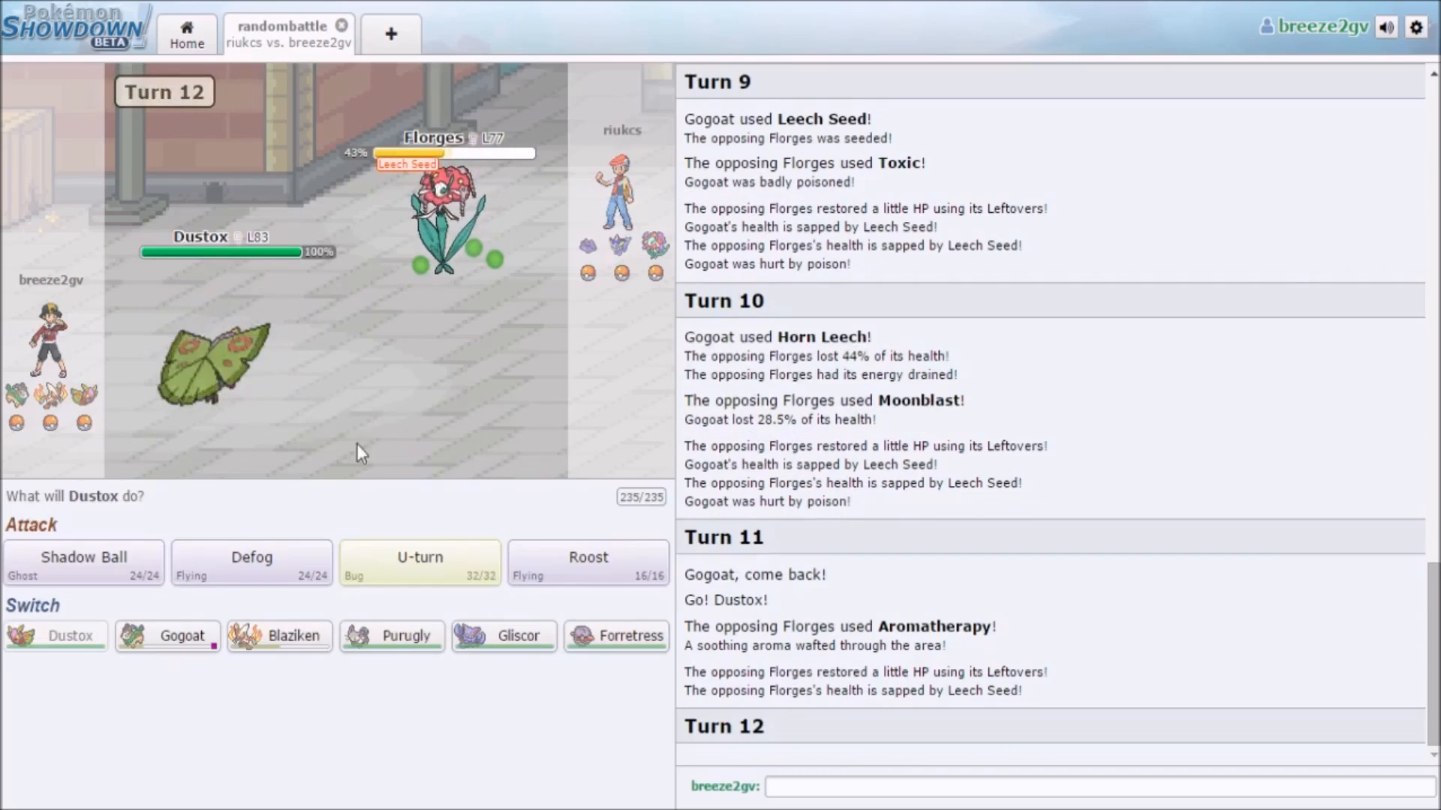
mouse_move(446, 485)
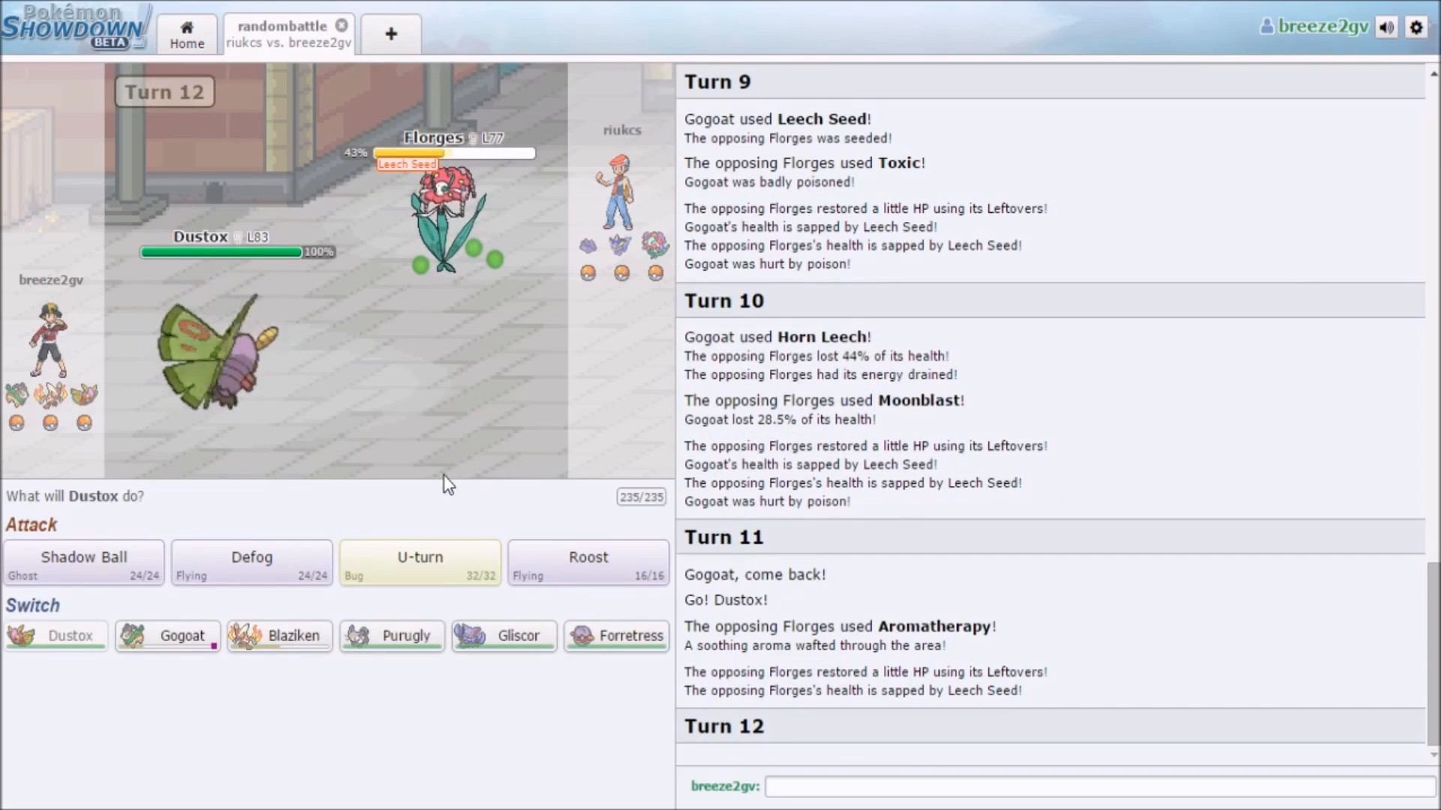
mouse_move(418, 563)
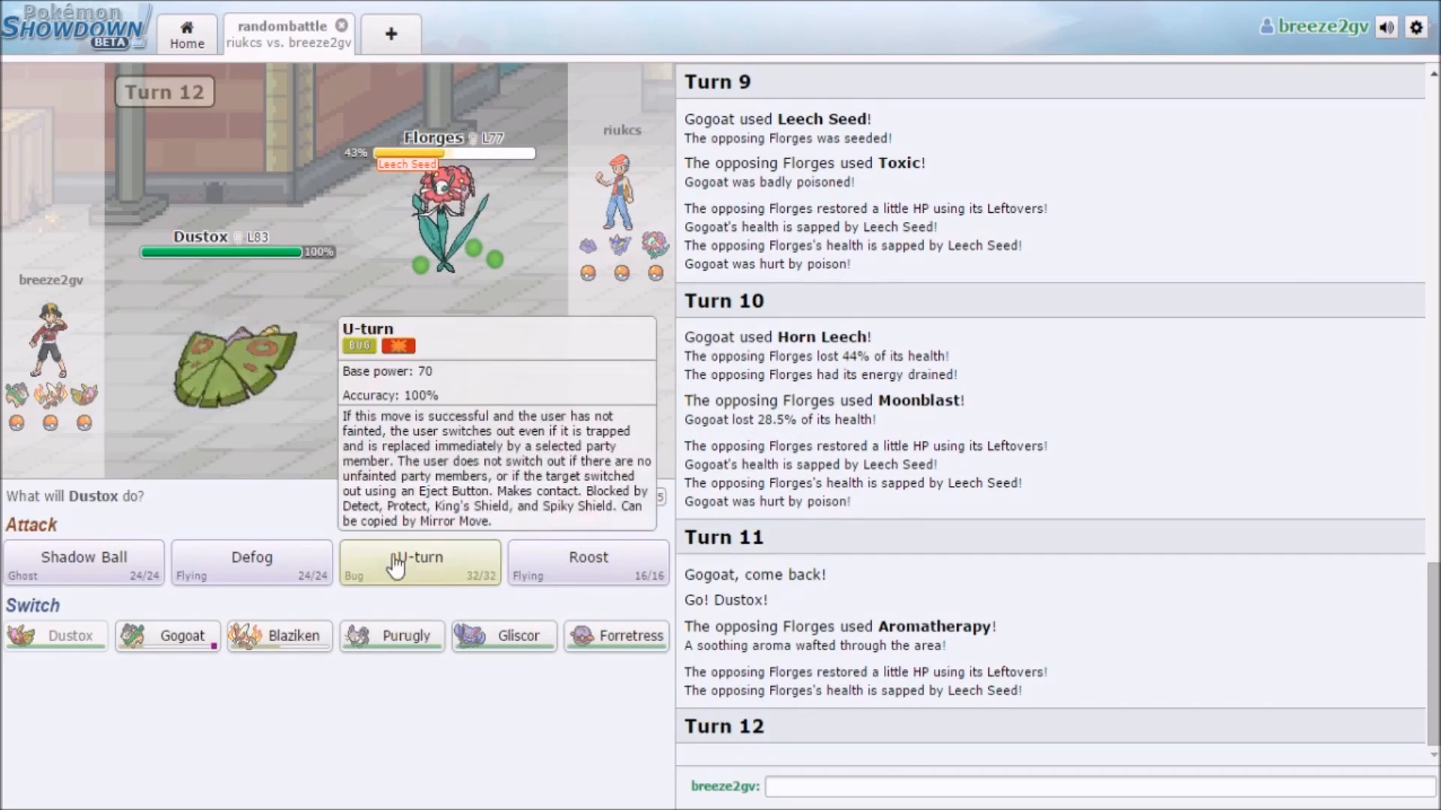
mouse_move(83, 556)
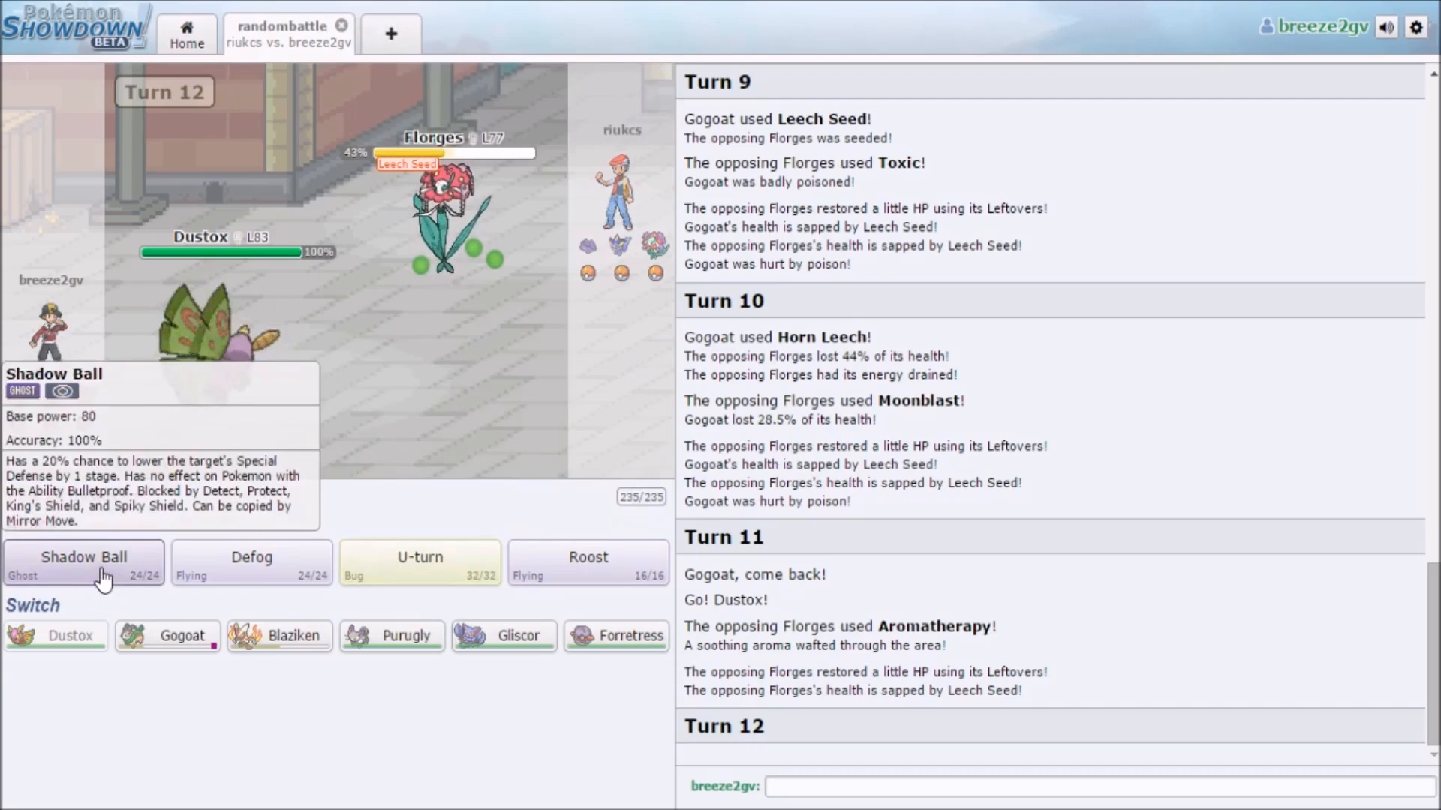
- Shadow Ball Florges, U-turn out, and choose Forretress's action against Aerodactyl
click(84, 556)
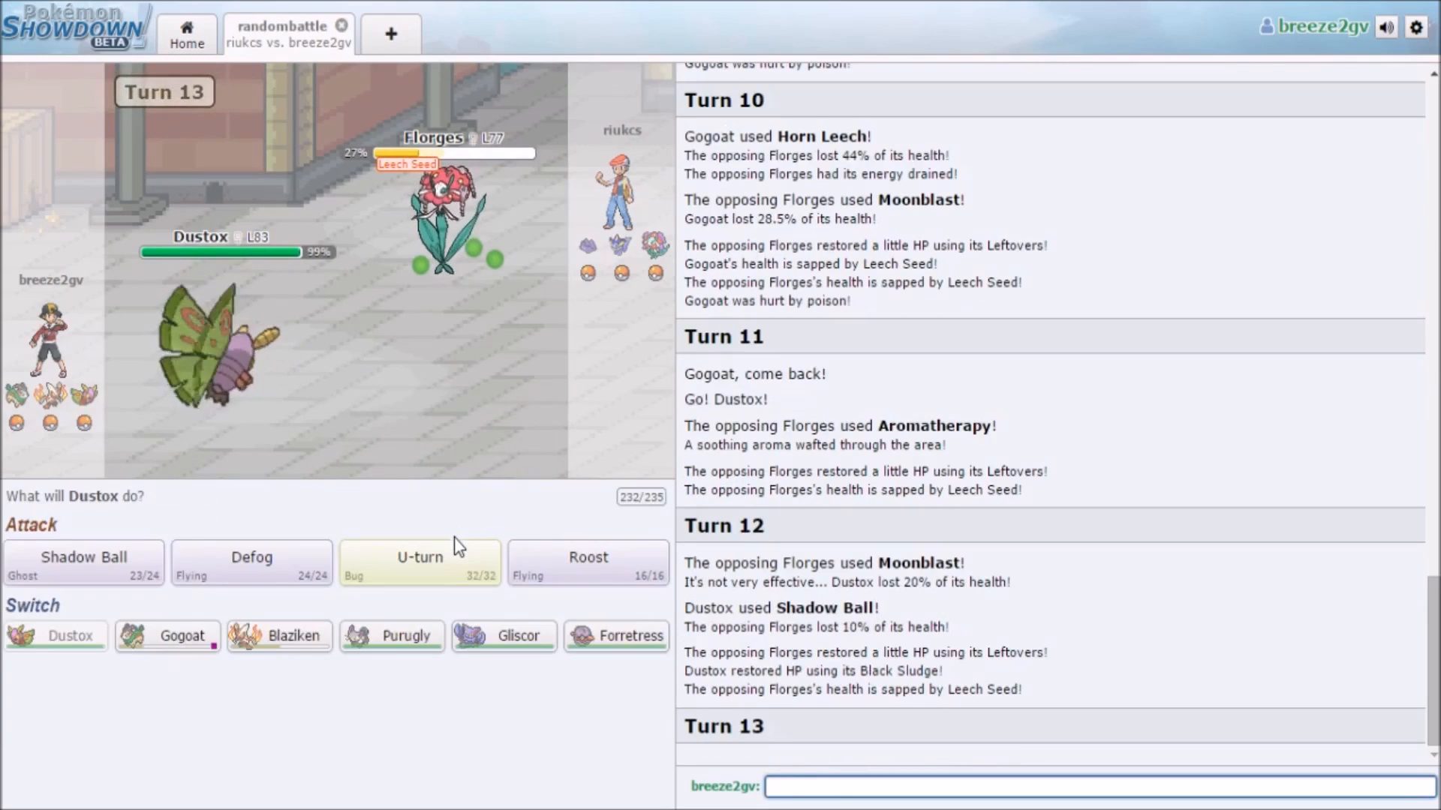
mouse_move(420, 558)
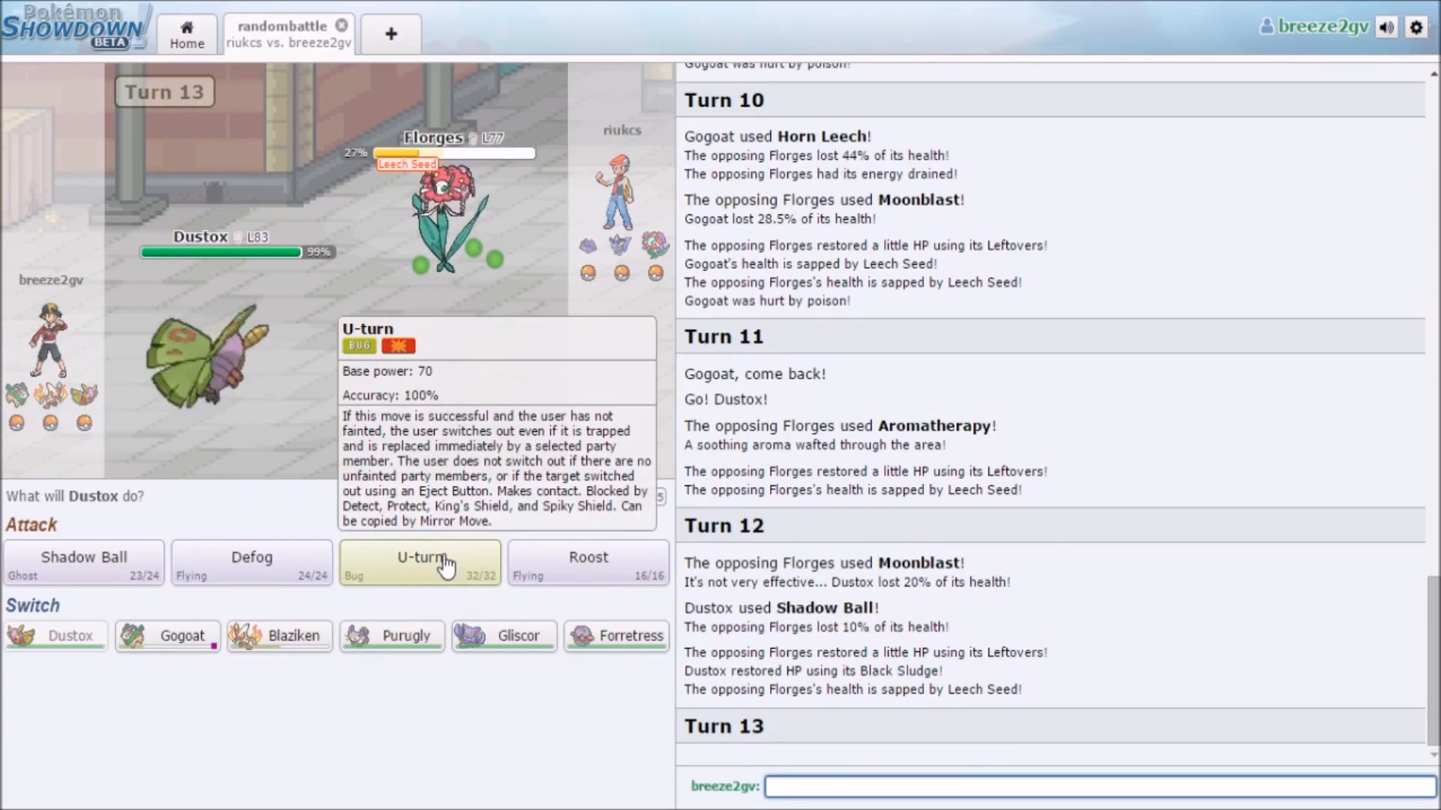
click(418, 559)
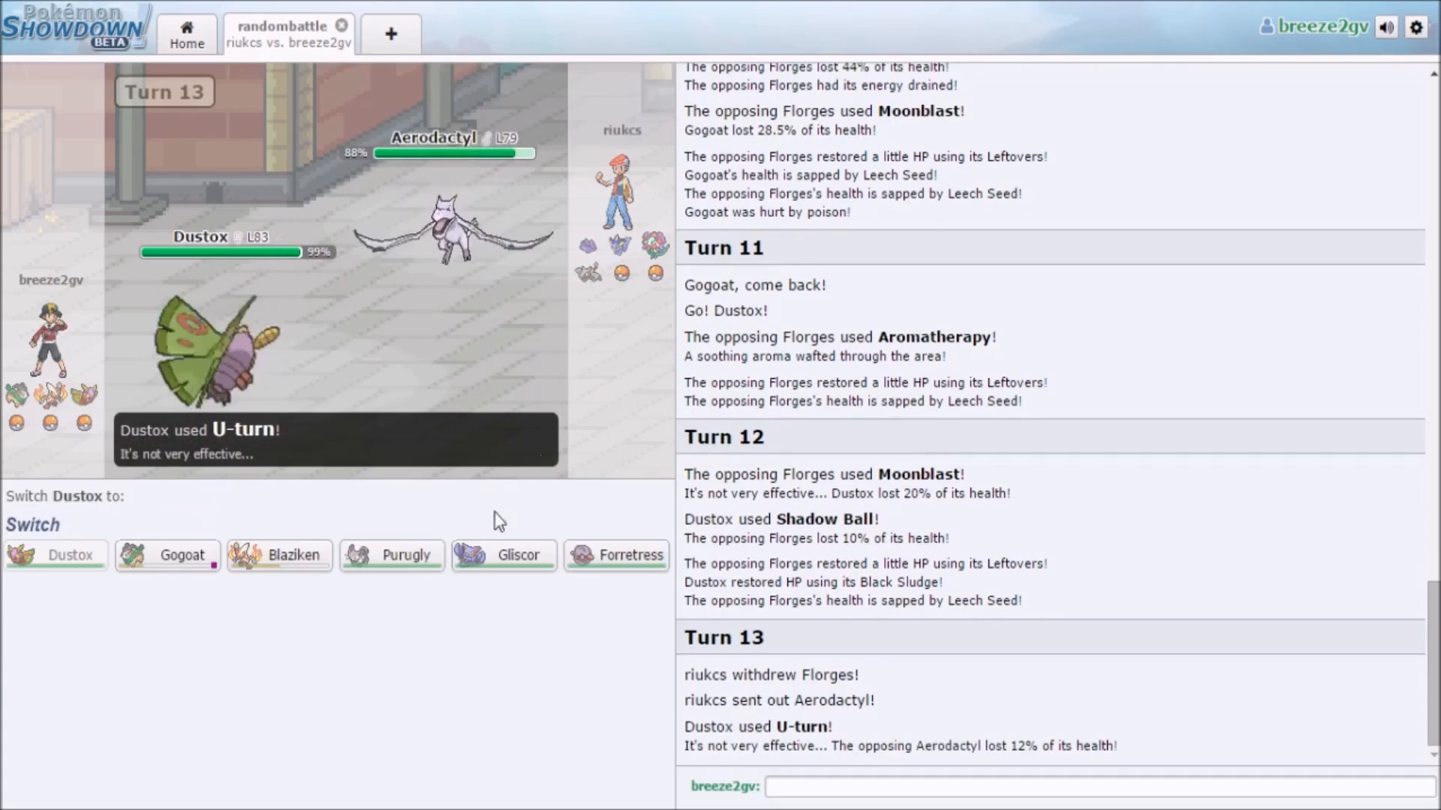
mouse_move(504, 553)
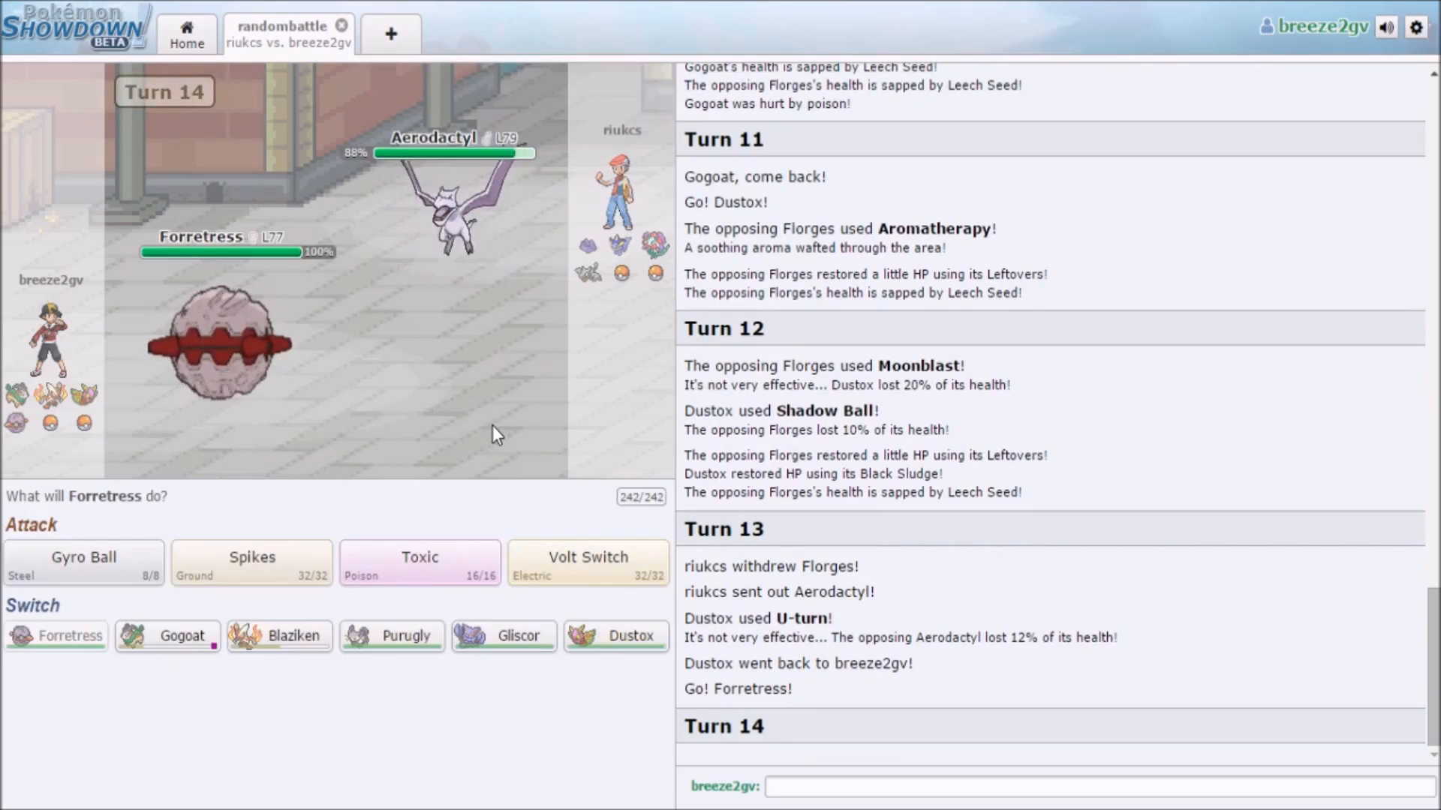
click(419, 561)
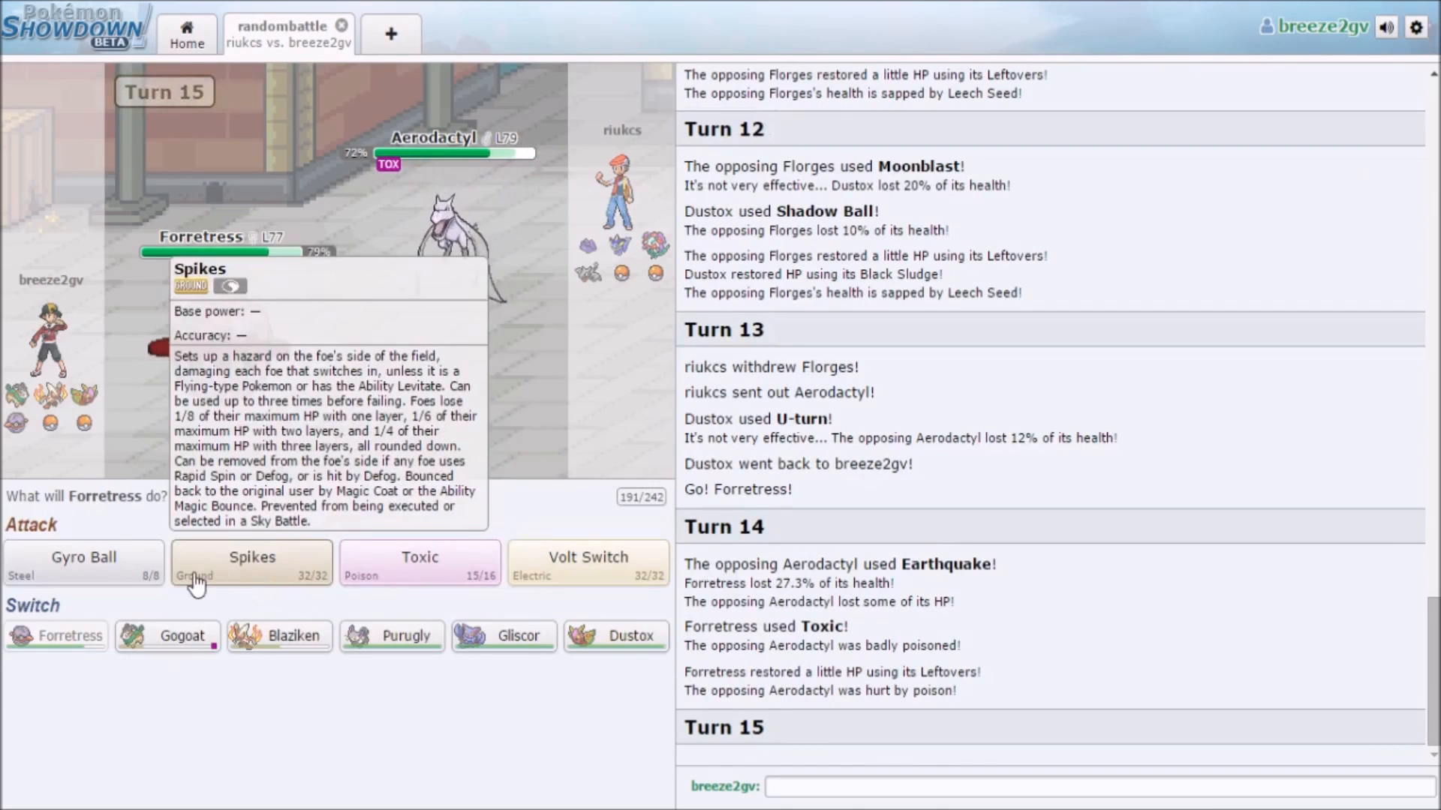
- Lay Spikes on the opponent's side, then Volt Switch to faint Aerodactyl and bring in Gliscor
click(251, 557)
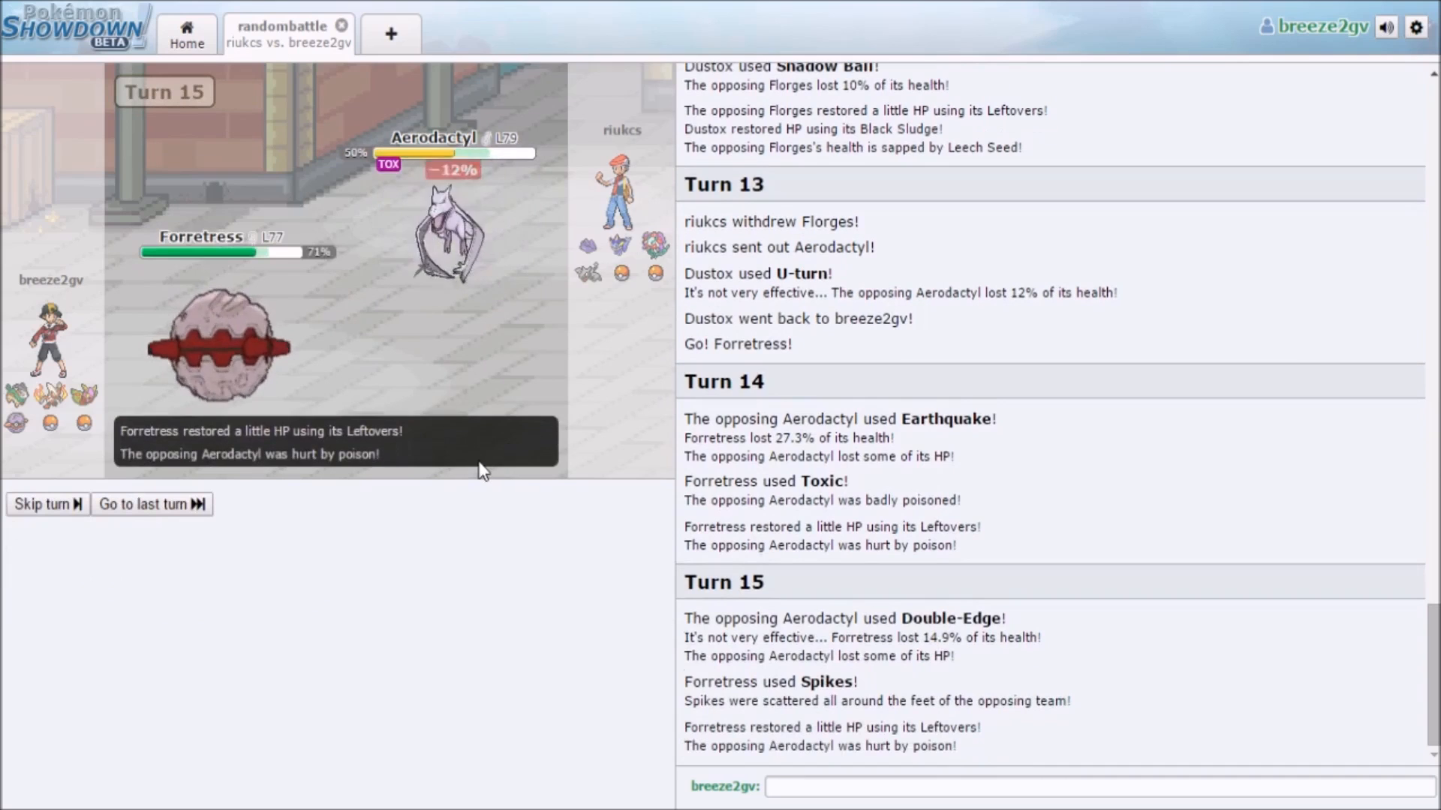
click(150, 504)
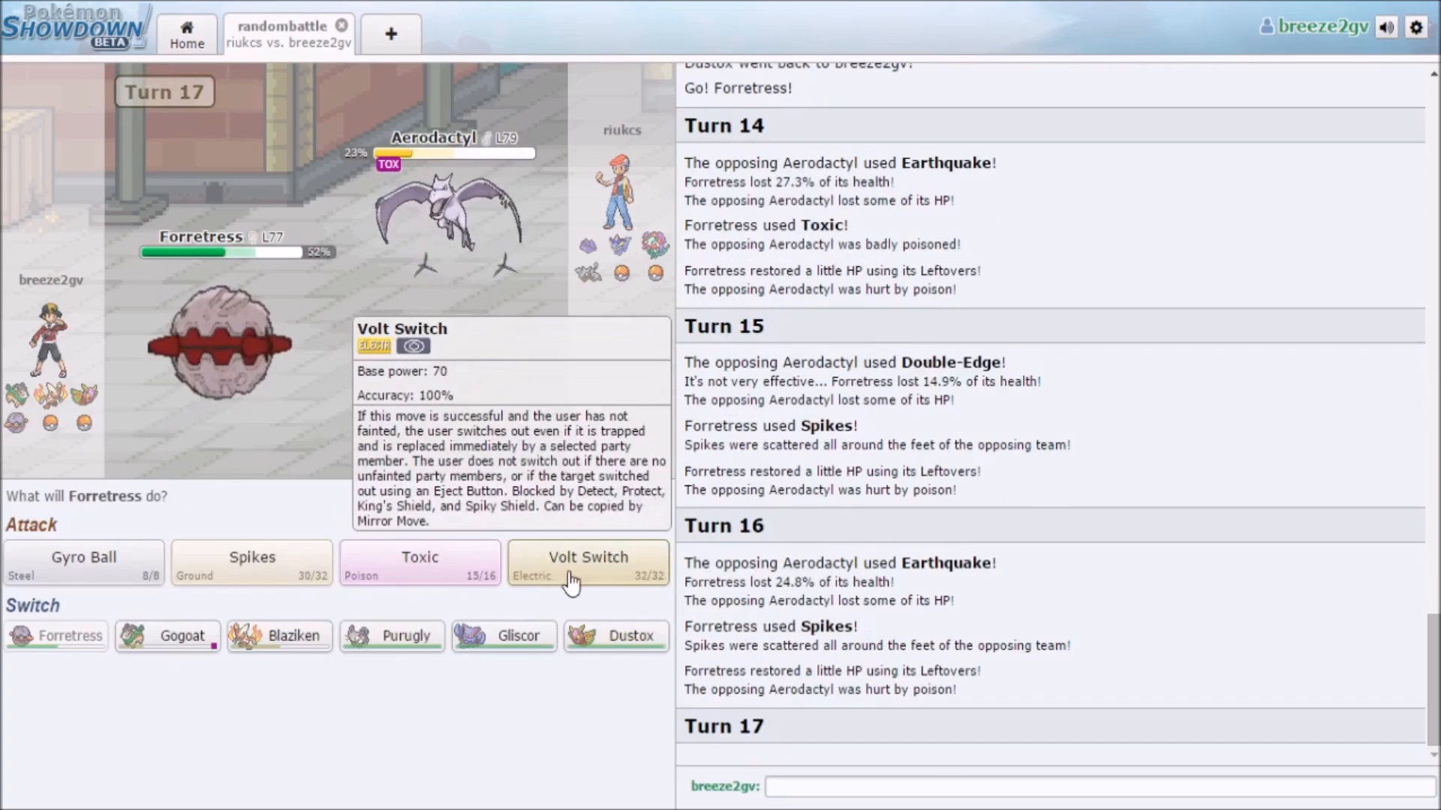
click(586, 564)
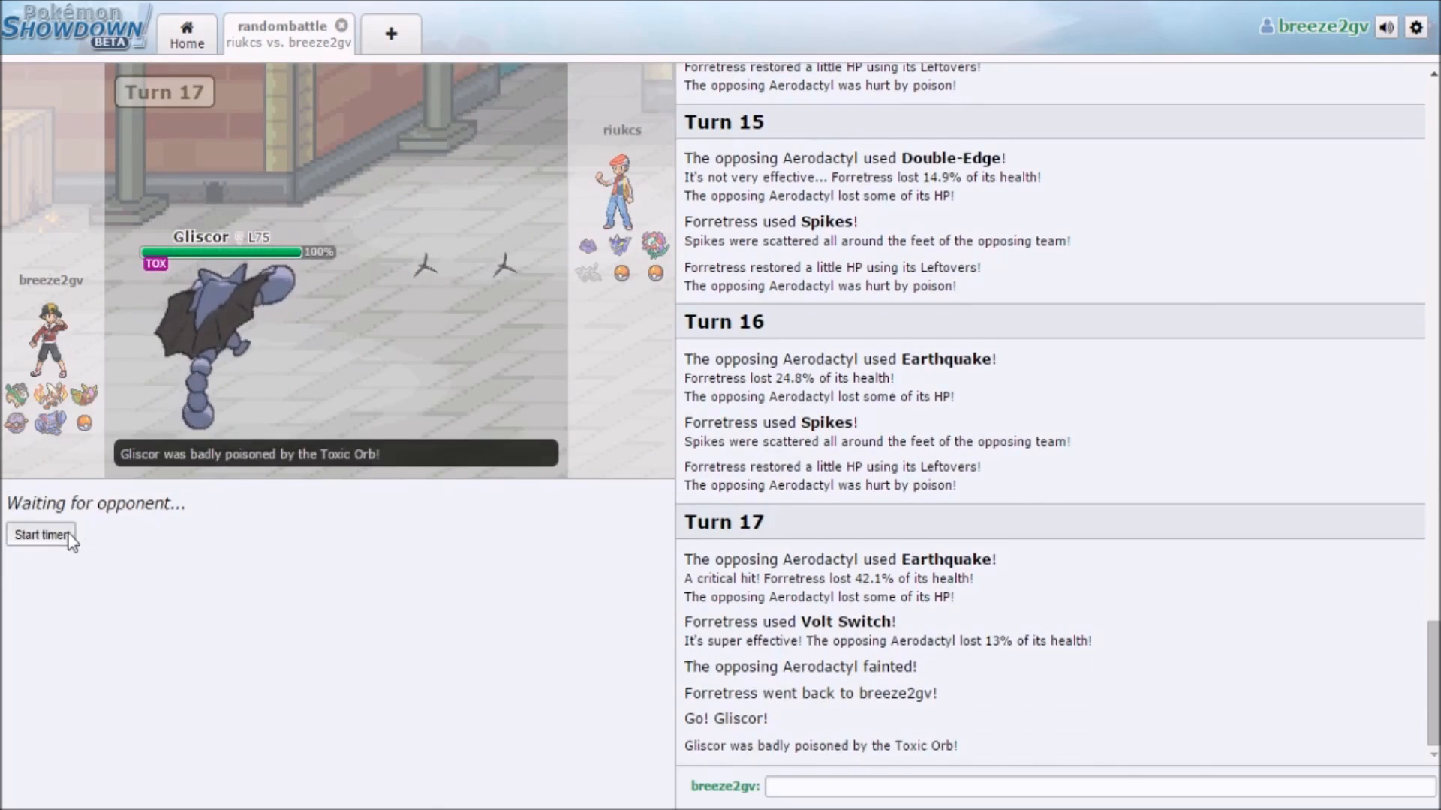
- Start the battle timer, then send Forretress in after Gogoat faints to poison
click(41, 535)
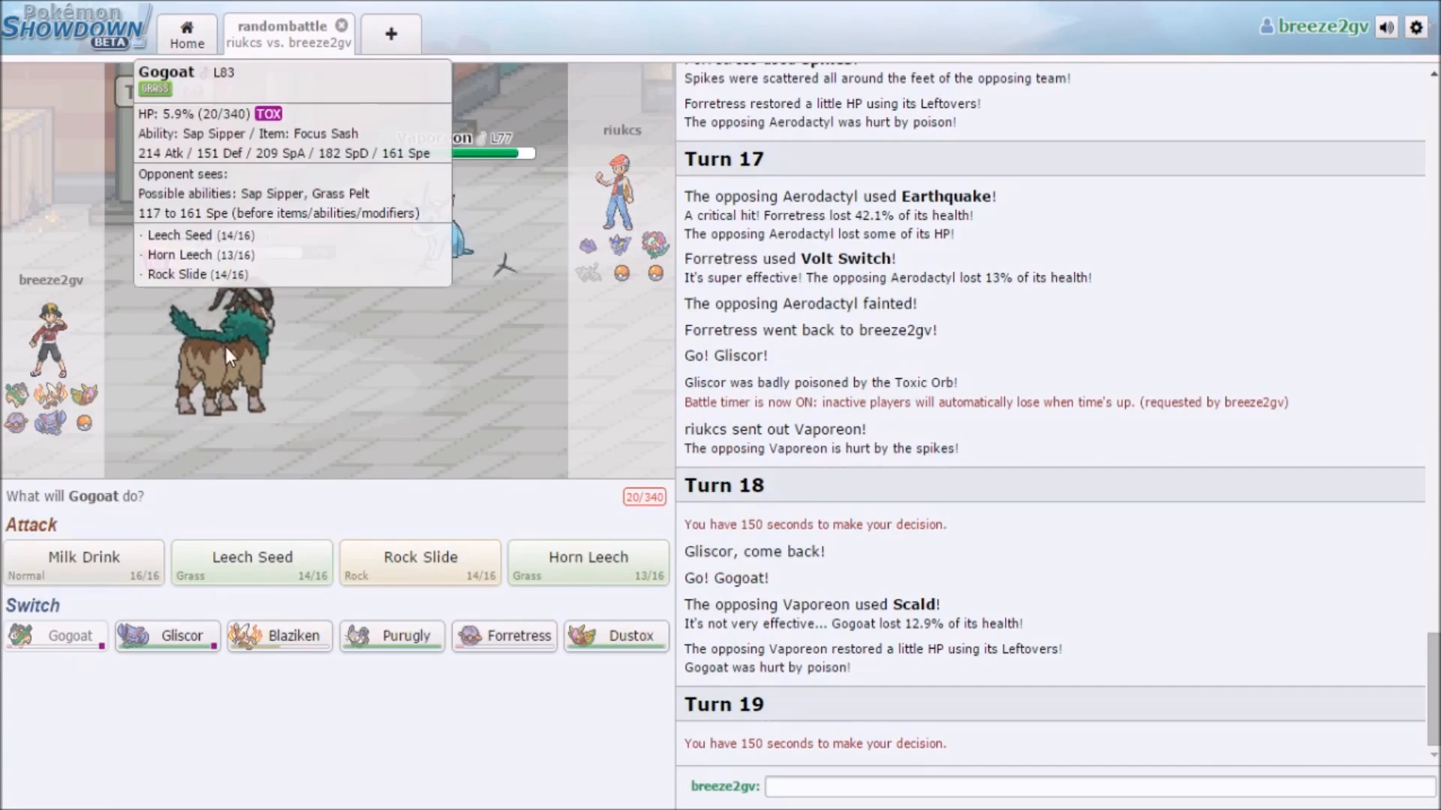
mouse_move(437, 230)
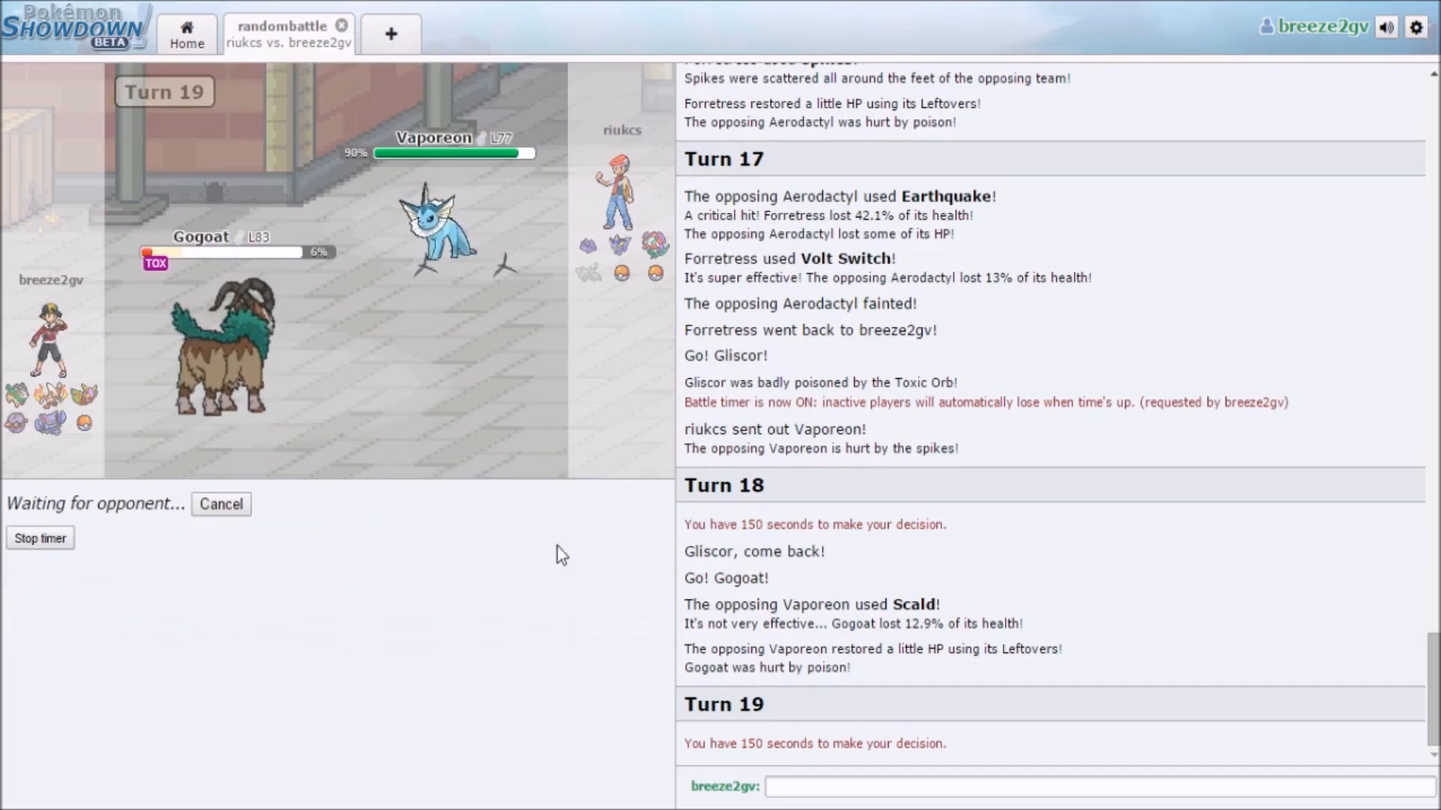
mouse_move(524, 440)
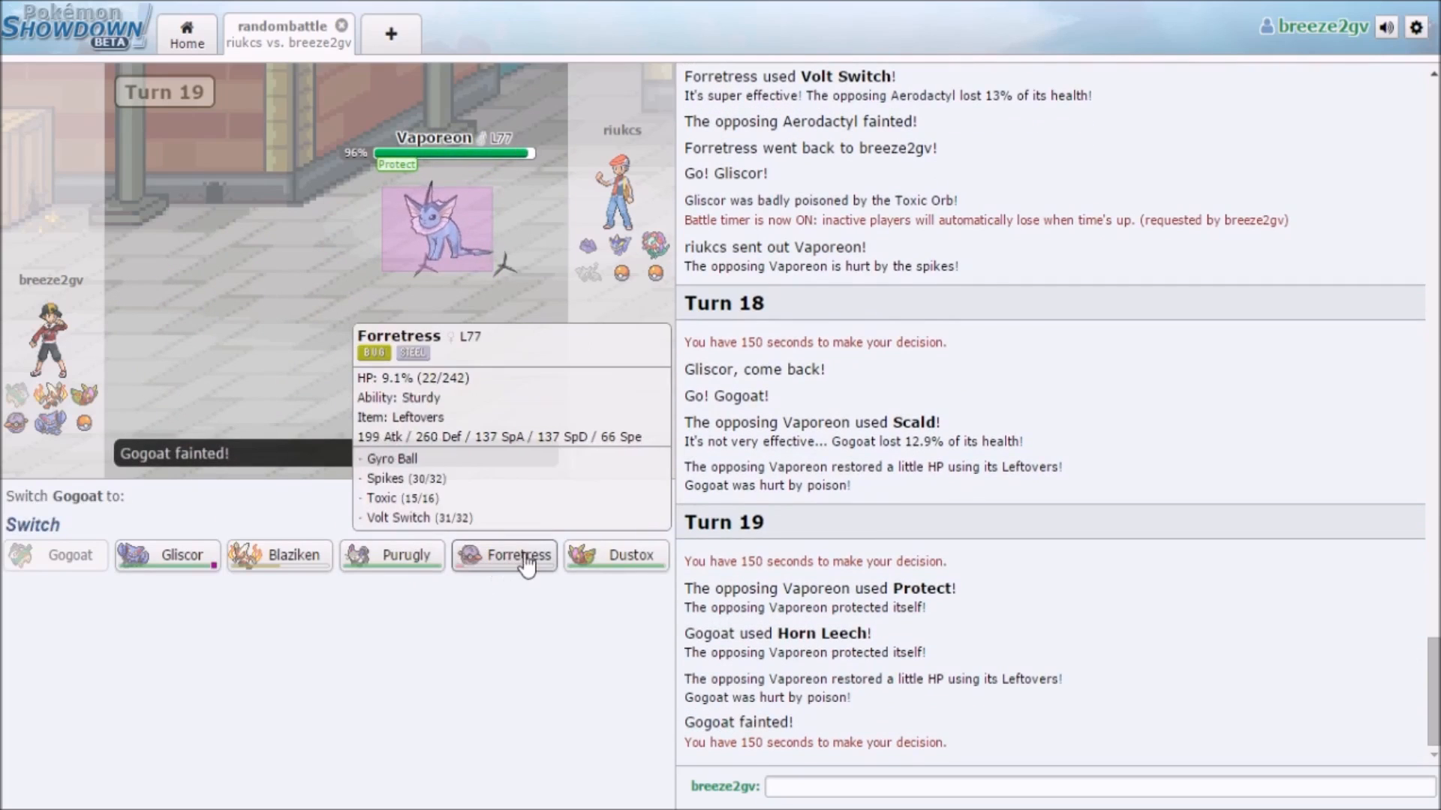
click(505, 555)
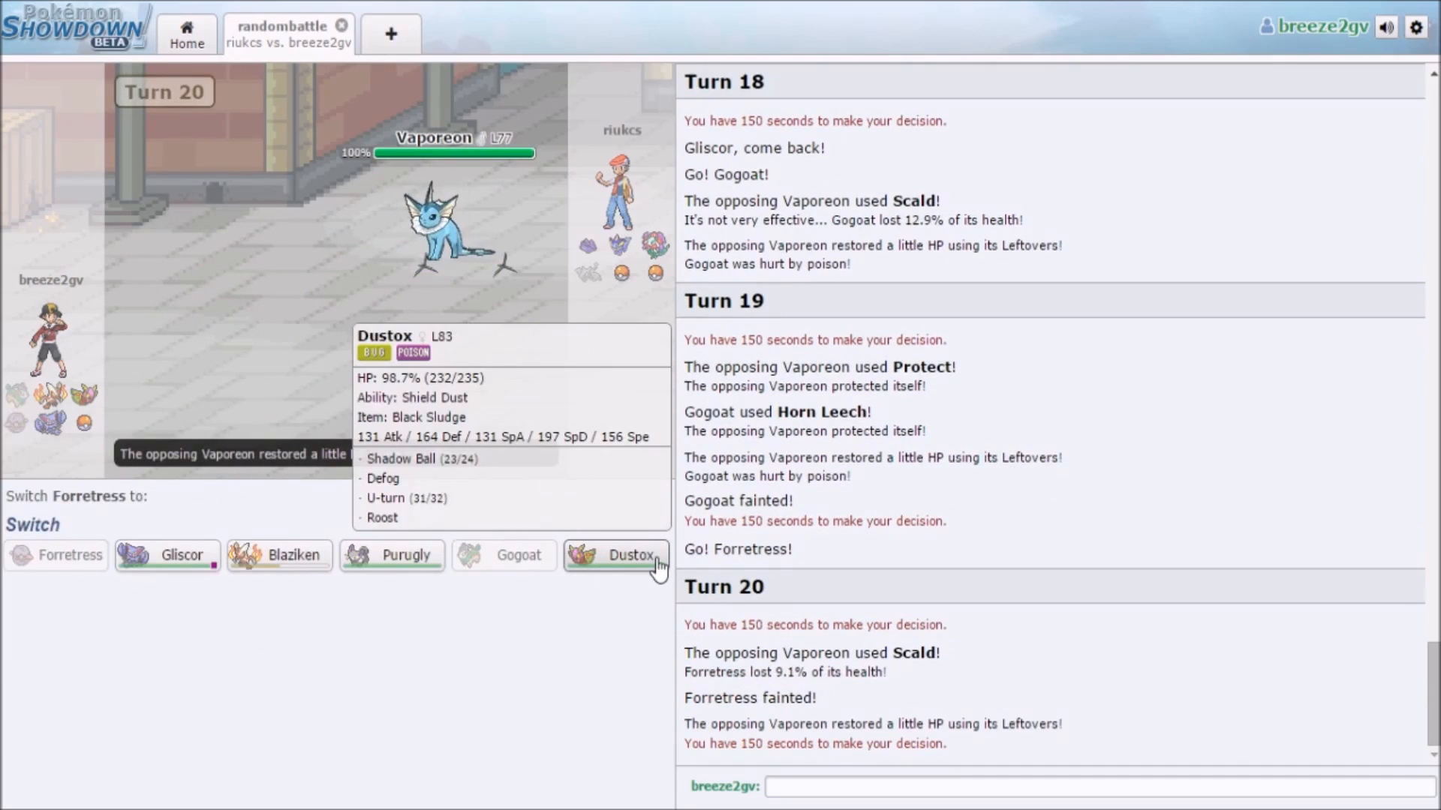
- Send Dustox in for fainted Forretress, then swap to Purugly against Vaporeon
click(631, 553)
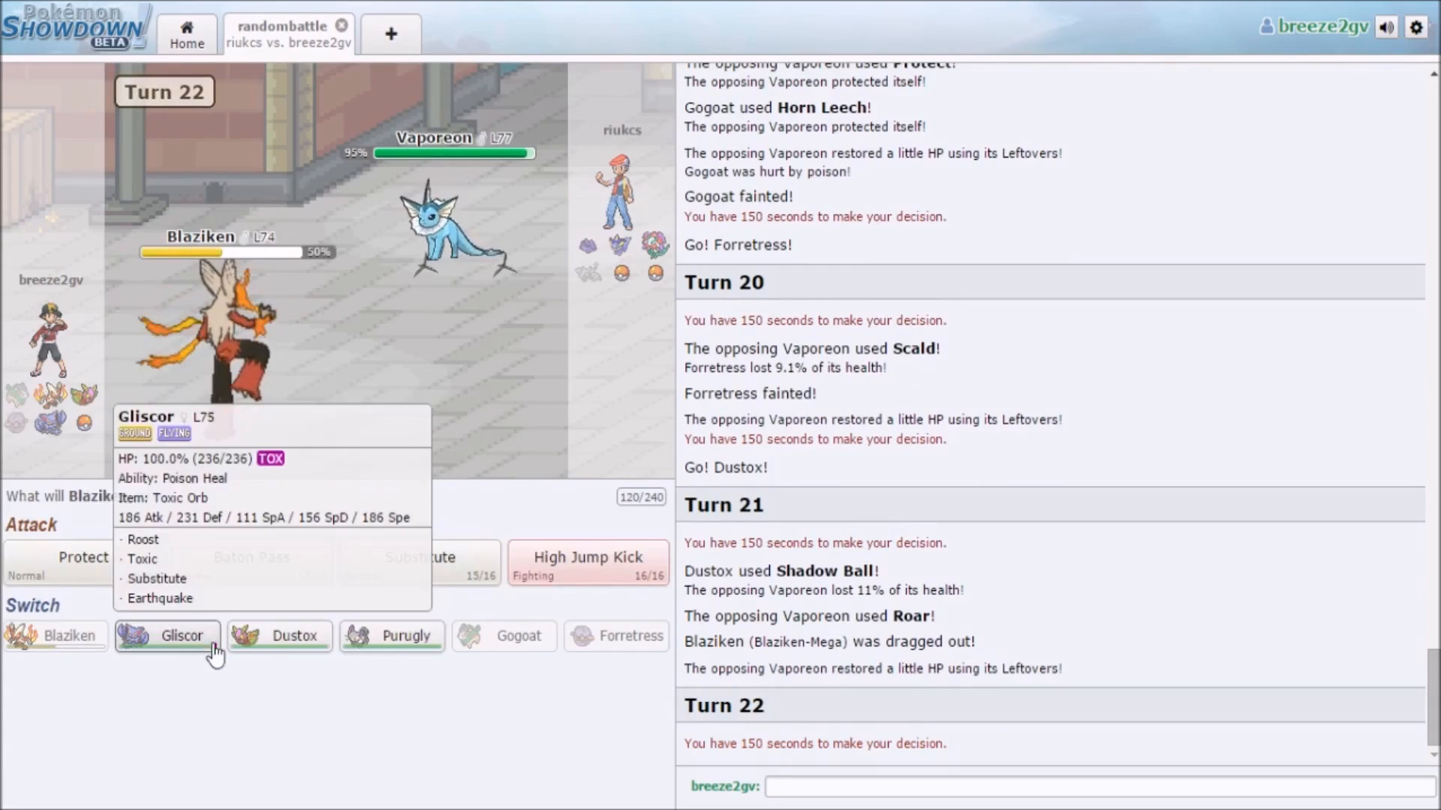
click(167, 636)
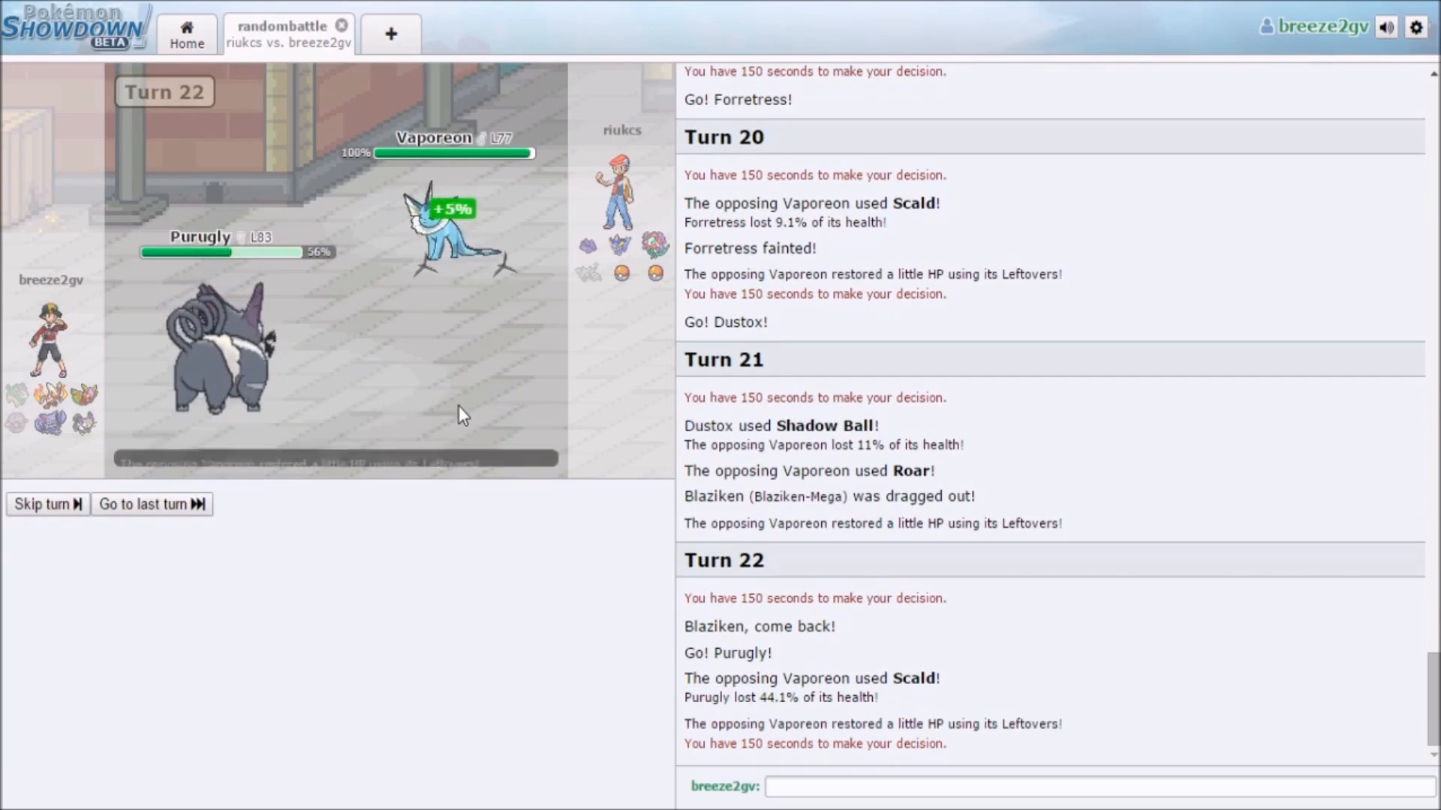
click(150, 505)
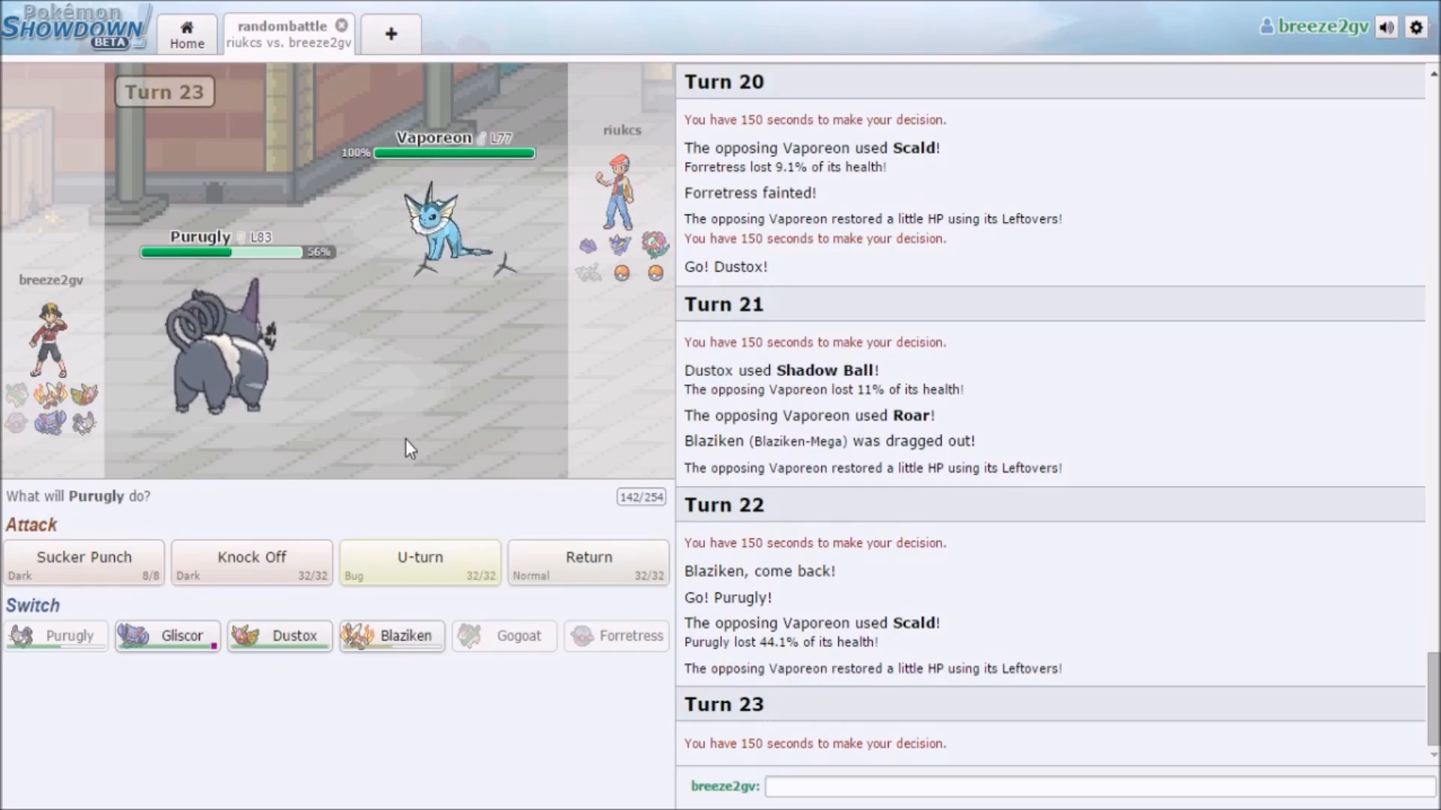
mouse_move(441, 504)
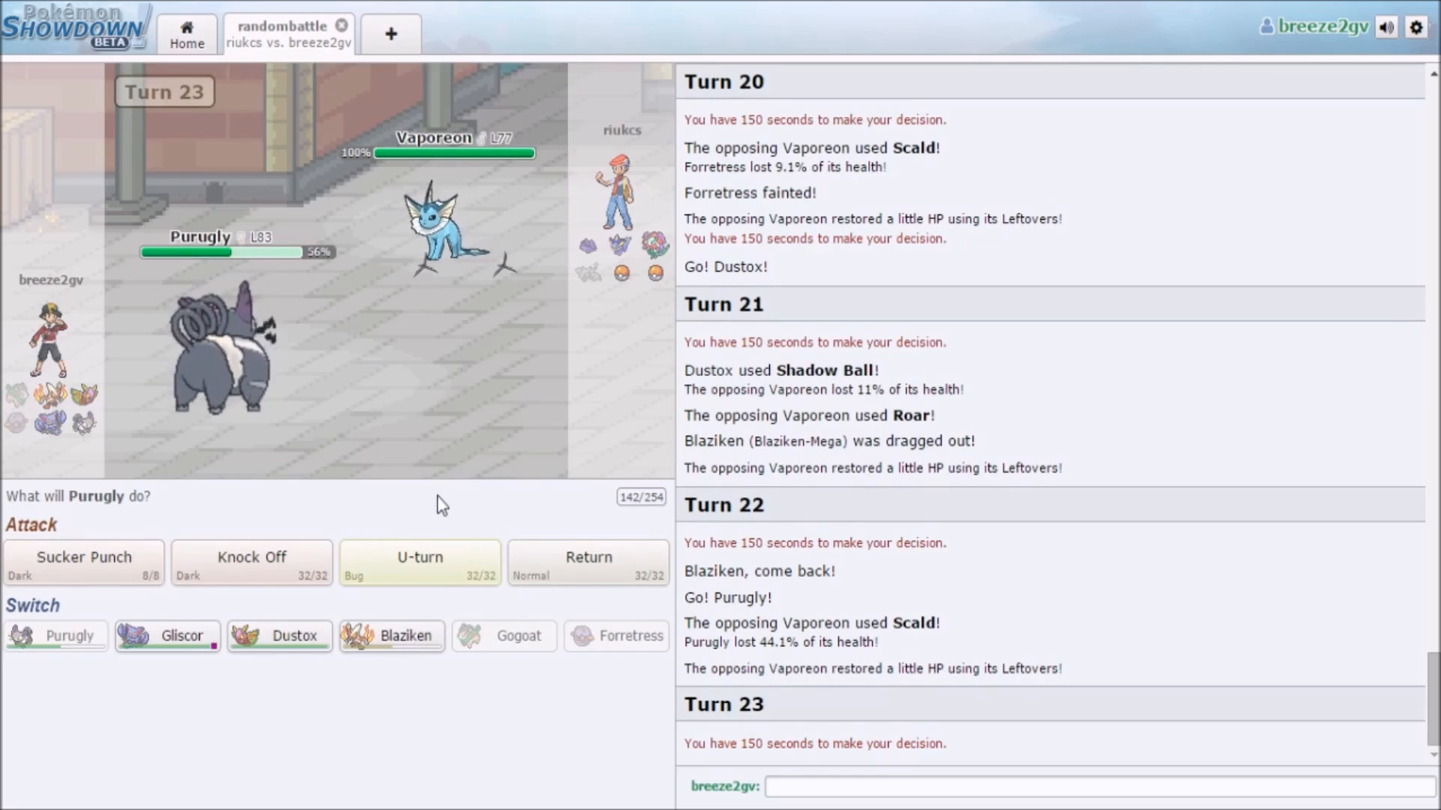
- Knock Off Vaporeon's Leftovers and Sucker Punch it to 38% before Purugly faints
click(419, 560)
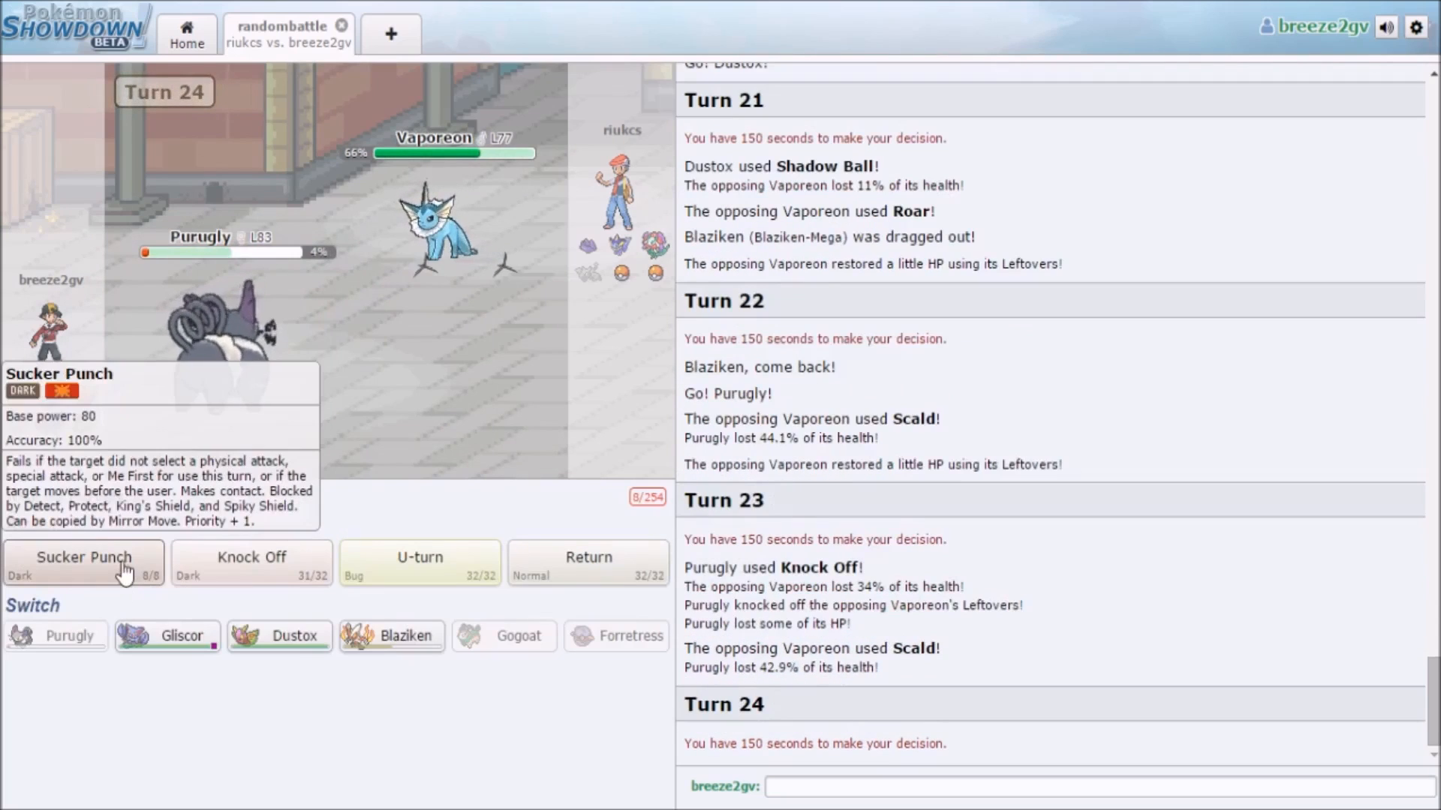
click(82, 557)
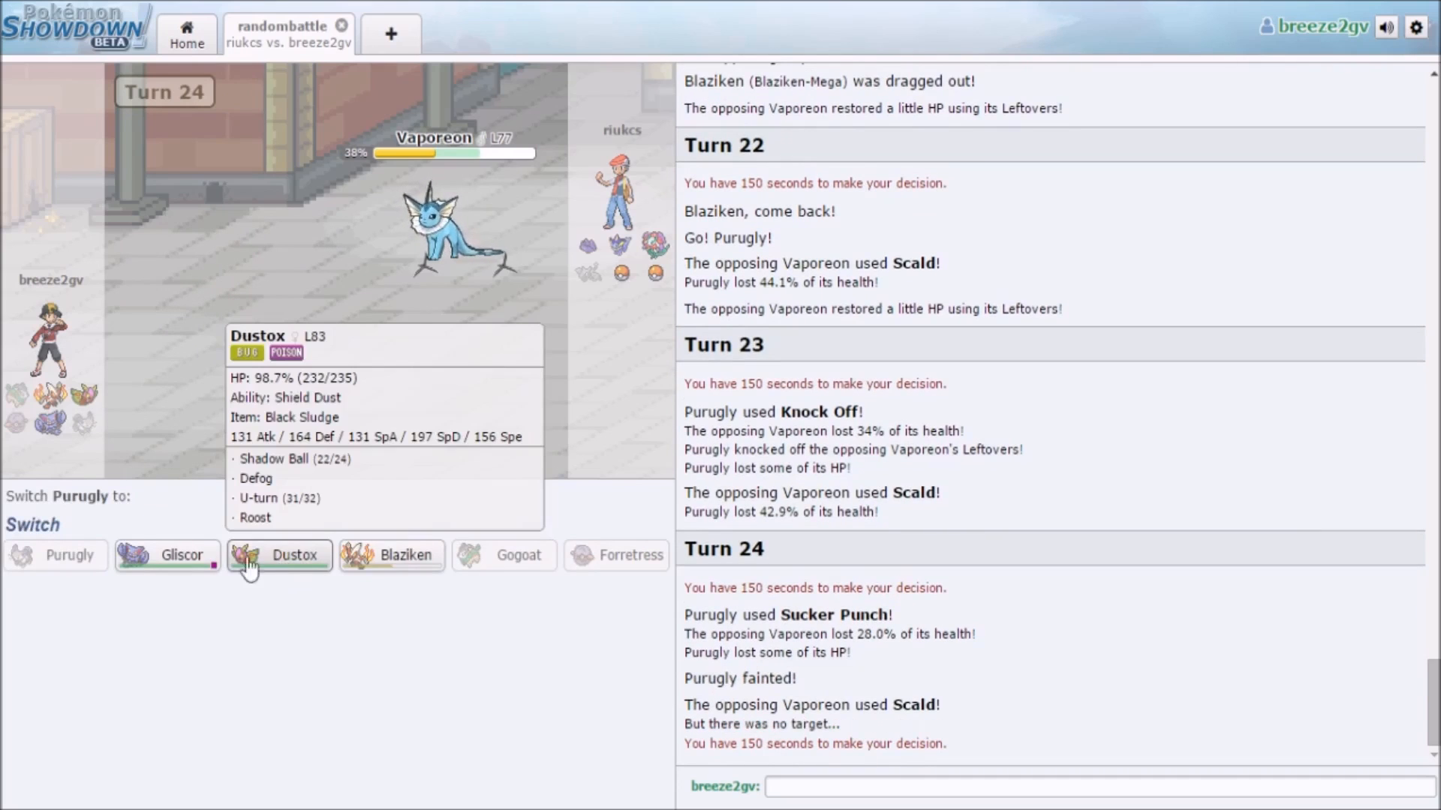
mouse_move(253, 501)
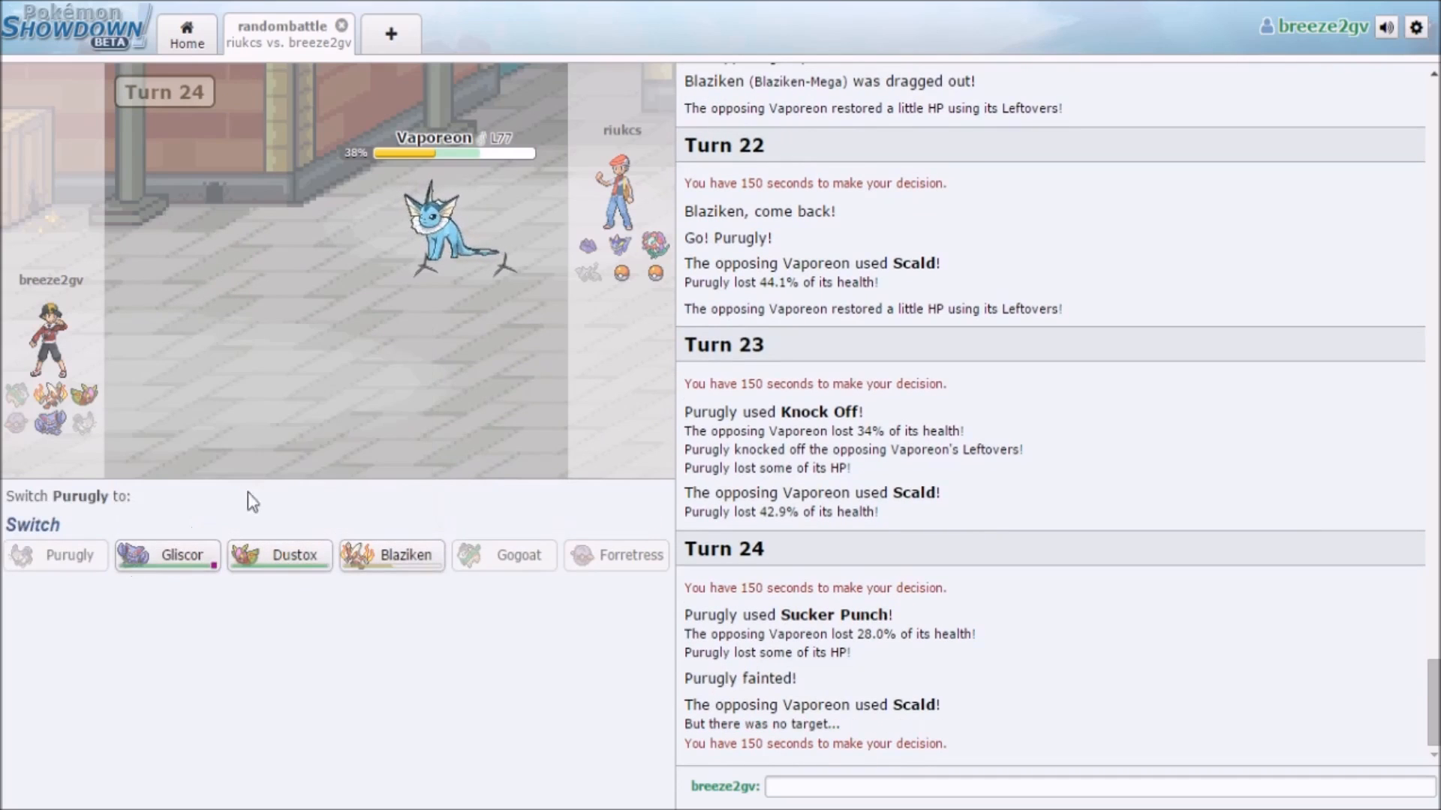
mouse_move(280, 556)
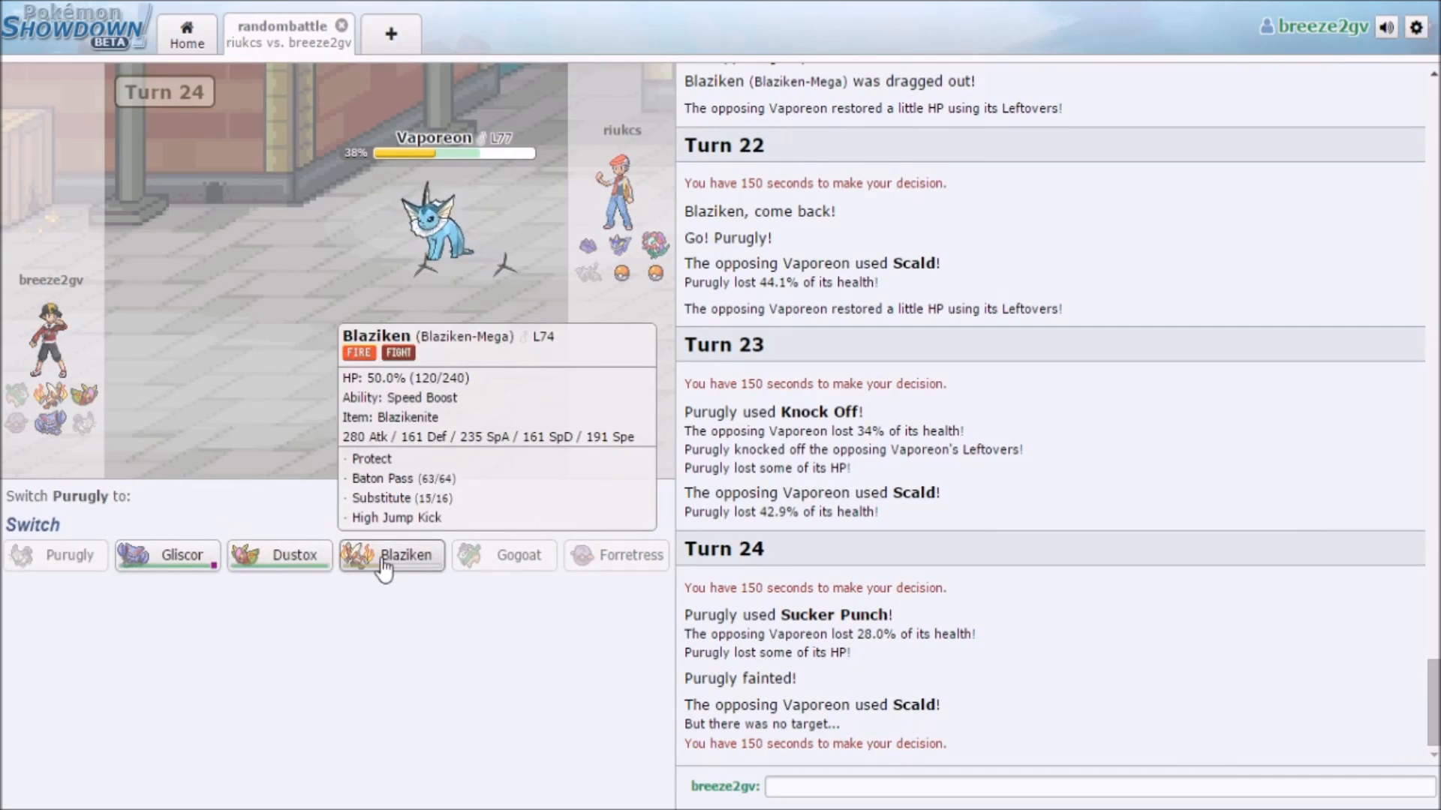
- Send Blaziken in to High Jump Kick Vaporeon out, then Protect against Diancie
click(390, 555)
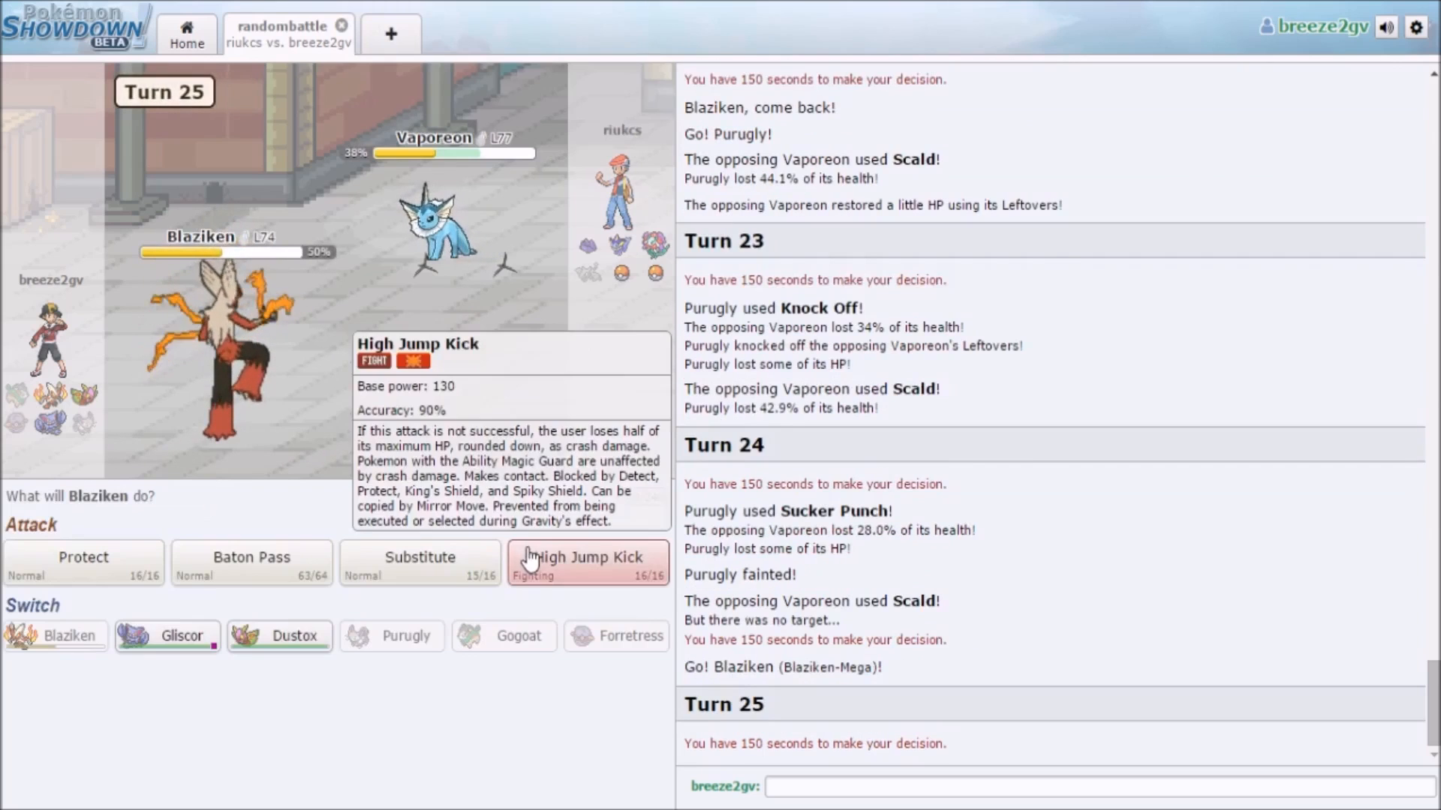
click(587, 563)
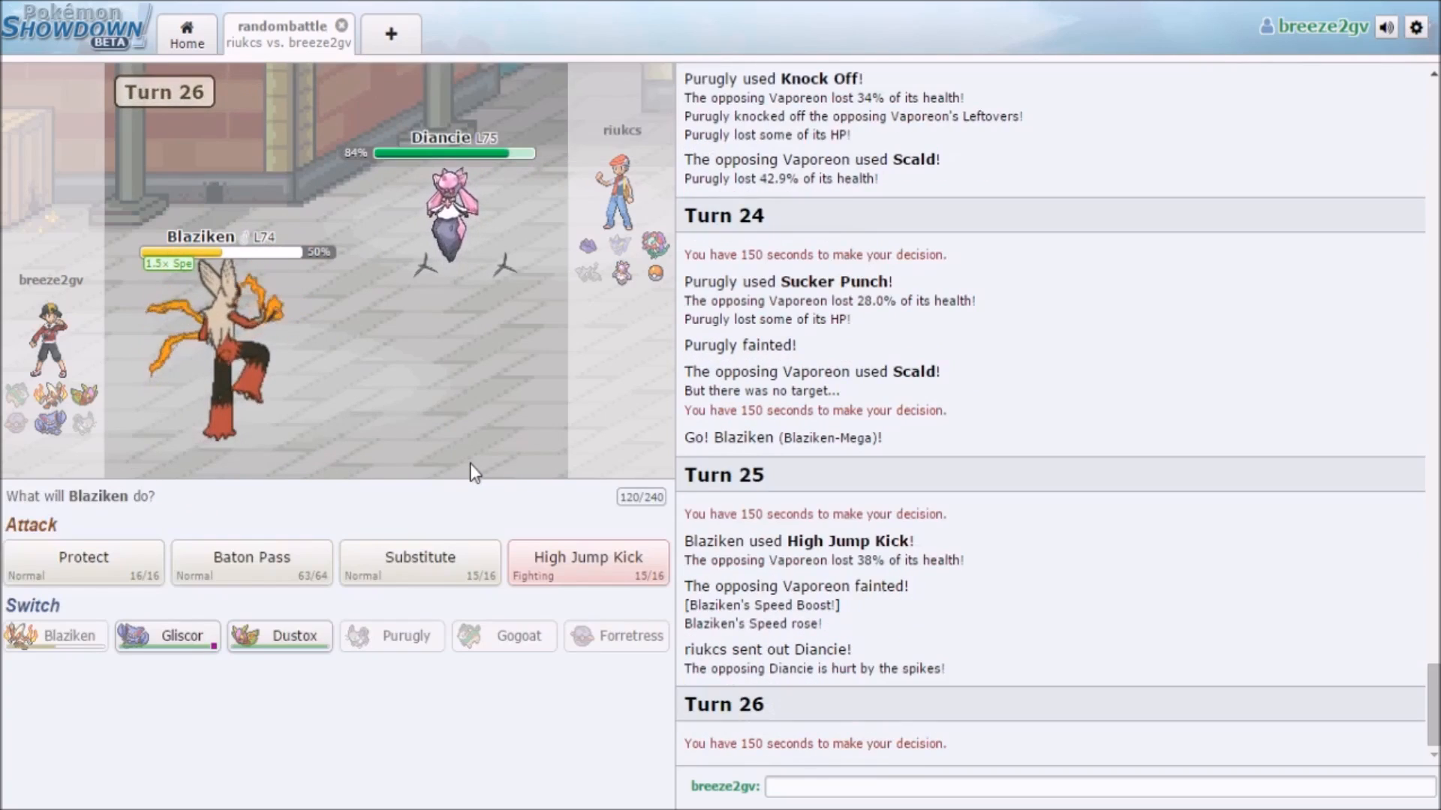
click(82, 563)
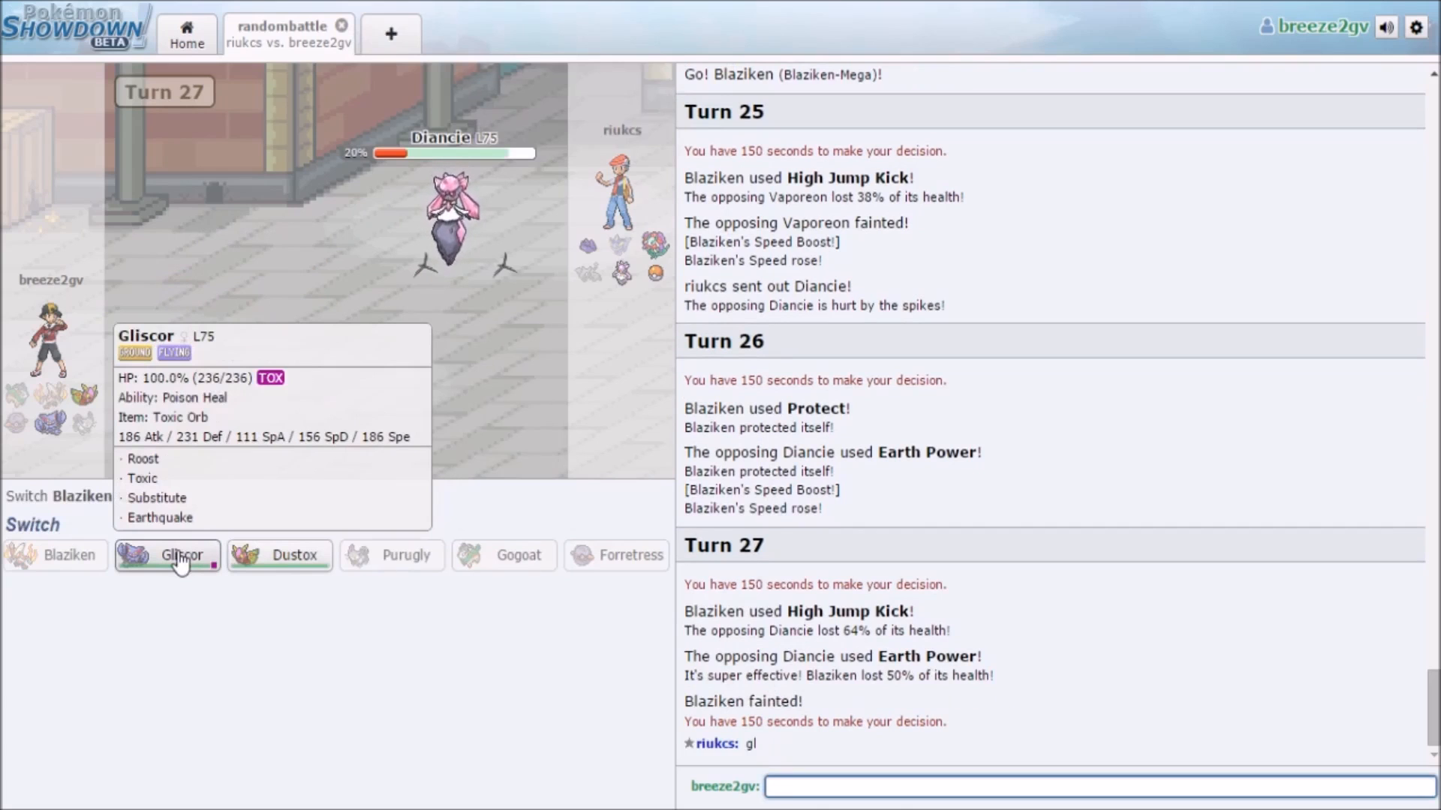
- Send Gliscor in and knock out Diancie and Hitmonchan with consecutive Earthquakes
click(167, 555)
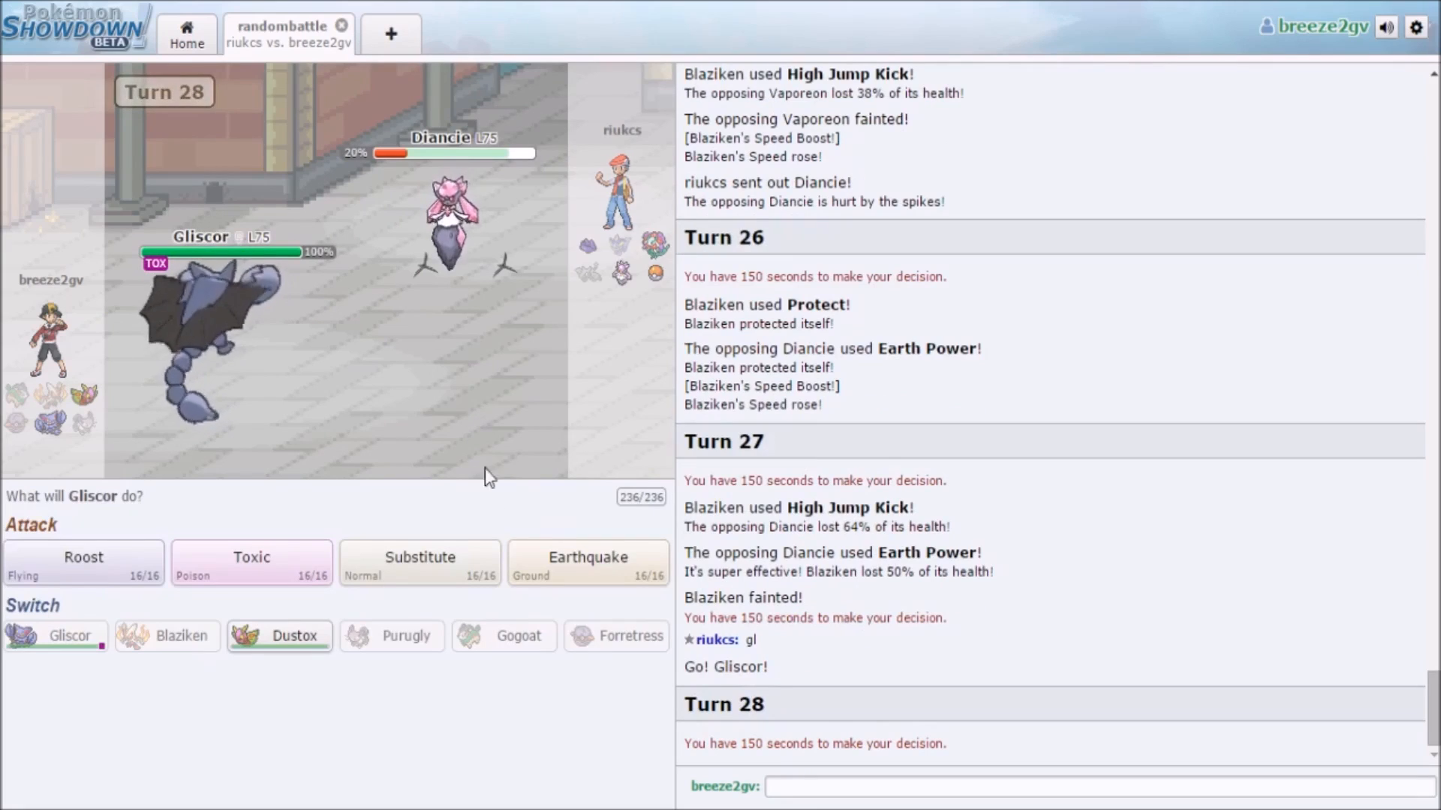
mouse_move(455, 281)
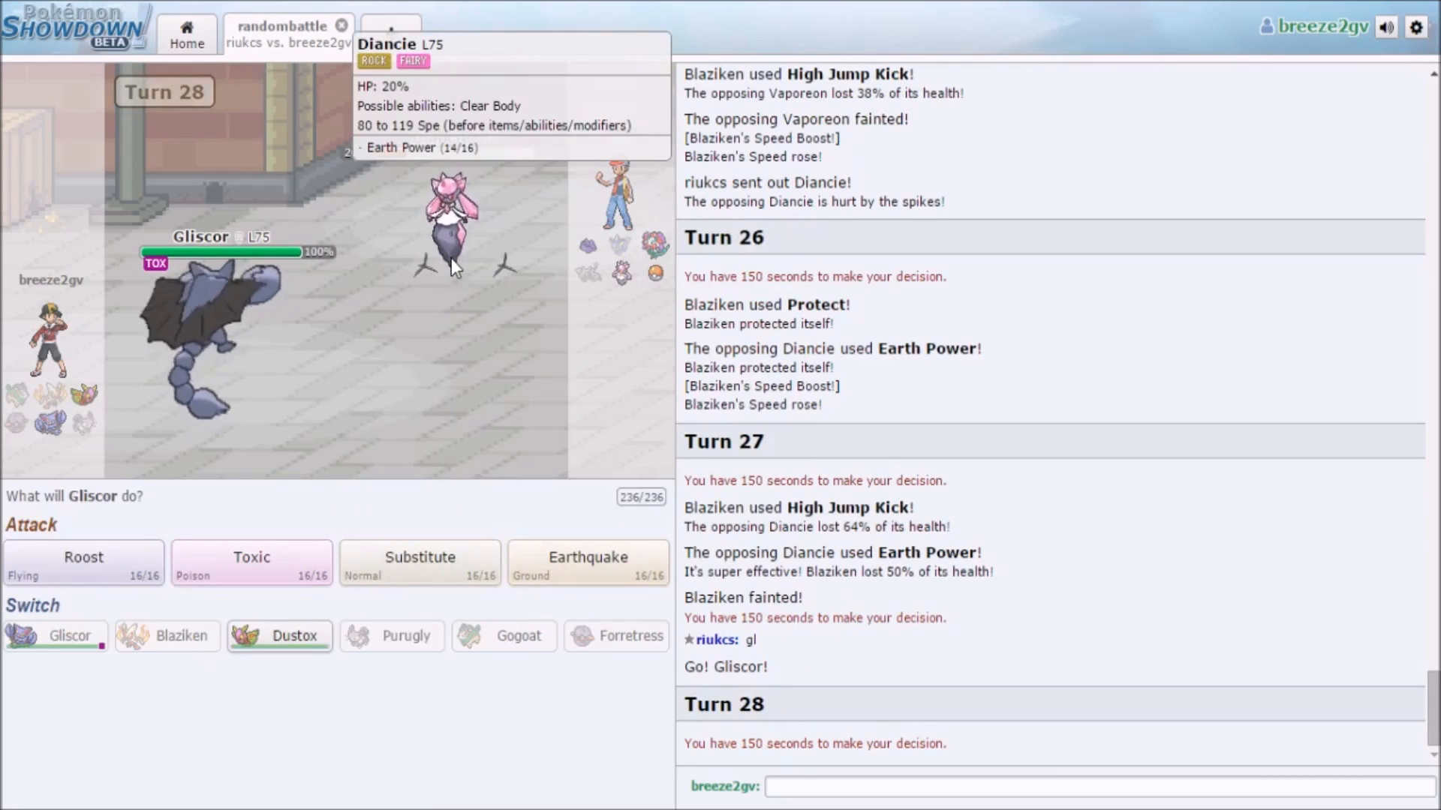
mouse_move(587, 561)
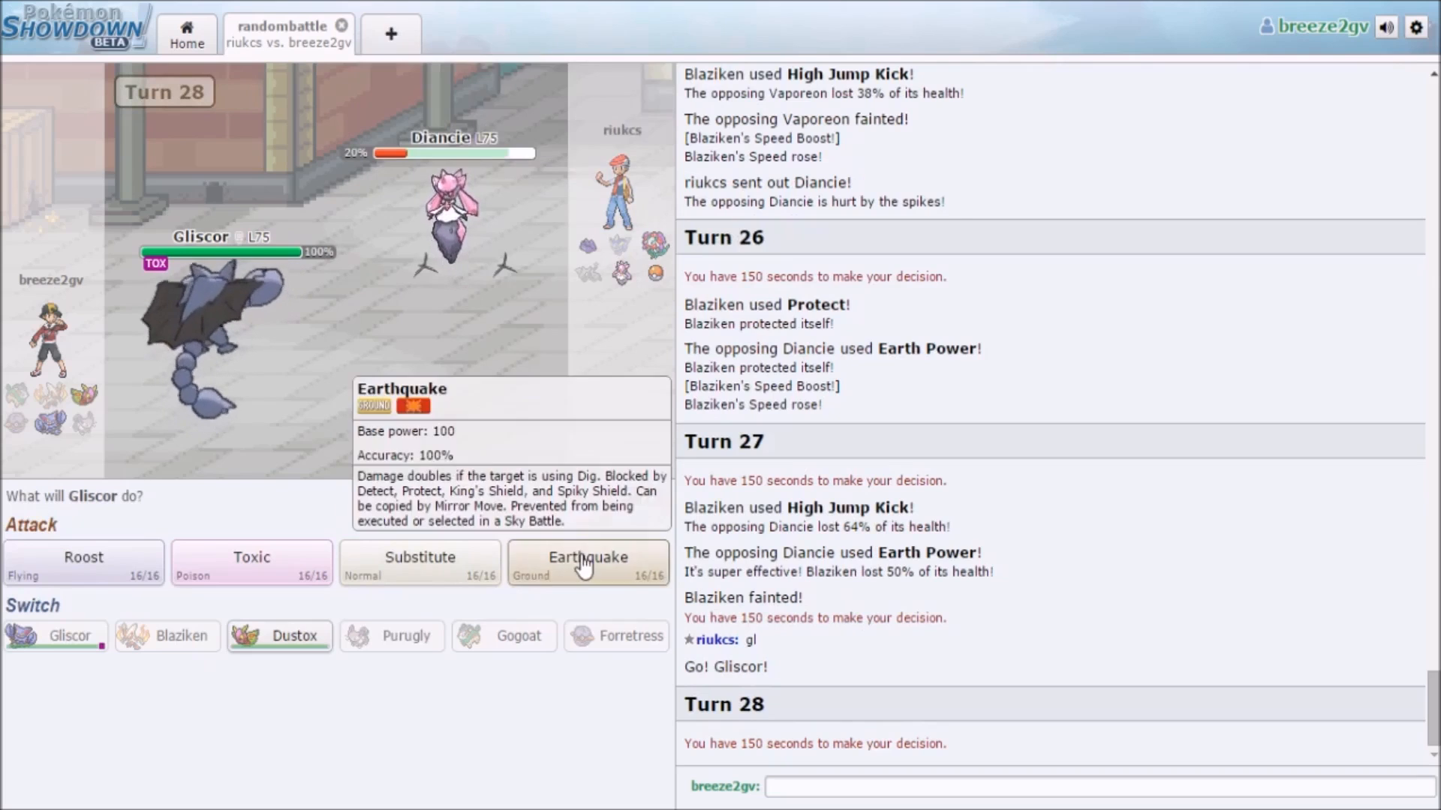
click(587, 563)
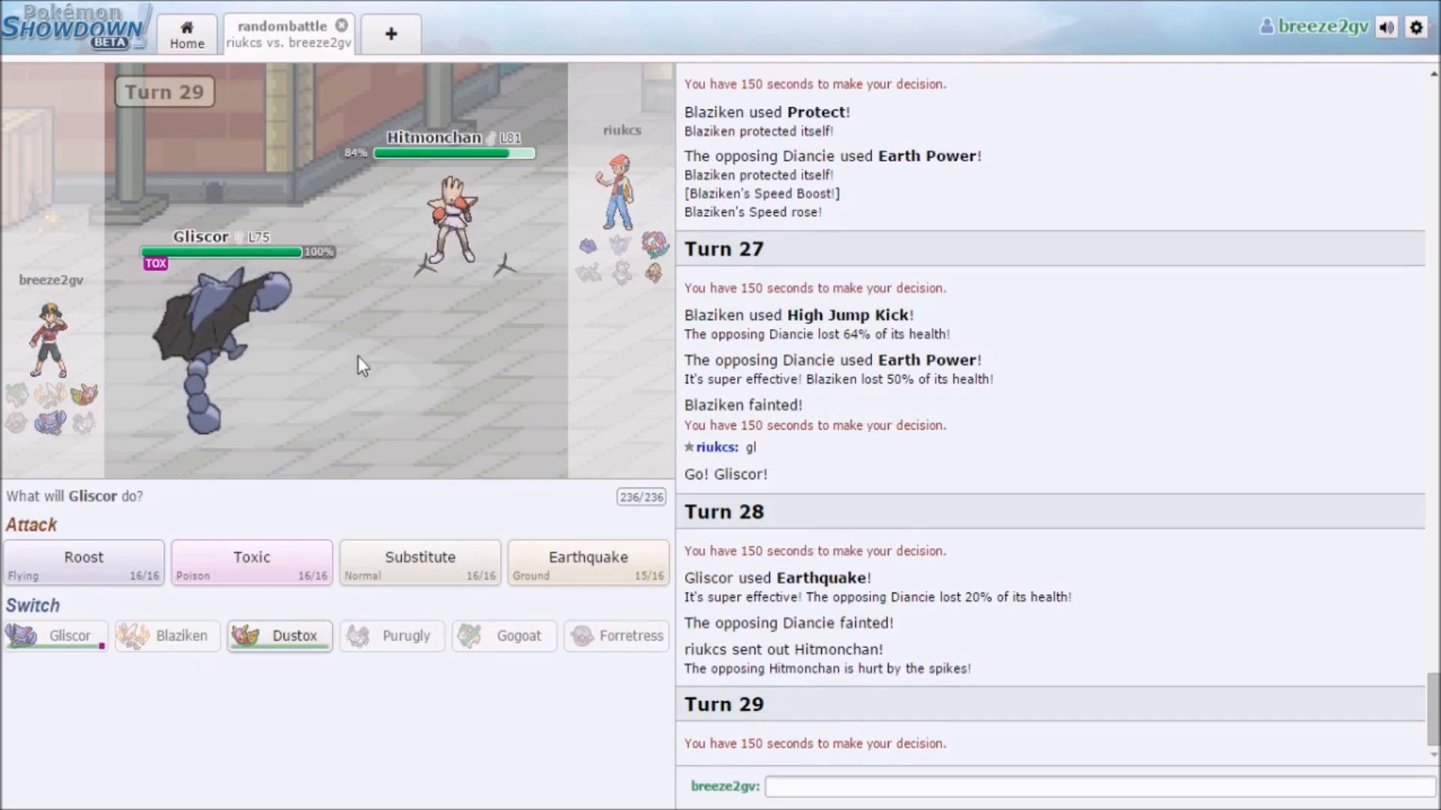
click(587, 562)
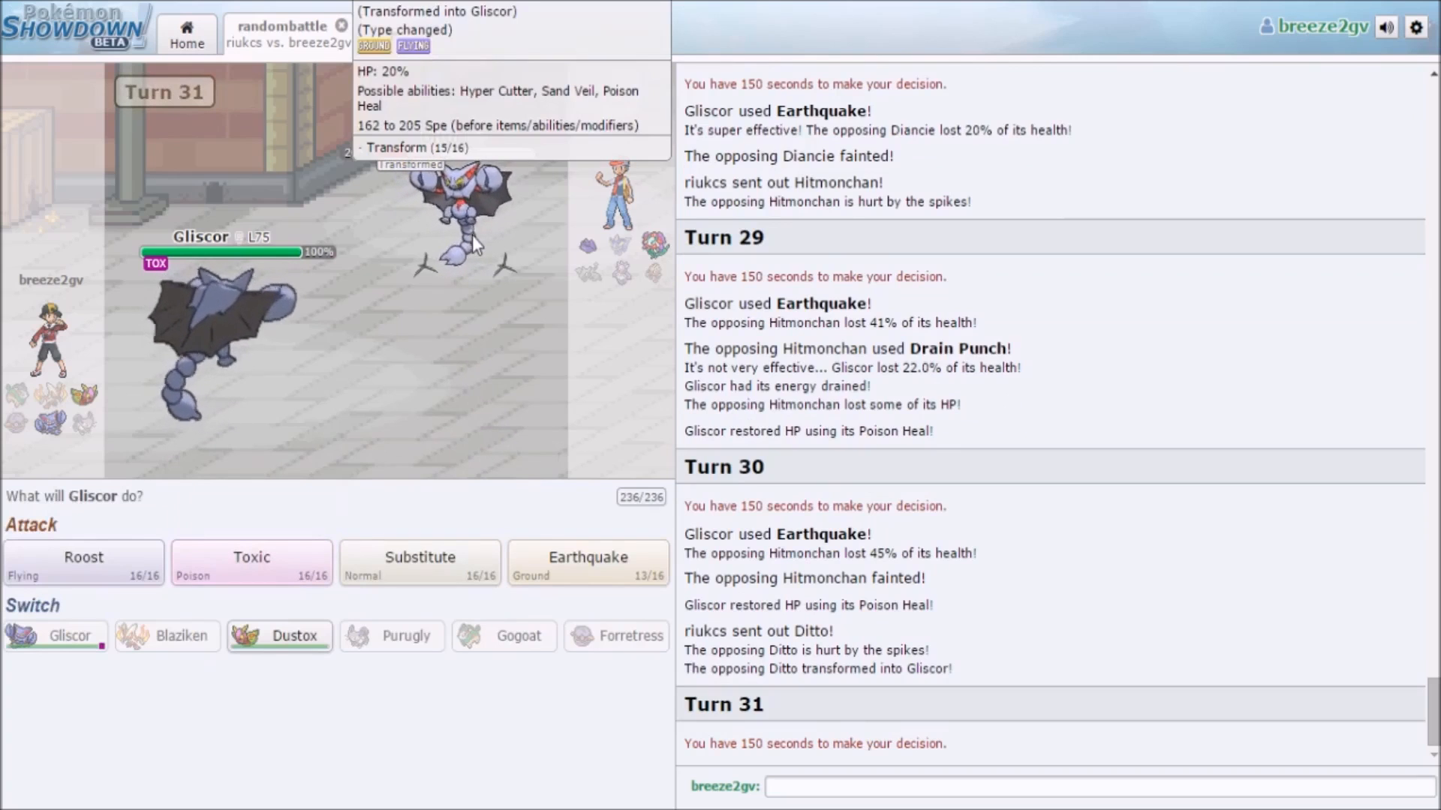
mouse_move(537, 235)
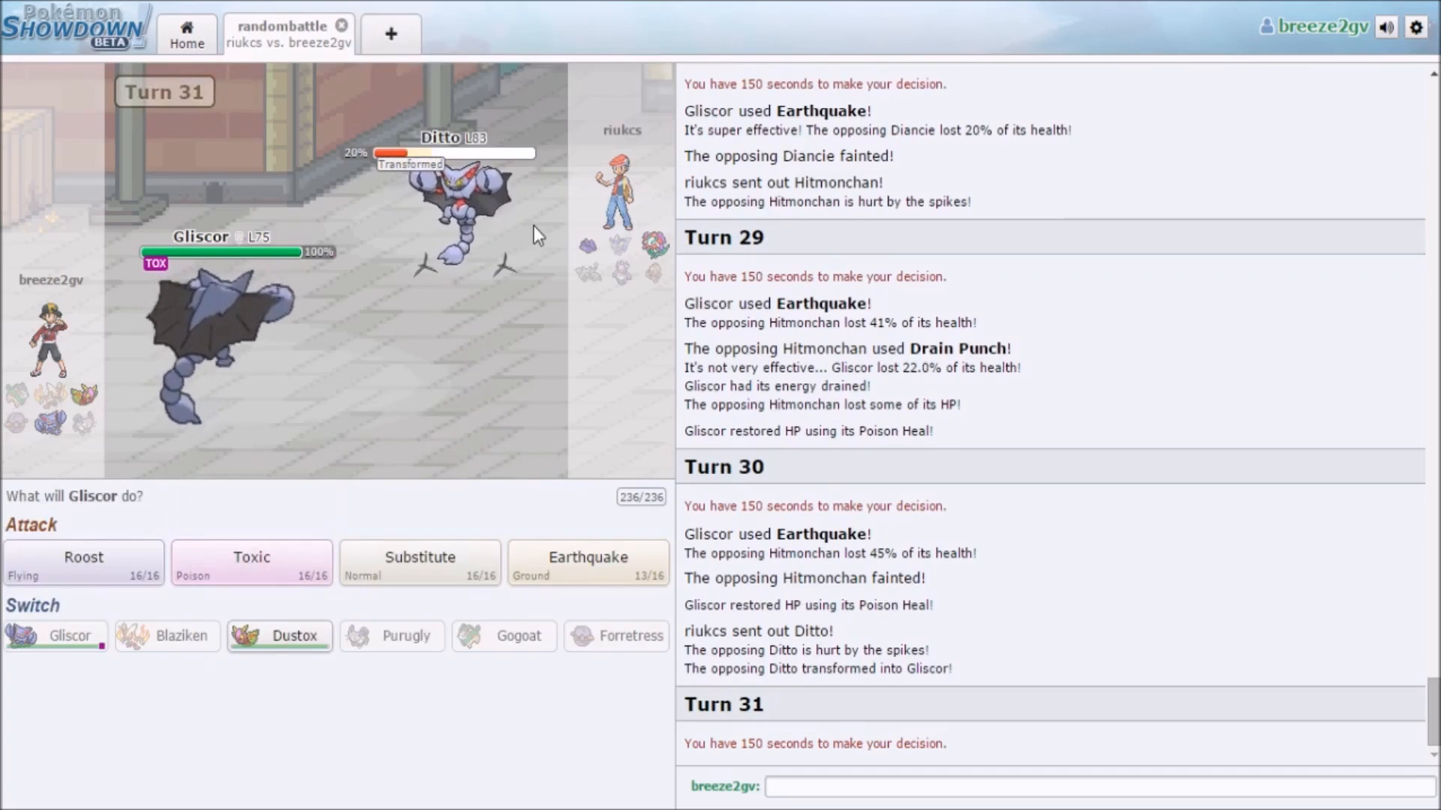
- Toxic the transformed Ditto, then put up a Substitute as Florges comes in
click(251, 555)
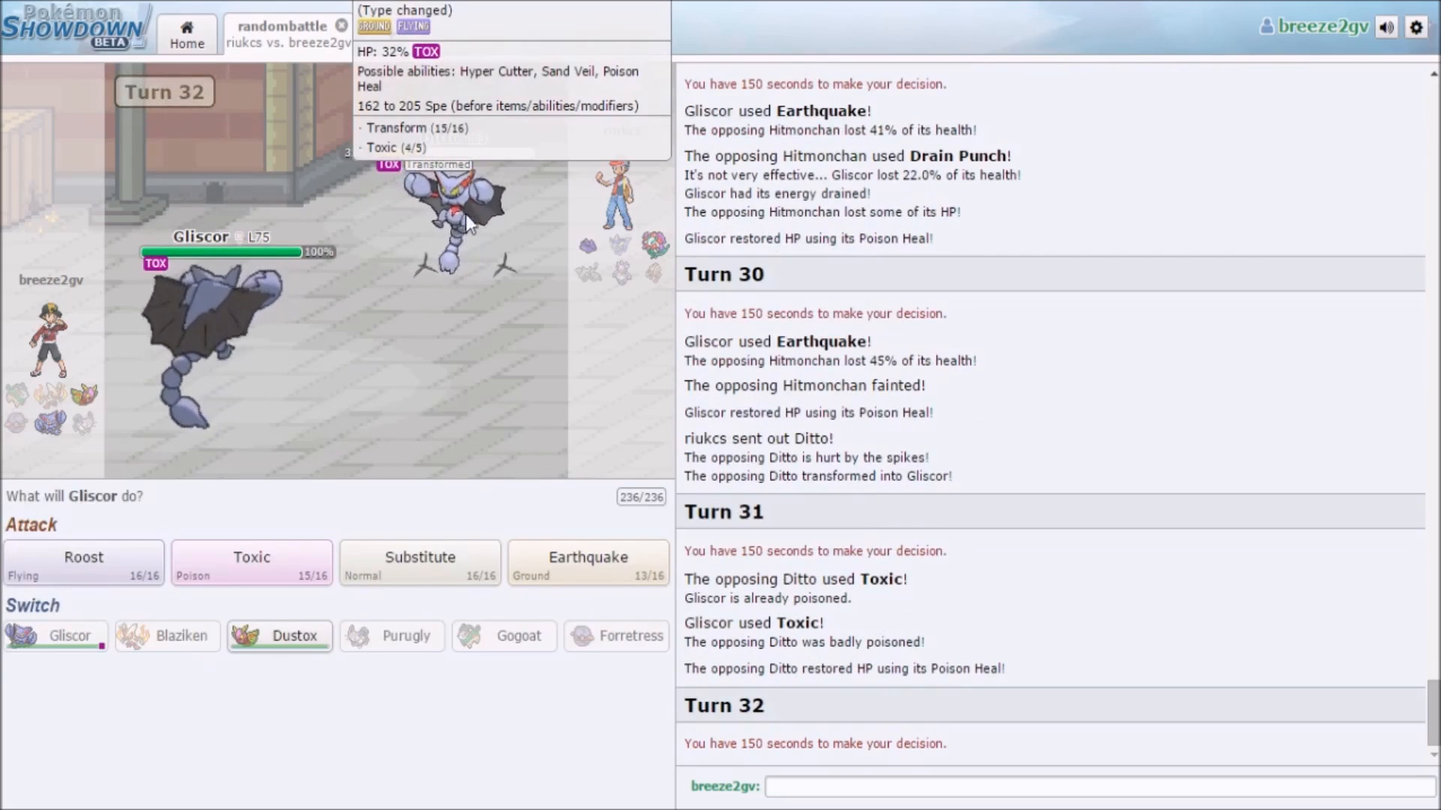
mouse_move(441, 367)
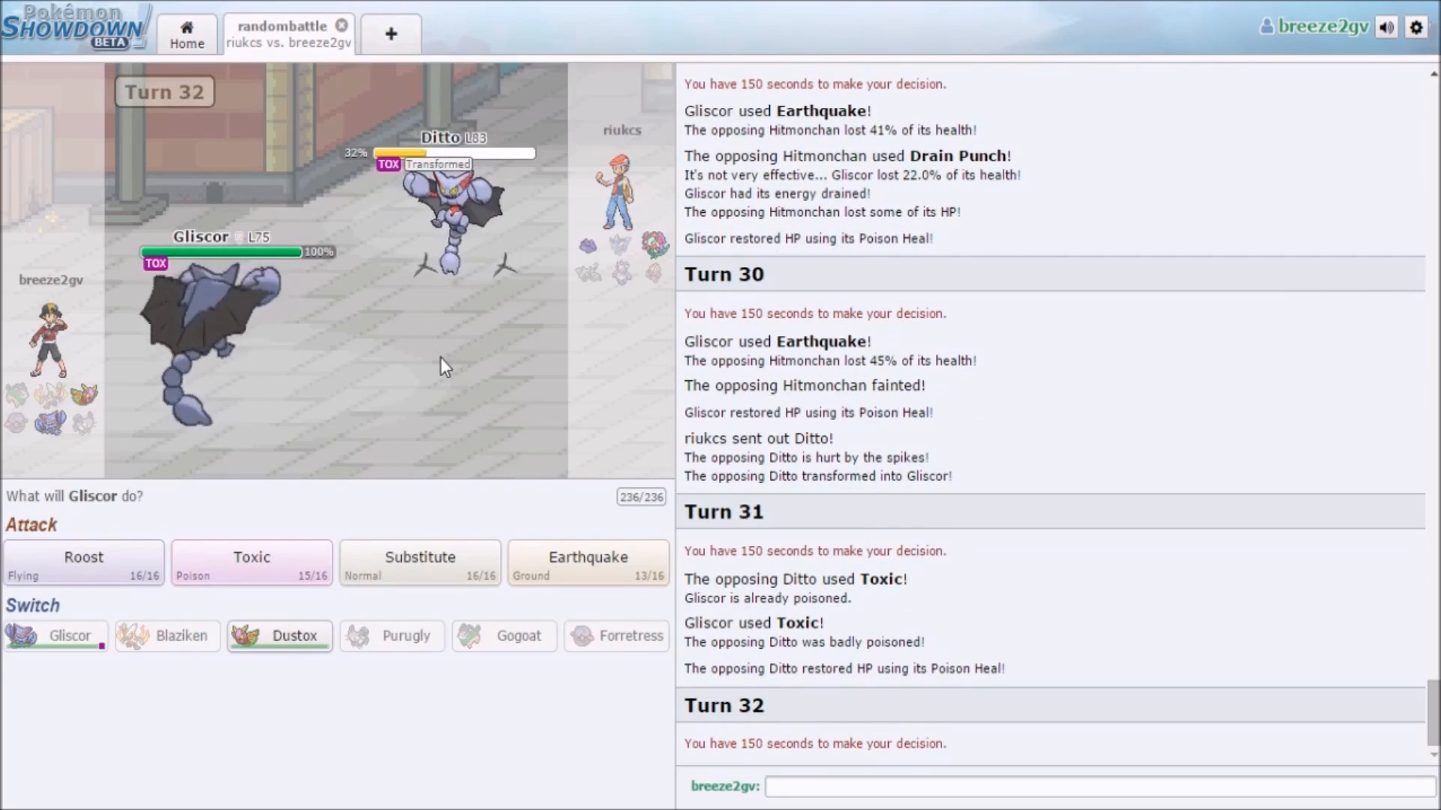
click(587, 563)
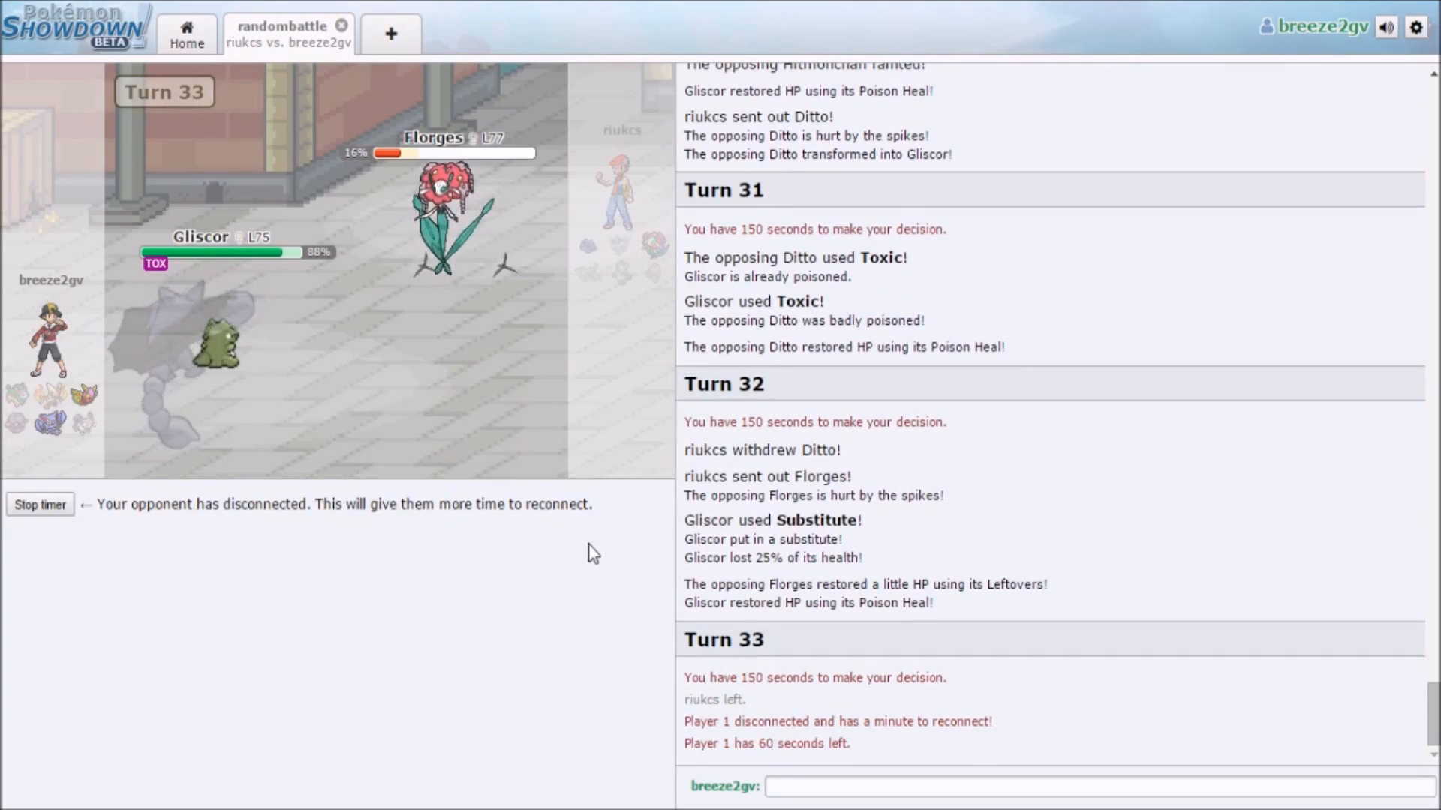
mouse_move(558, 577)
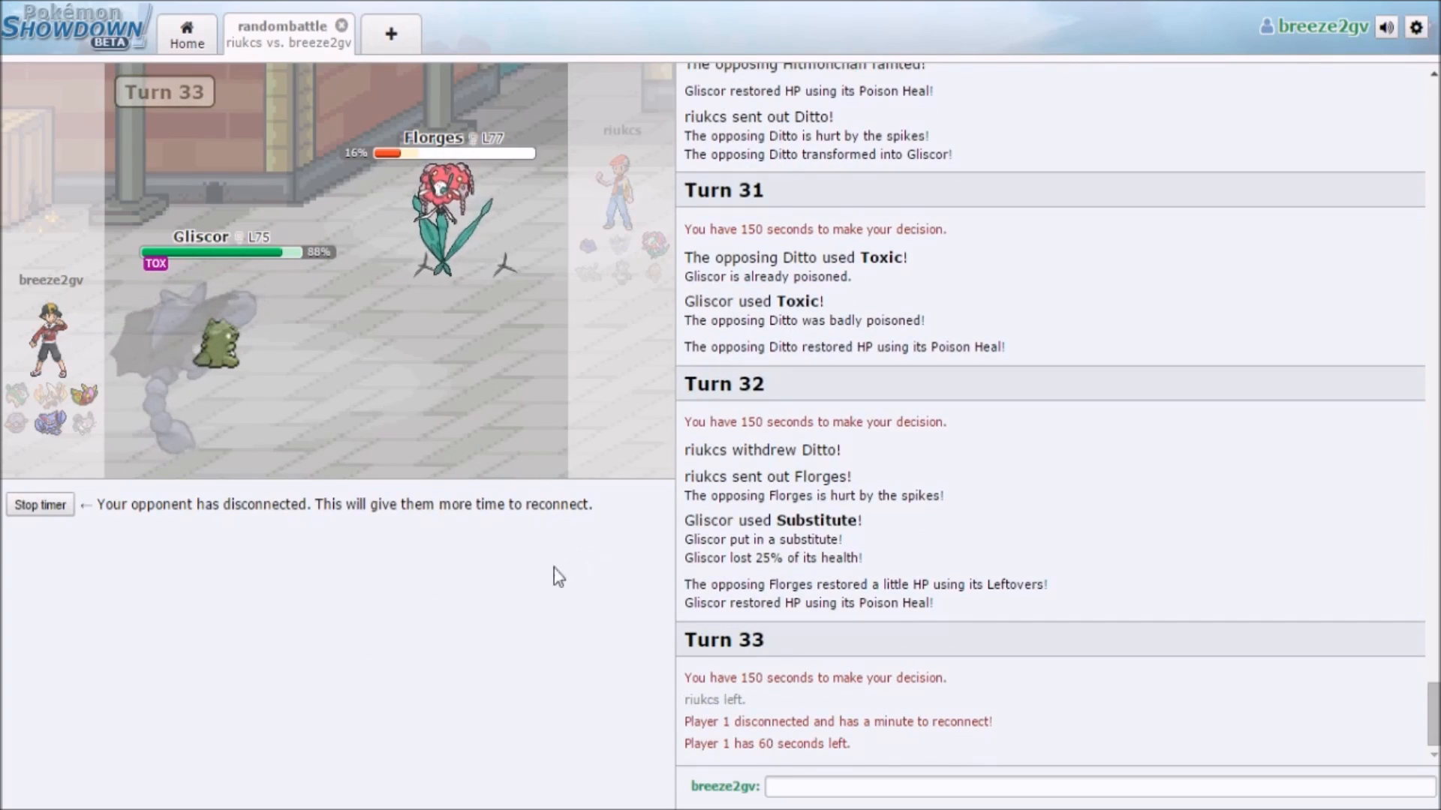
mouse_move(497, 564)
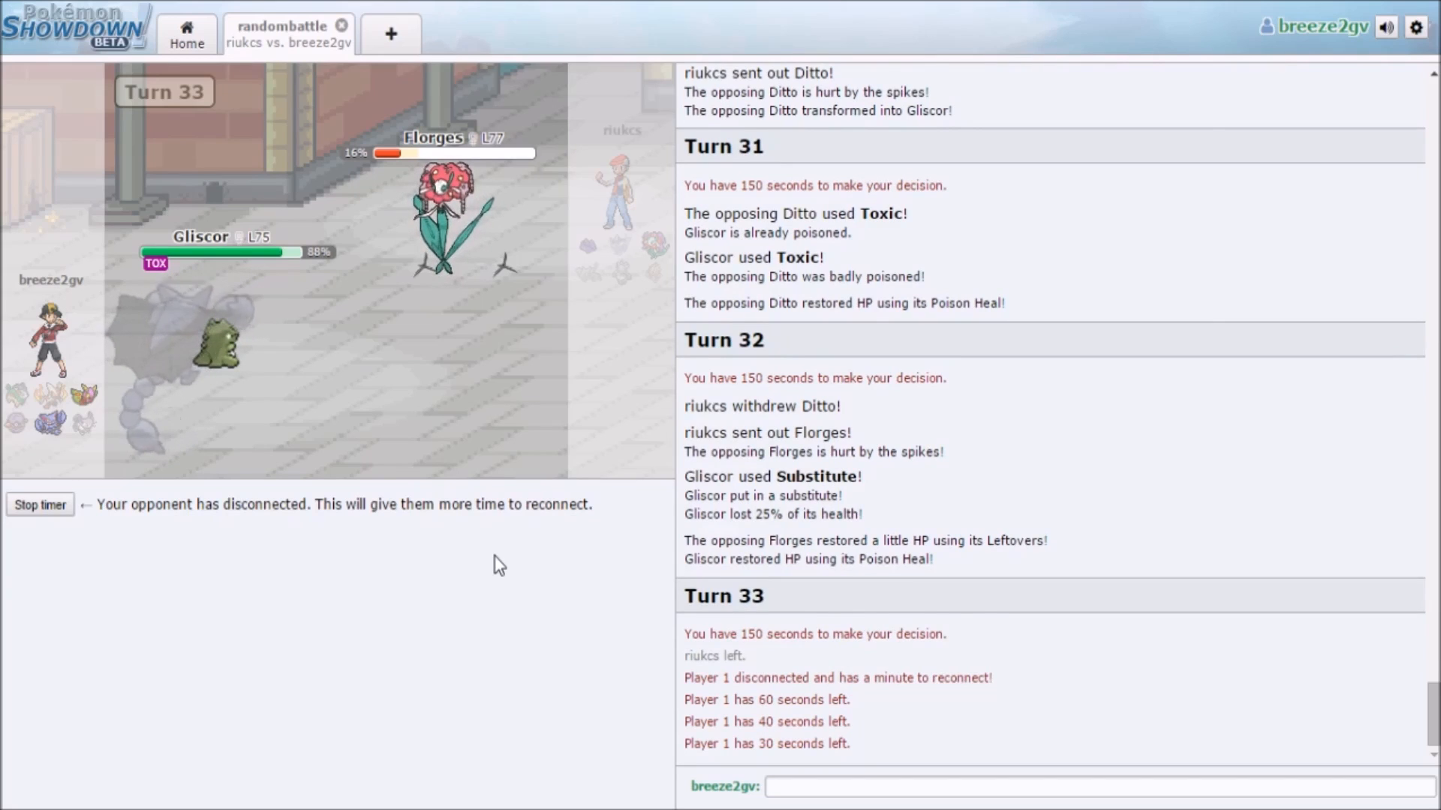
scroll(down, 3)
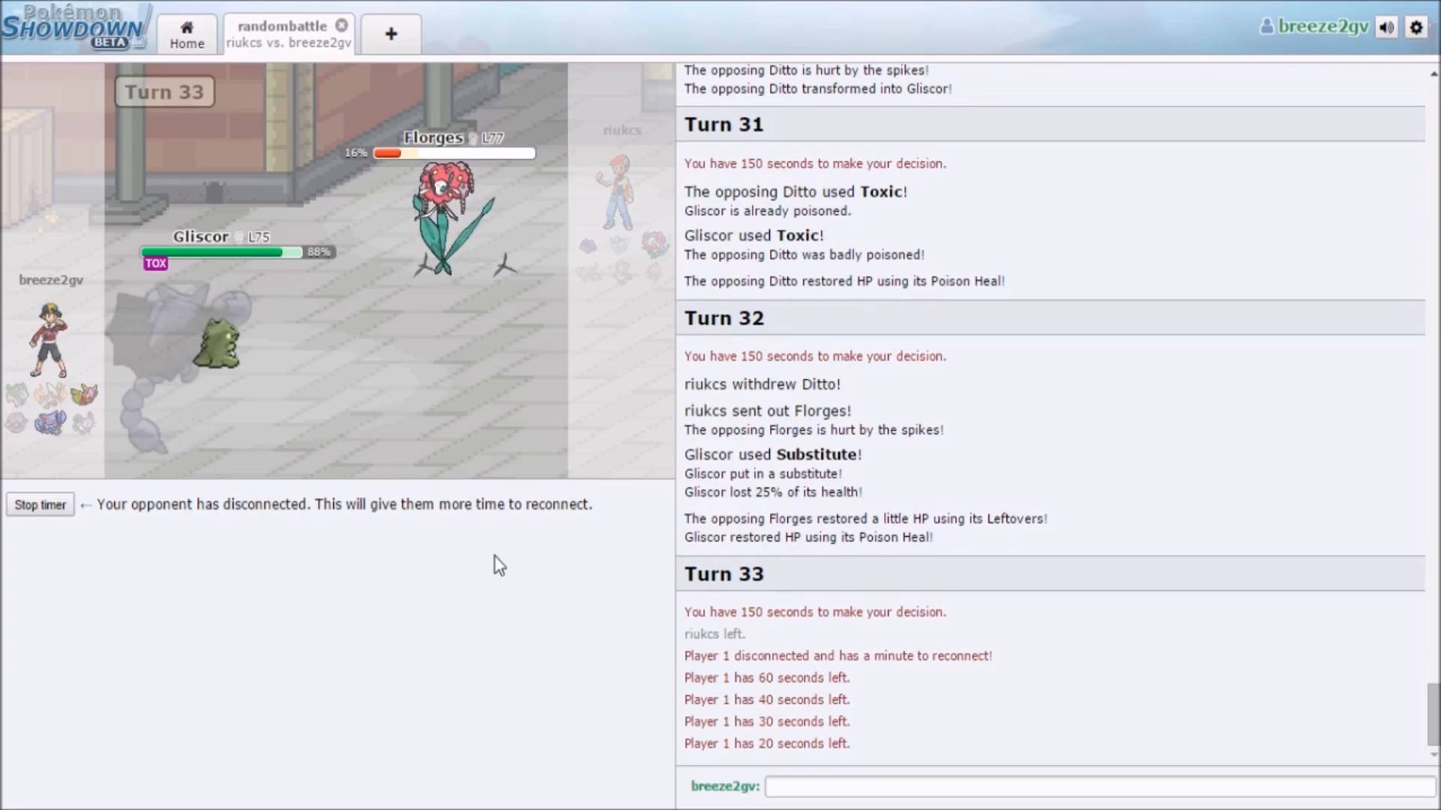